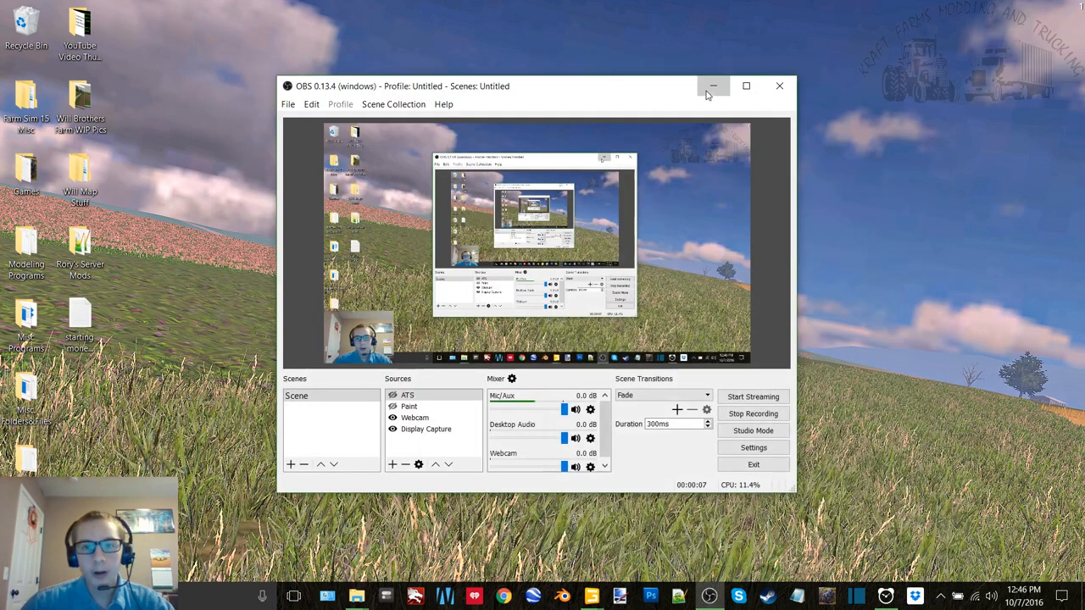
Switch from OBS to GIANTS Editor with map02.i3d loaded.
left_click(711, 85)
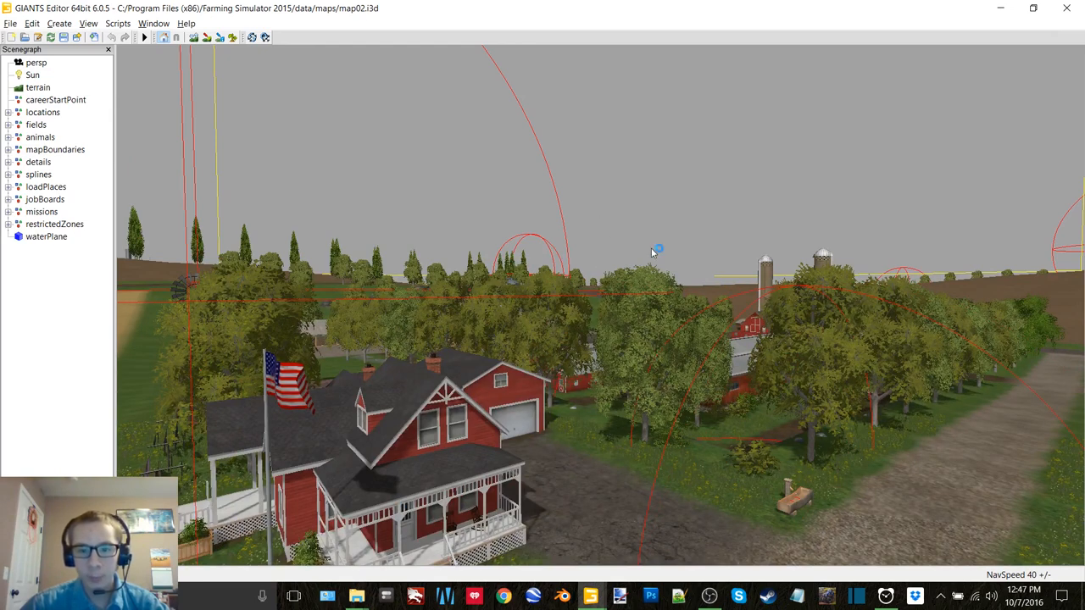
mouse_move(669, 257)
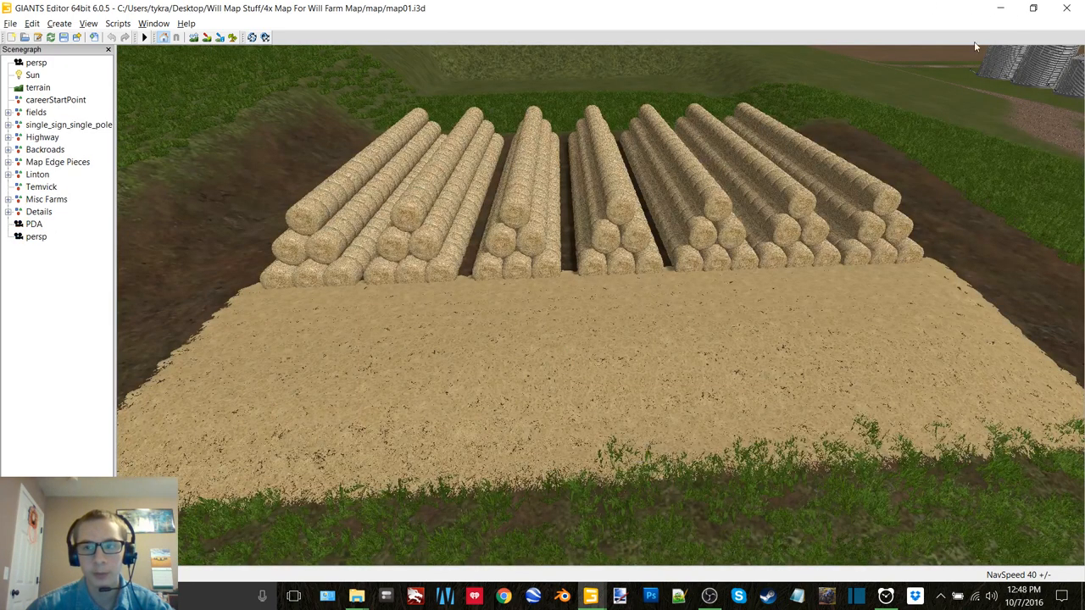
mouse_move(905, 71)
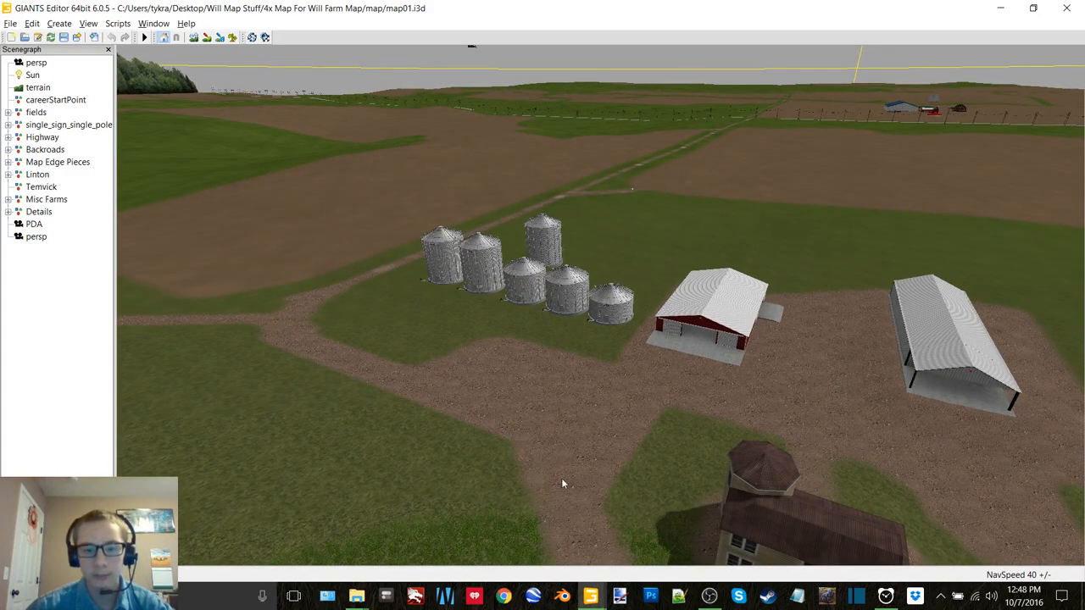
mouse_move(671, 132)
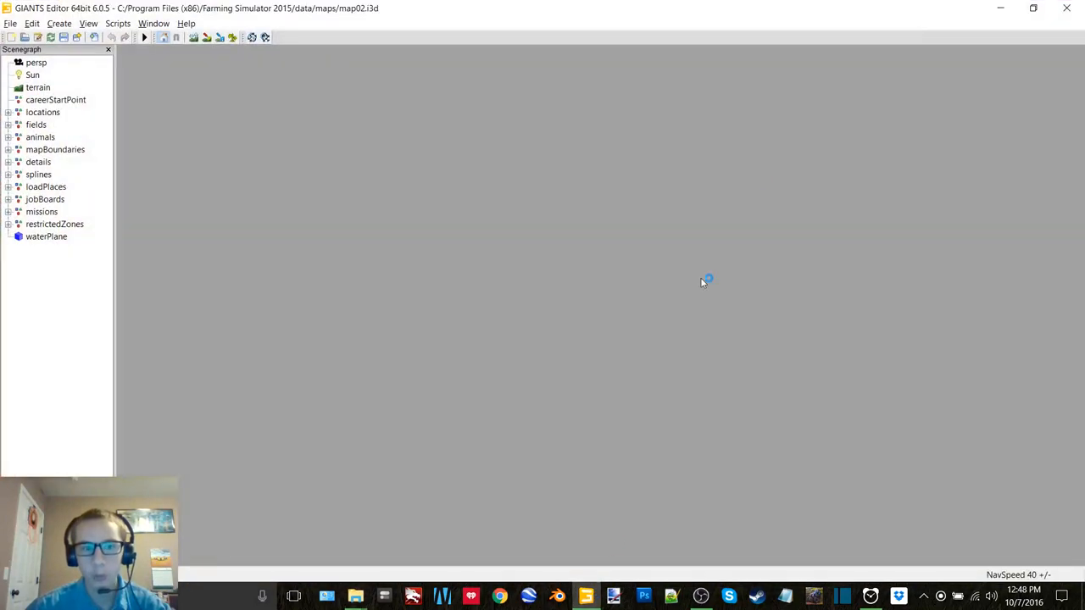
mouse_move(624, 302)
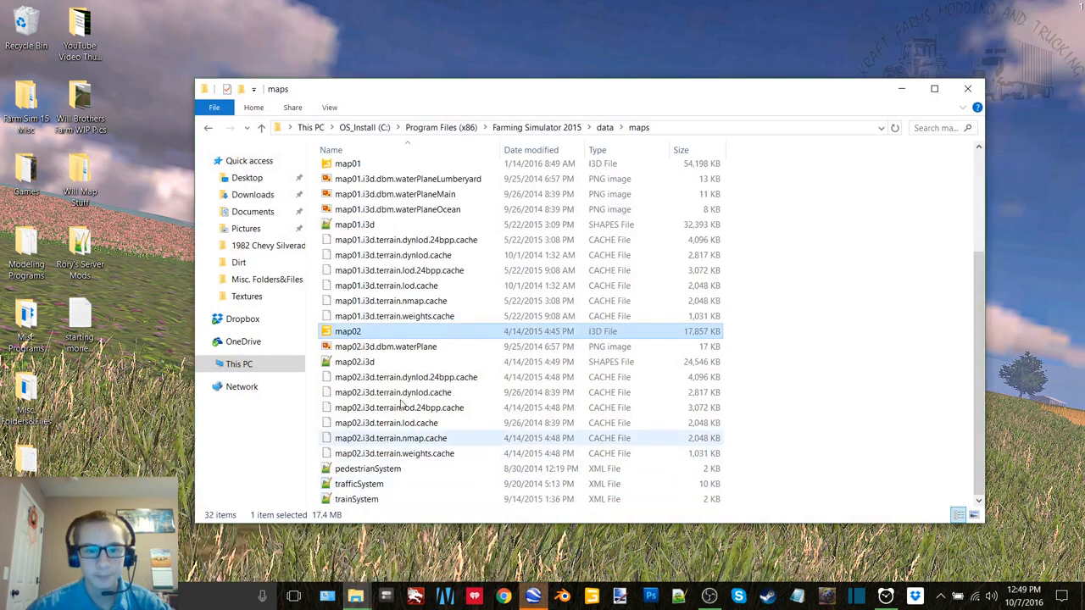
Launch map02.i3d from the Farming Simulator 2015 maps folder into GIANTS Editor.
double_click(347, 330)
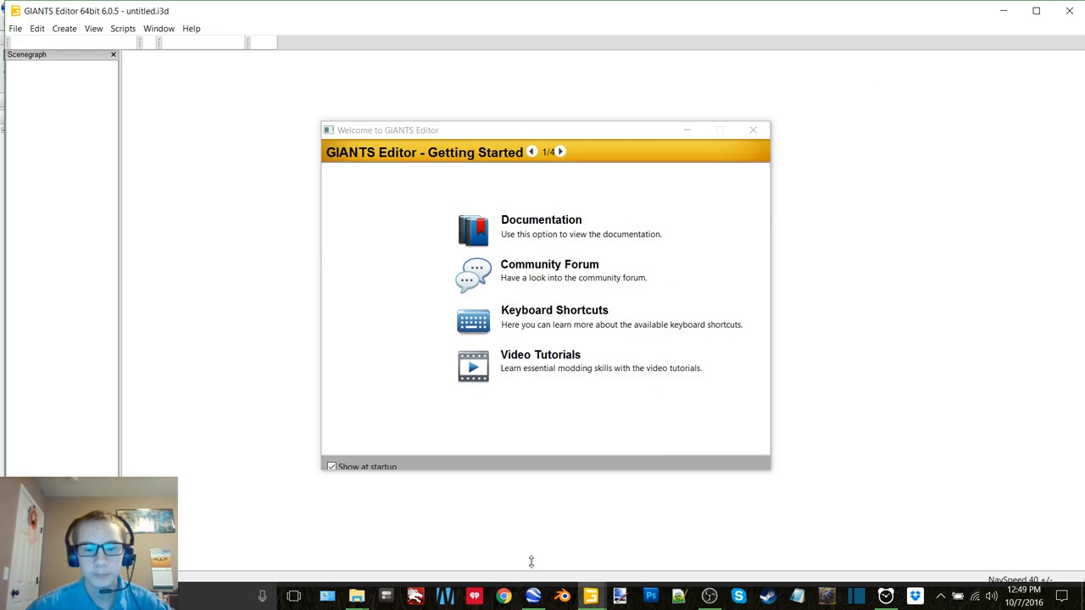
mouse_move(762, 230)
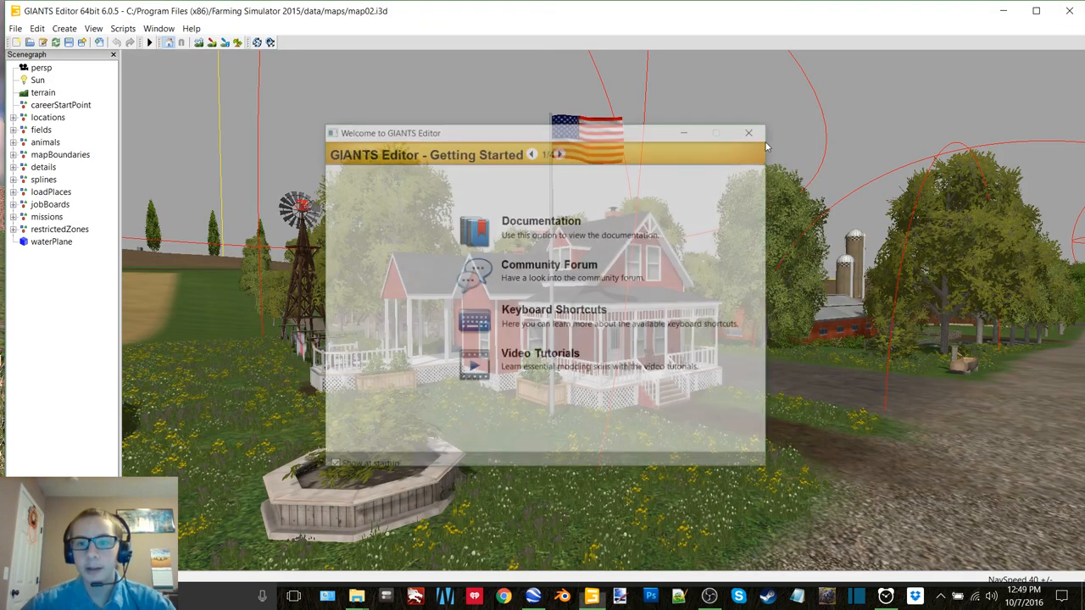
Export the selected trigger to Desktop\Bale Sell Trigger and discard changes to map02.
left_click(749, 132)
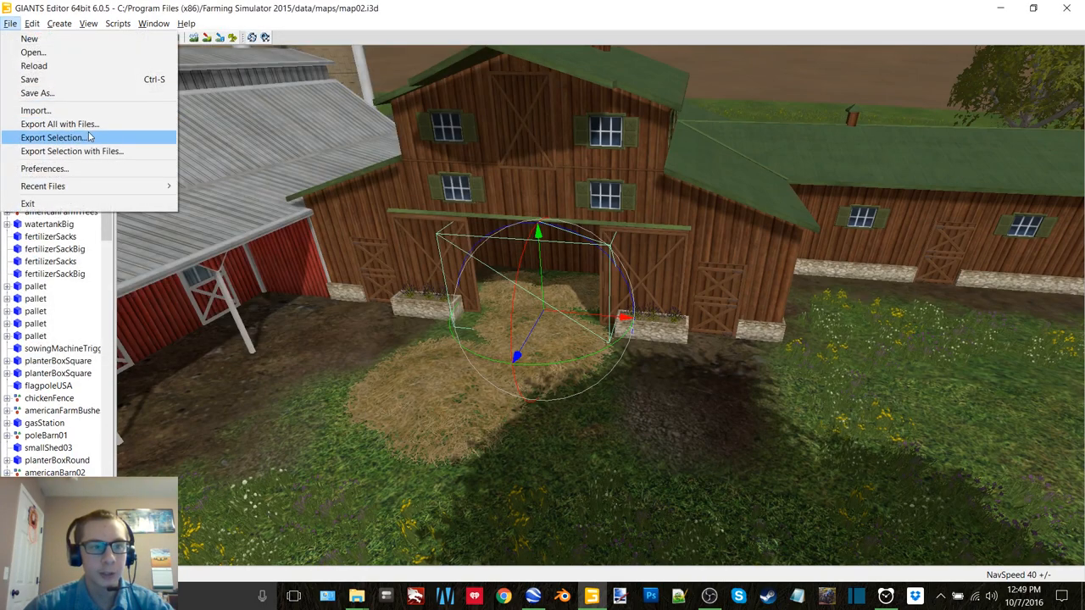
left_click(54, 137)
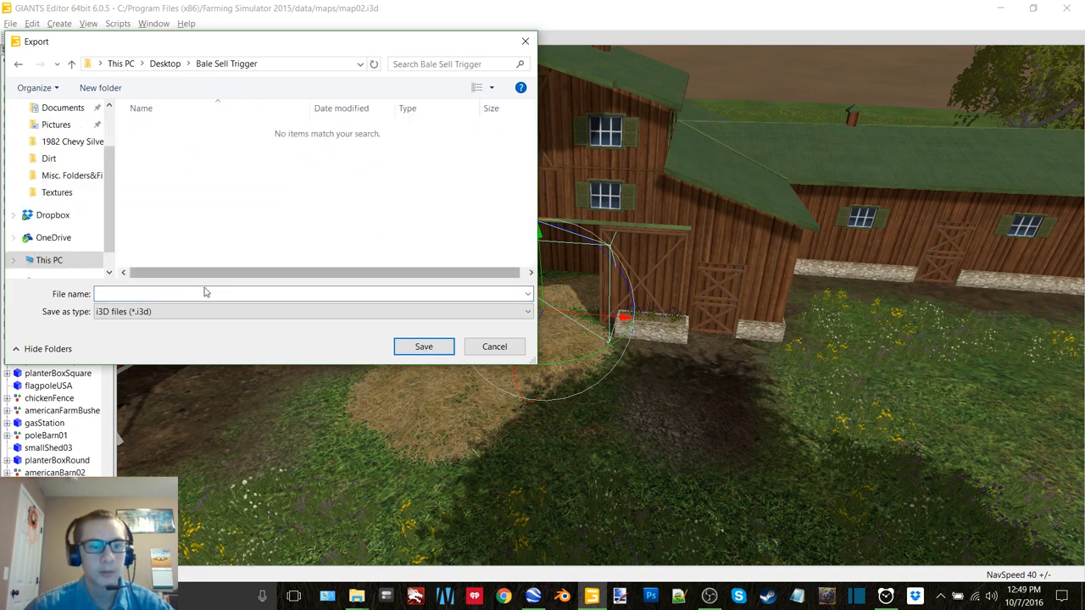
left_click(494, 346)
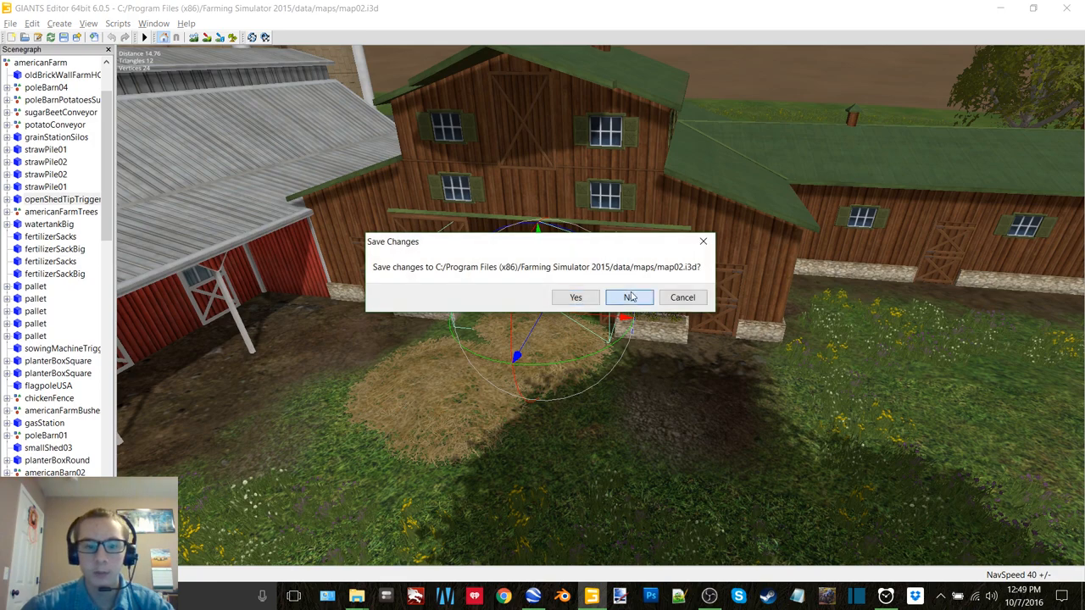
left_click(631, 297)
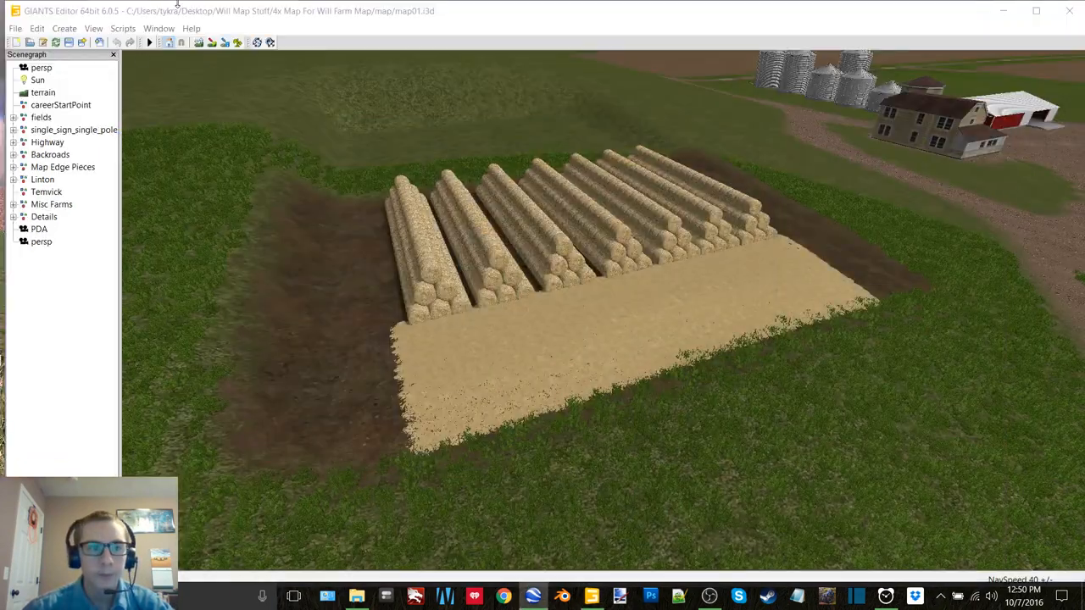
left_click(11, 23)
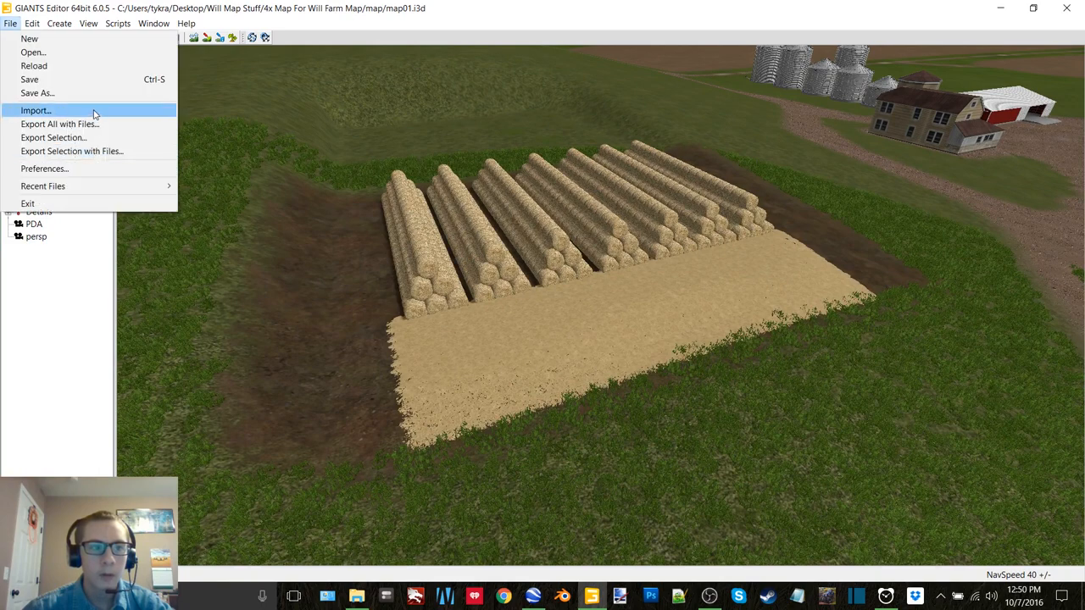
left_click(35, 110)
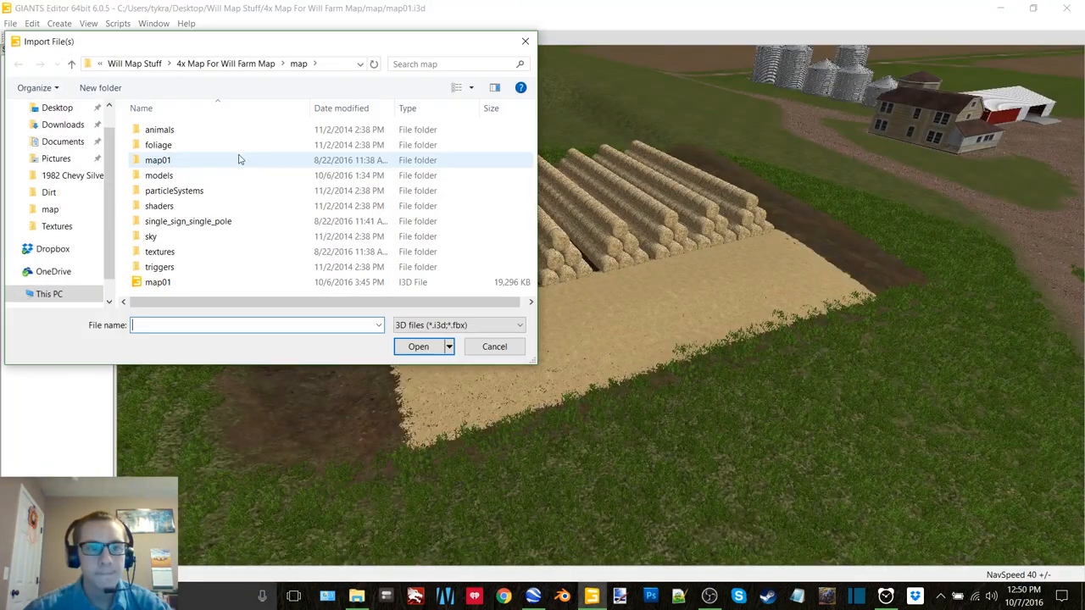
double_click(159, 174)
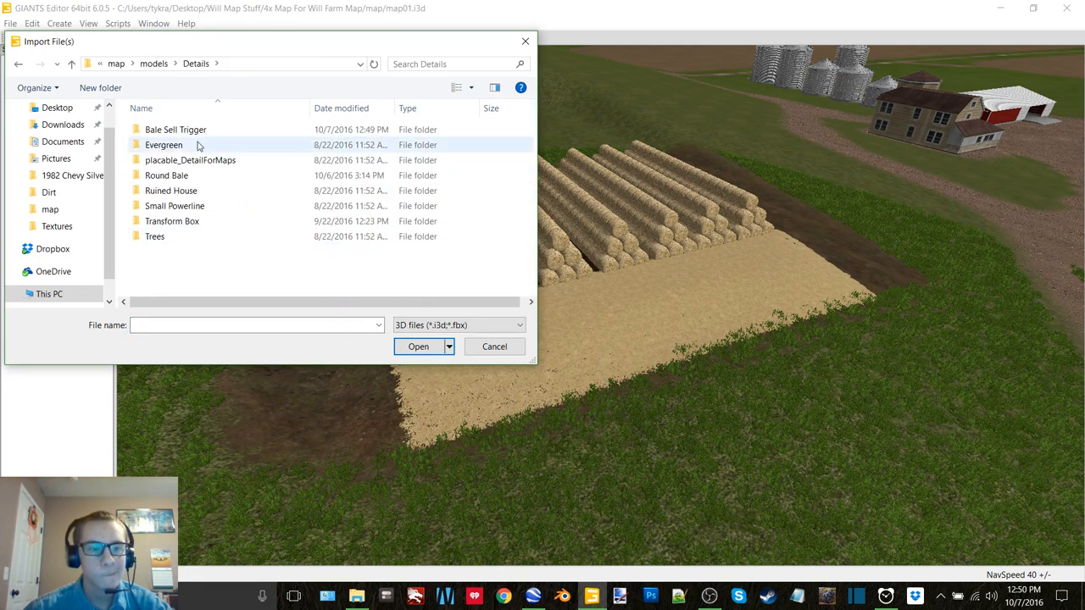
left_click(495, 346)
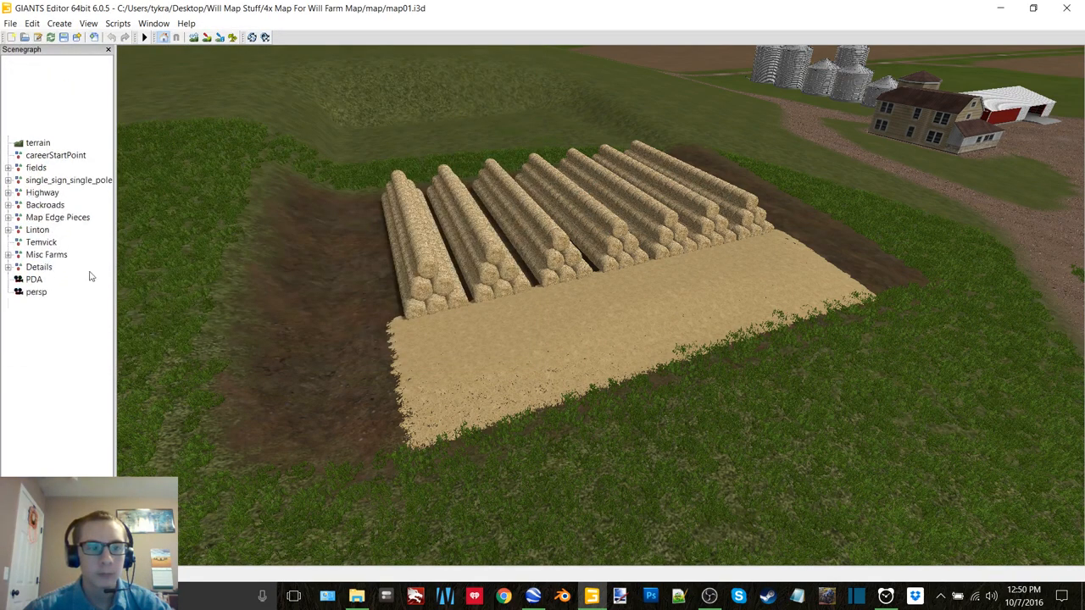
left_click(61, 247)
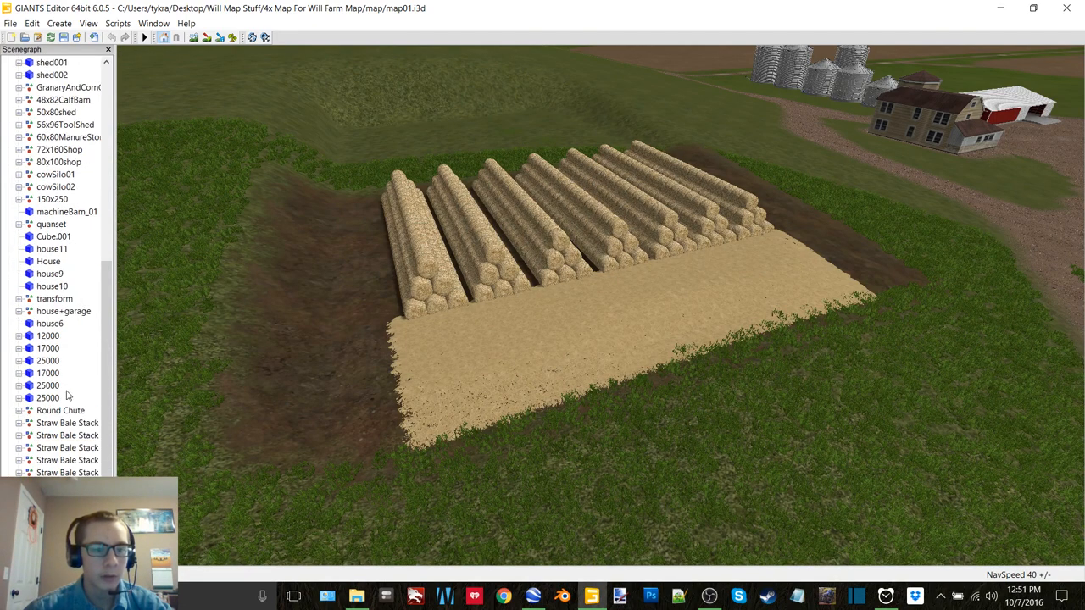
left_click(68, 423)
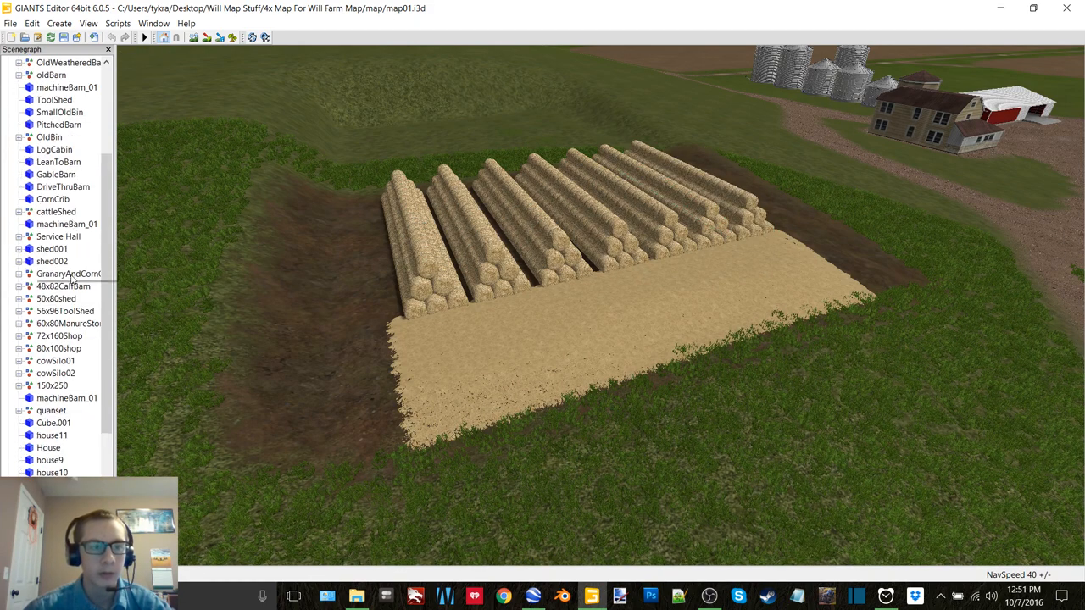
left_click(48, 198)
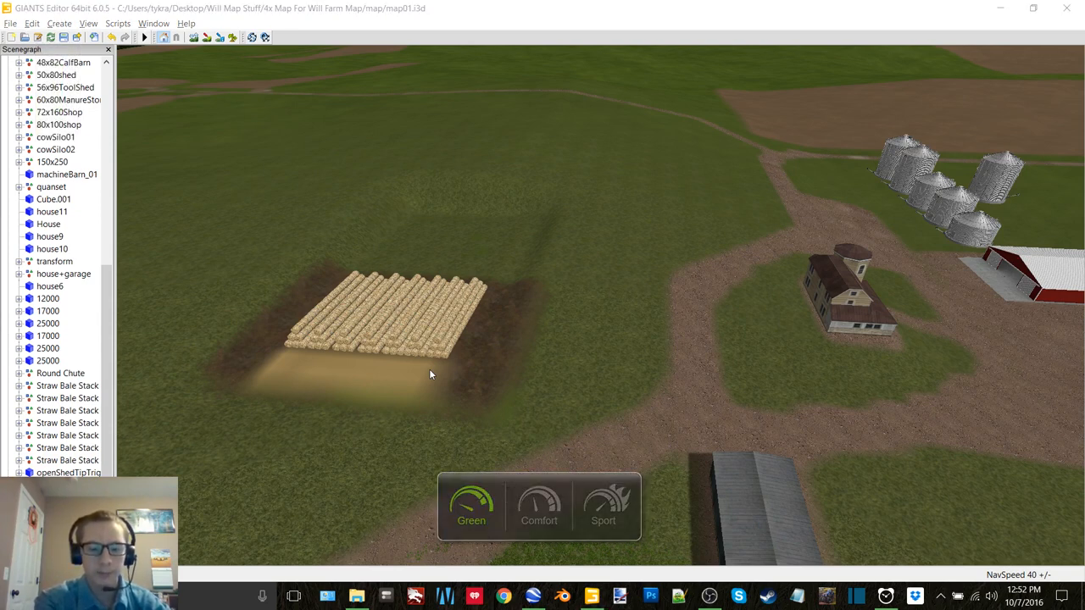
Launch Google Chrome from the taskbar, leaving the map.
left_click(604, 505)
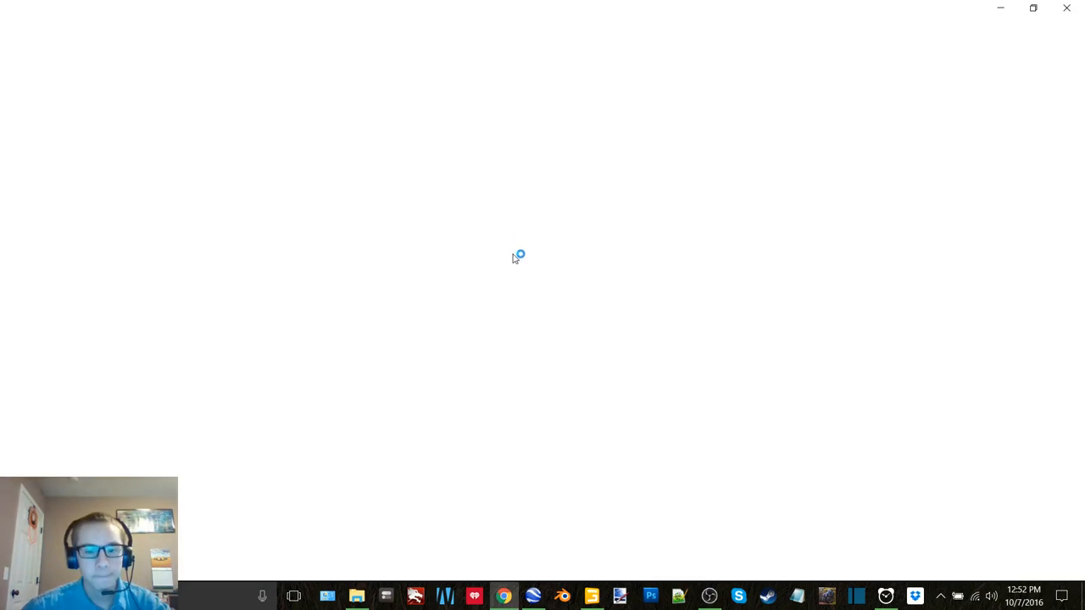
Search Google for 'fs15 american gate', view Shopping results, then minimize Chrome.
left_click(503, 596)
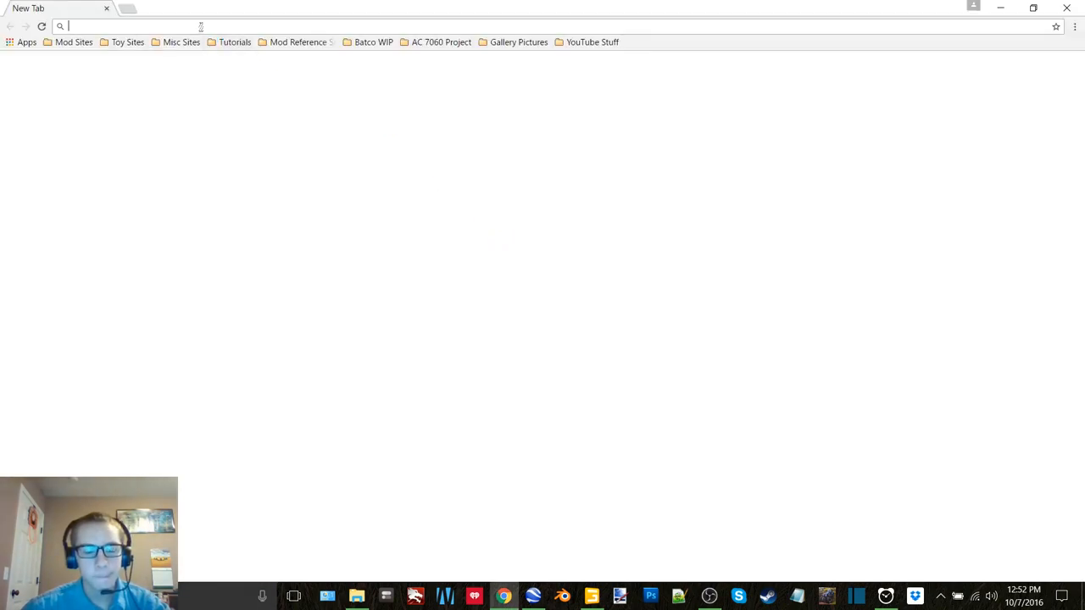
type("fs15 american house models")
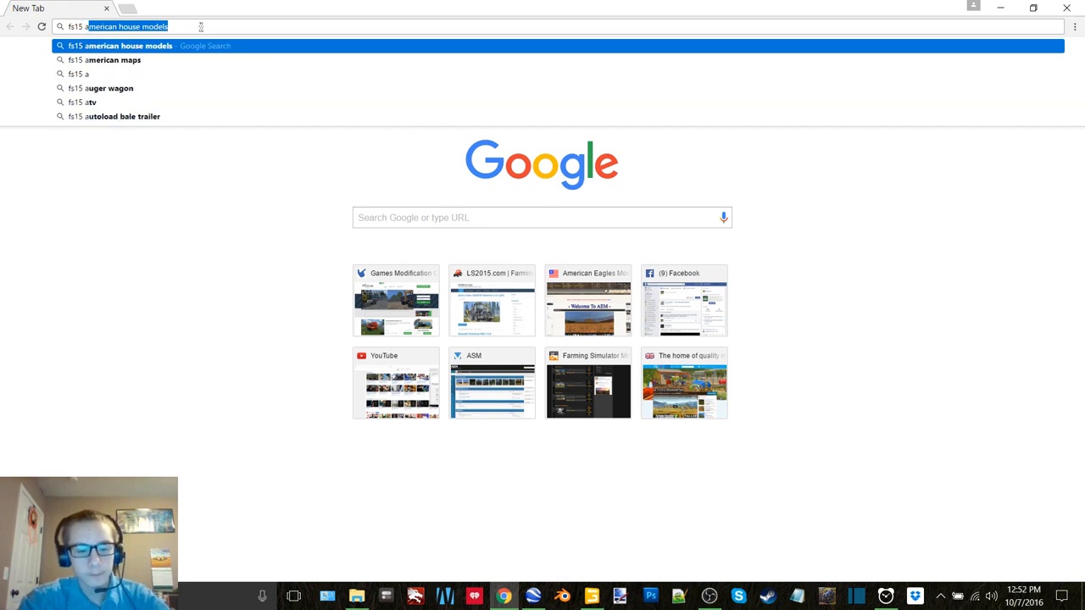
type("fs15 american gate")
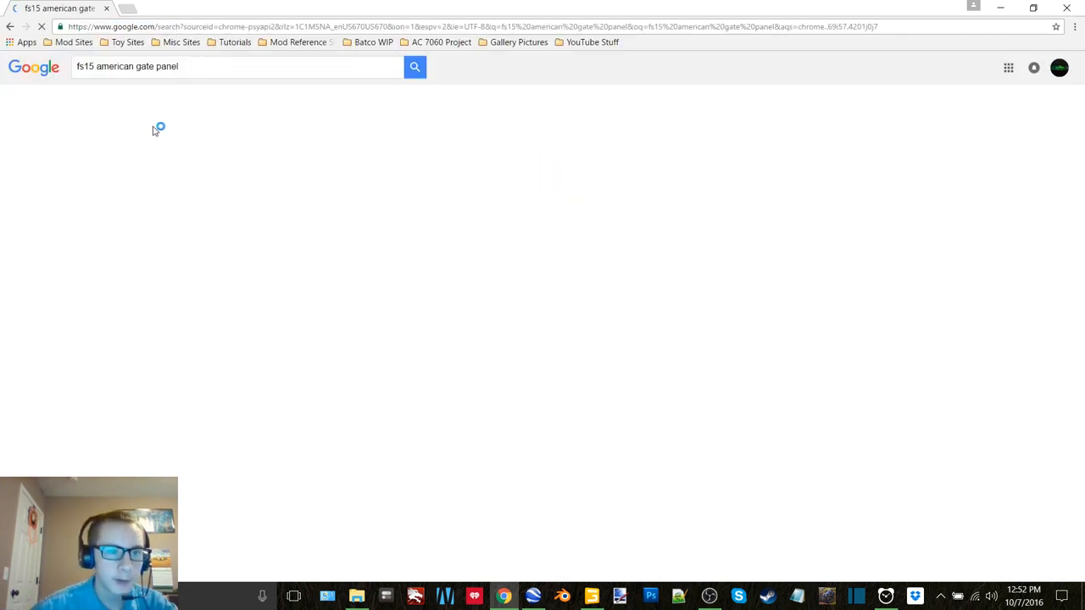
left_click(227, 100)
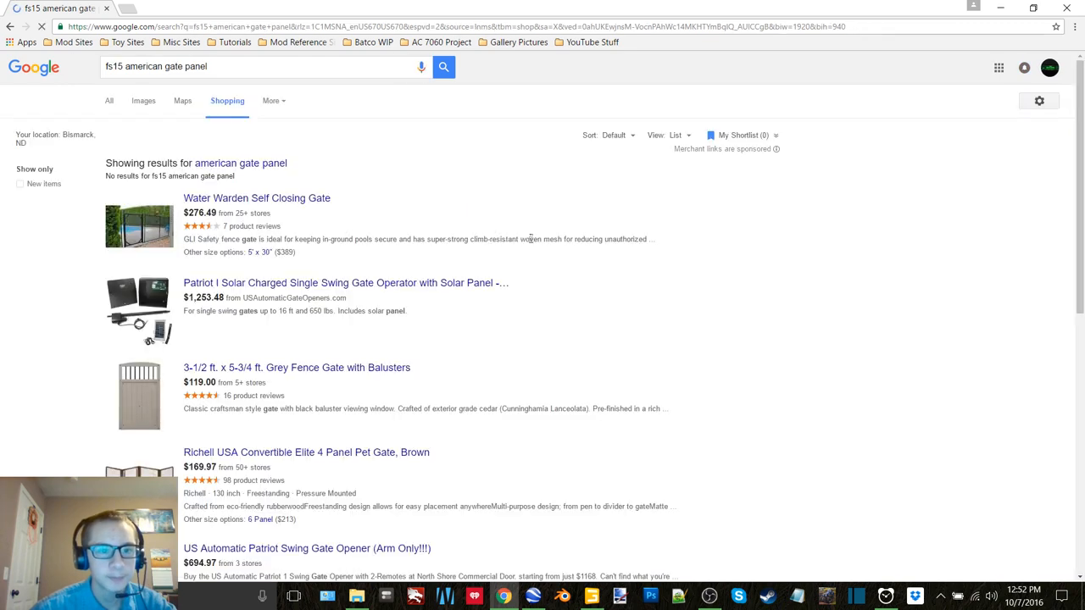
left_click(143, 102)
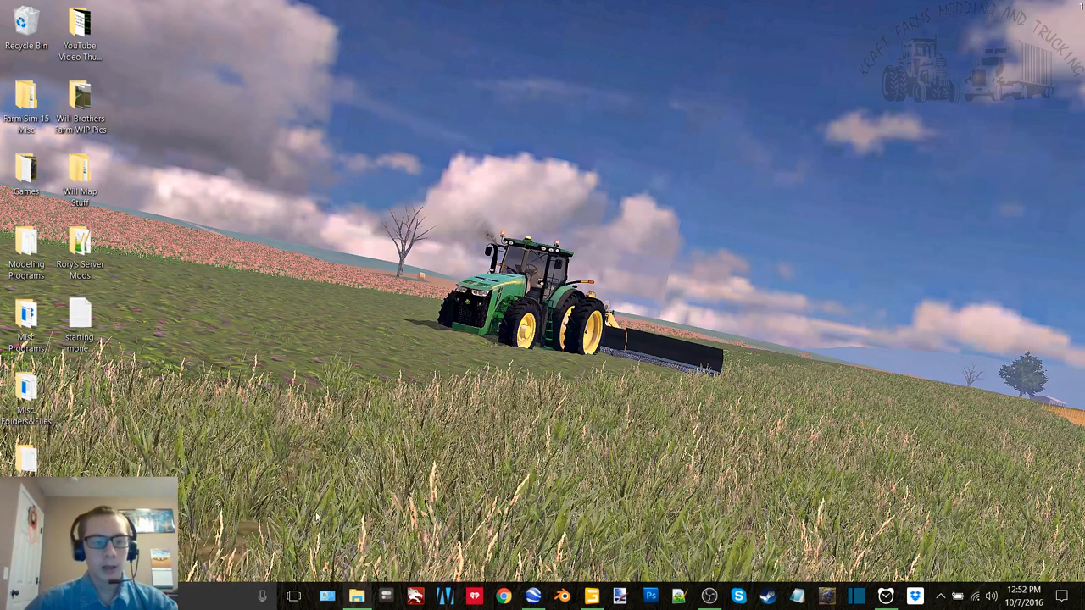
mouse_move(399, 464)
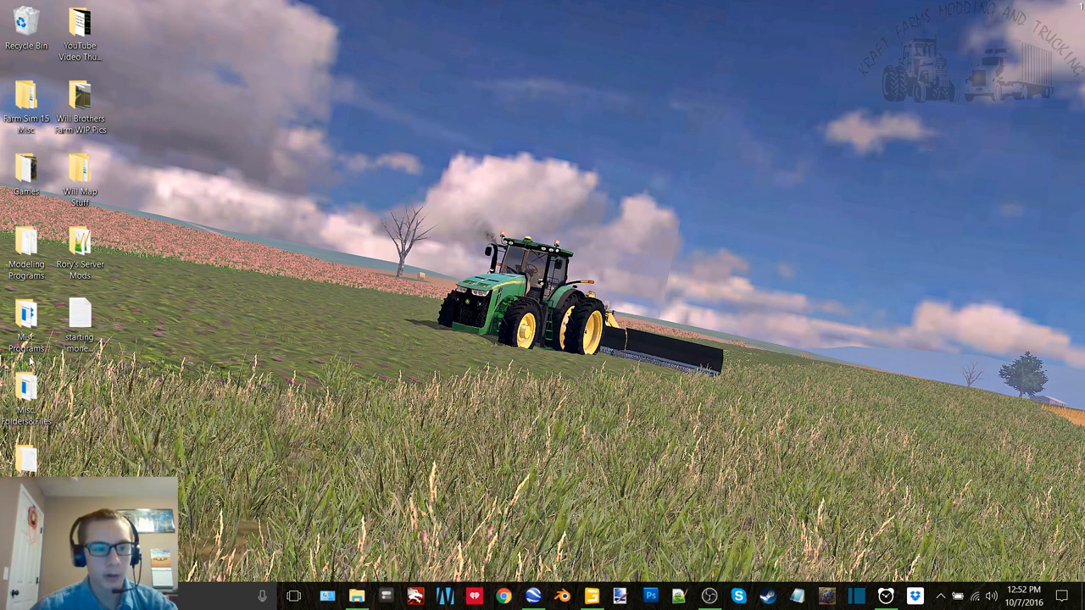
Navigate Misc. Folders&Files > Farm Sim 13 Misc > Maps From 13.
double_click(26, 390)
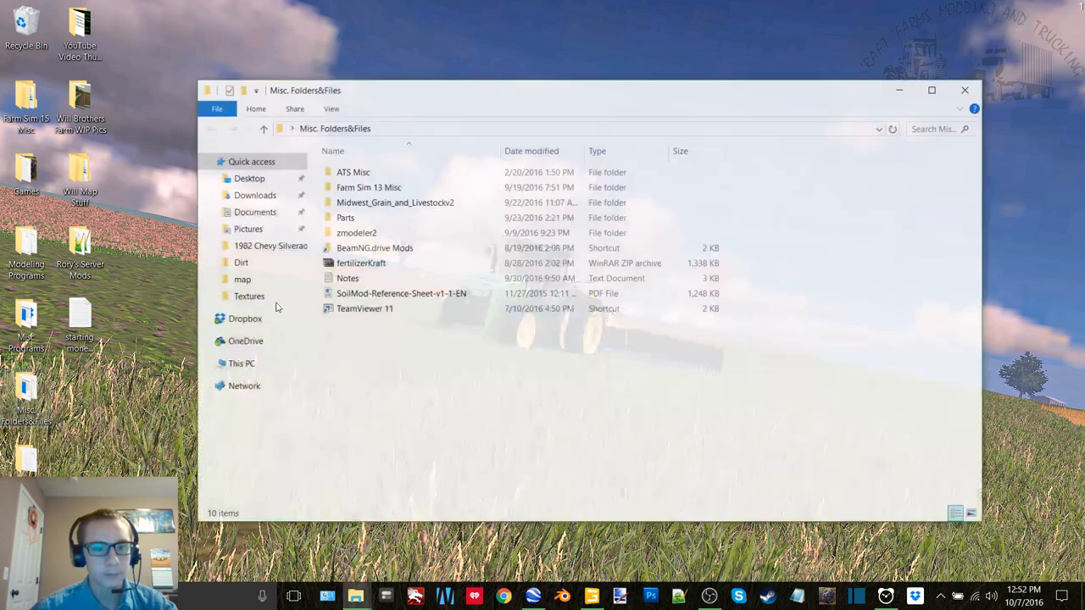
double_click(346, 217)
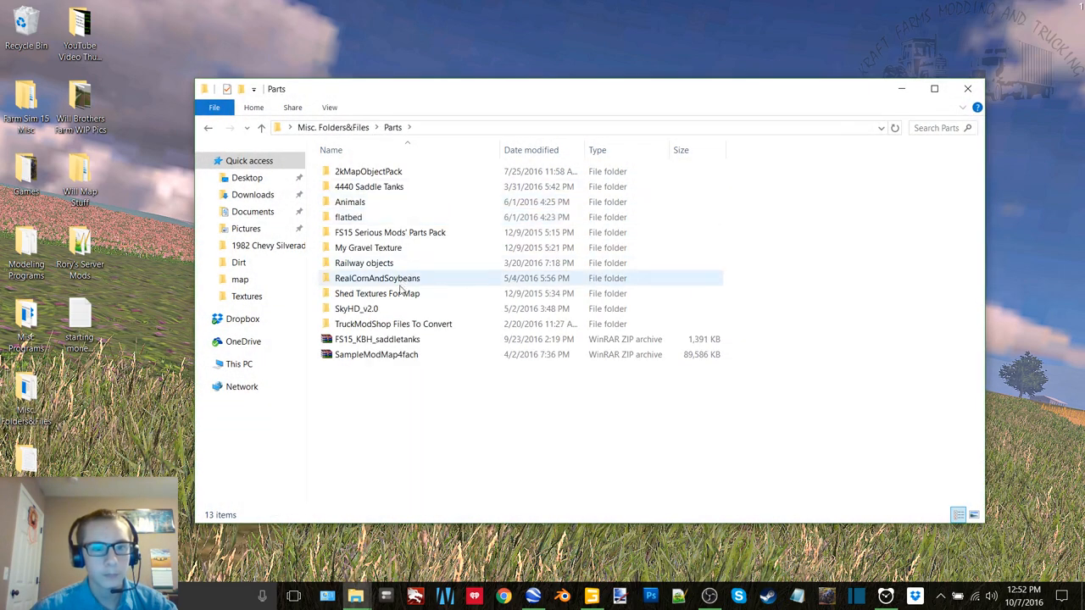
mouse_move(208, 128)
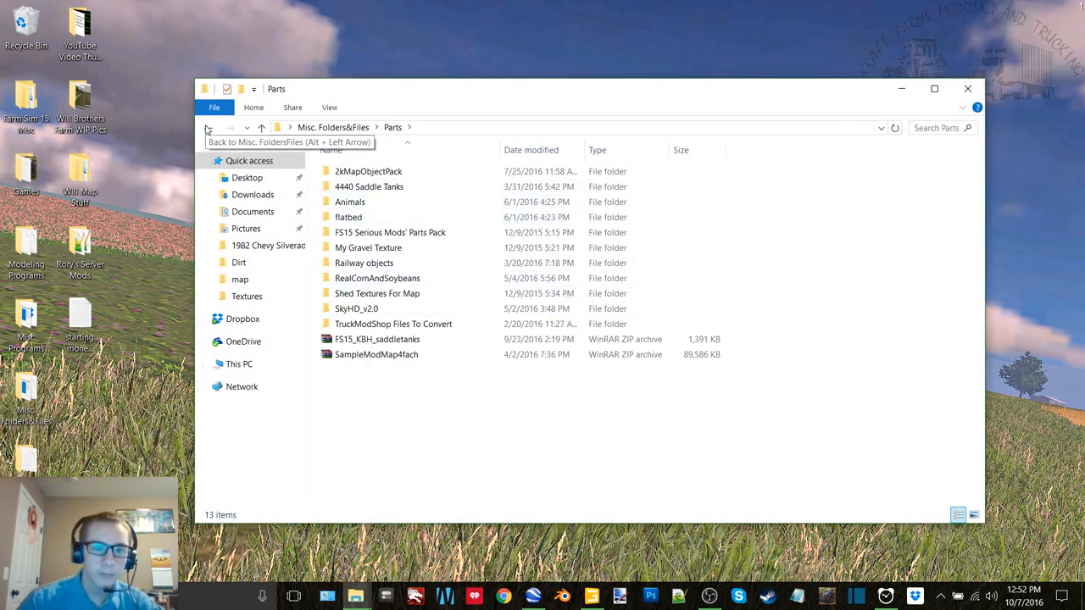
left_click(208, 127)
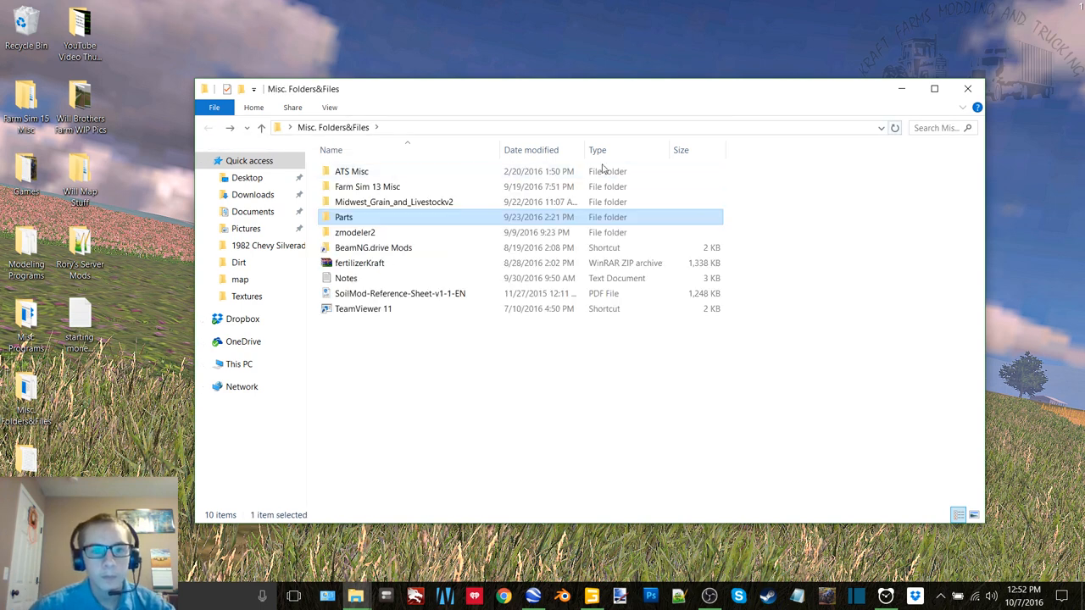
double_click(366, 186)
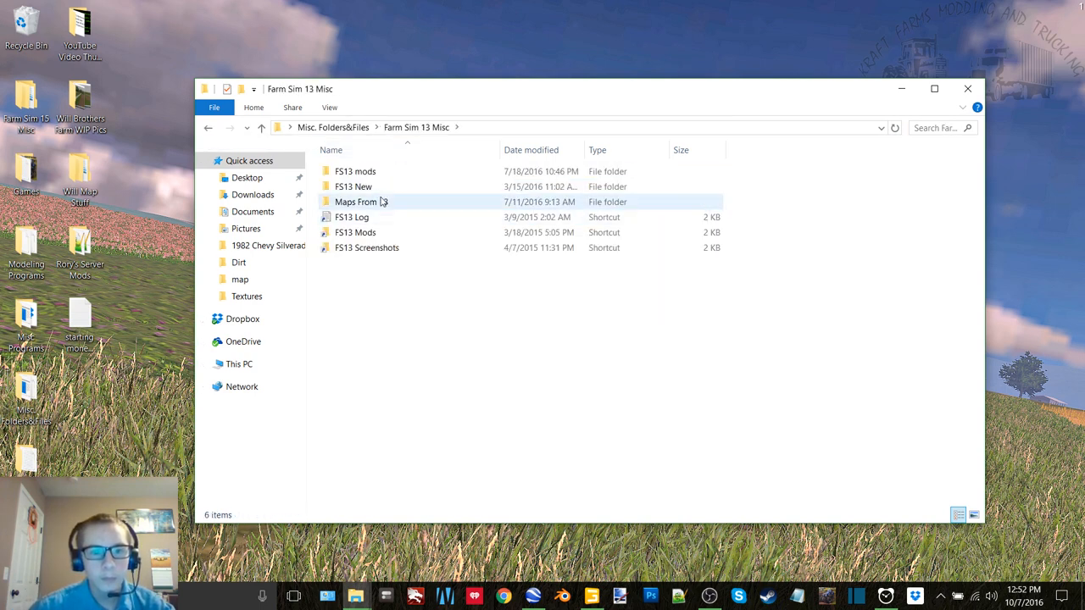
double_click(356, 201)
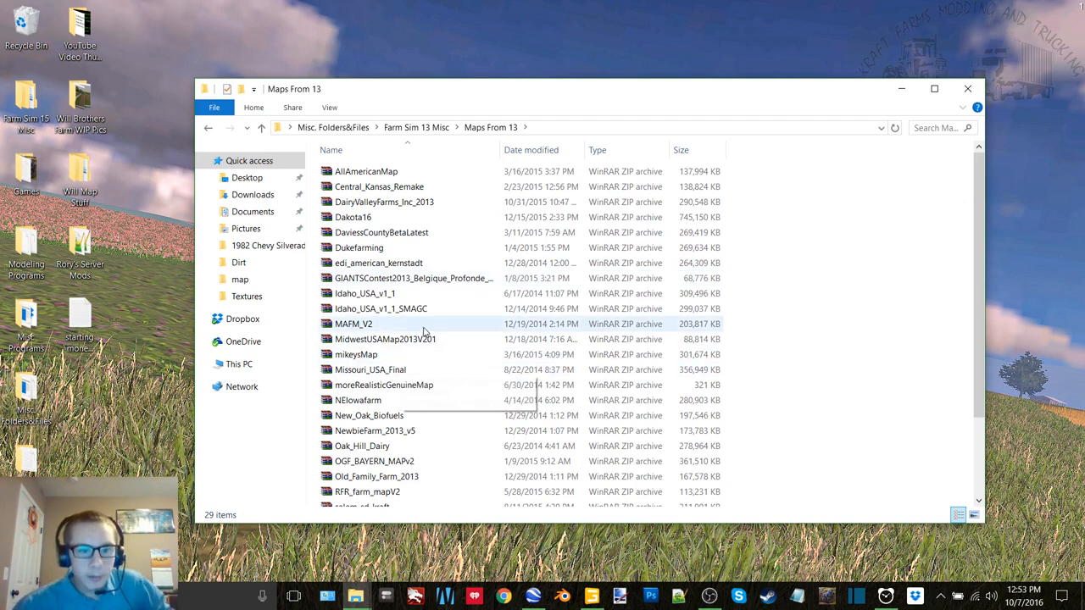
Extract the MAPM_V2 archive and locate the extracted MAPM_V2 folder.
right_click(352, 324)
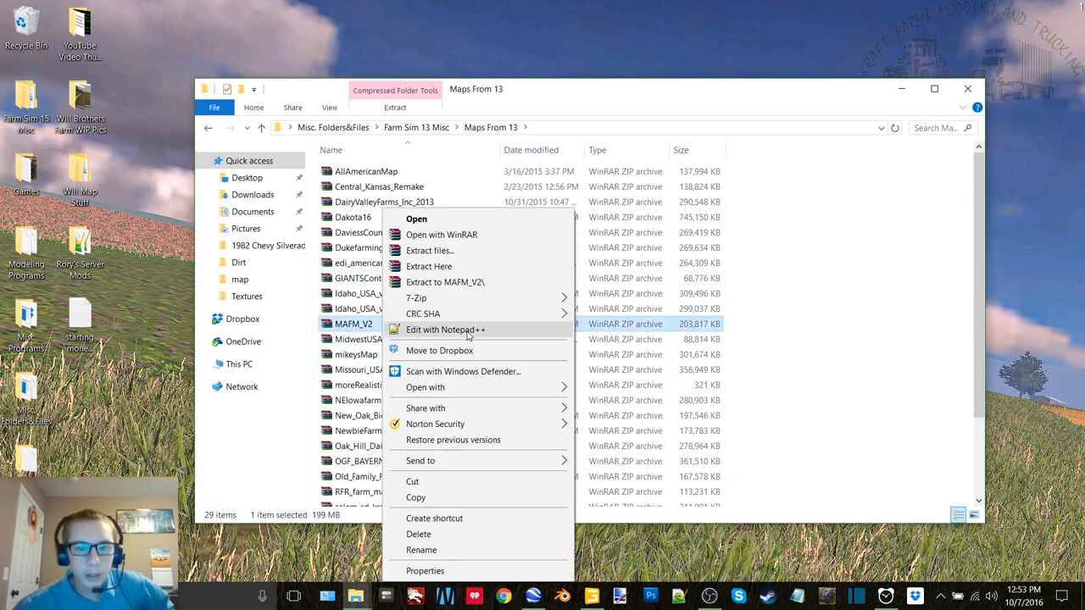
left_click(444, 281)
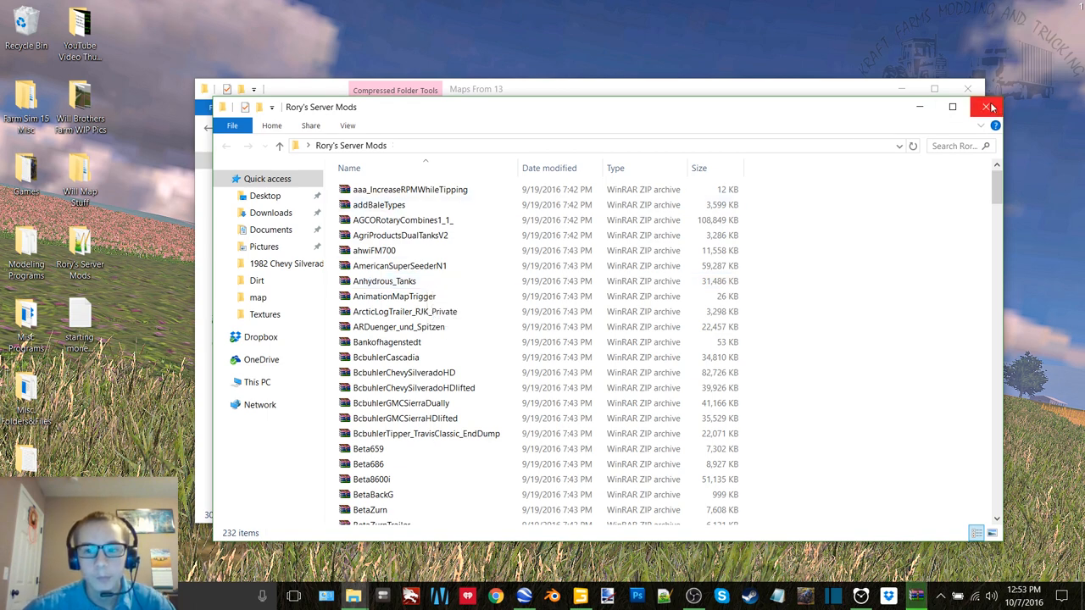
mouse_move(986, 108)
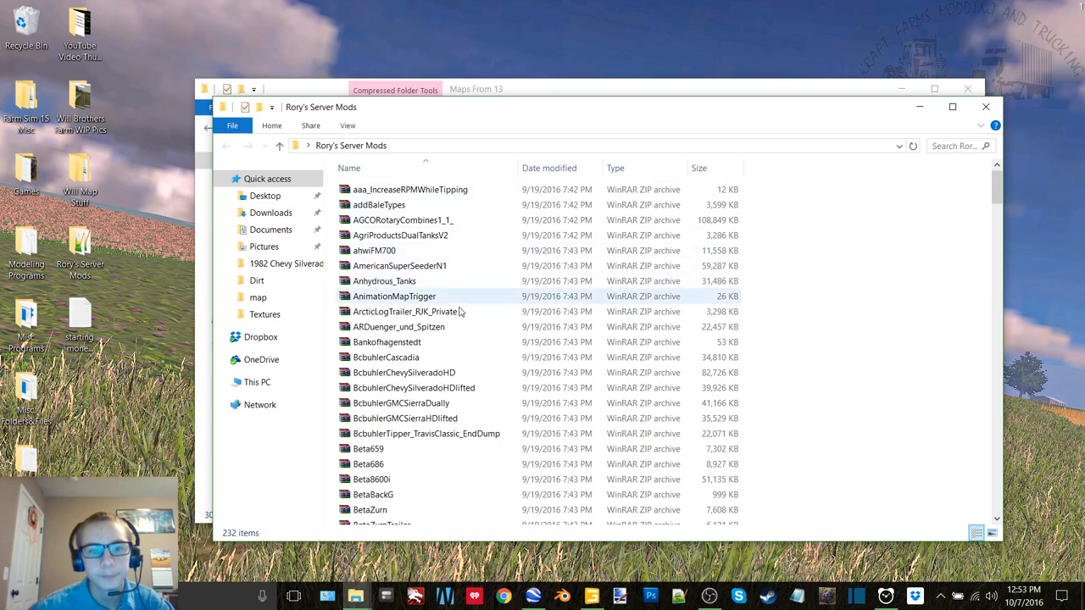
scroll("down", 3)
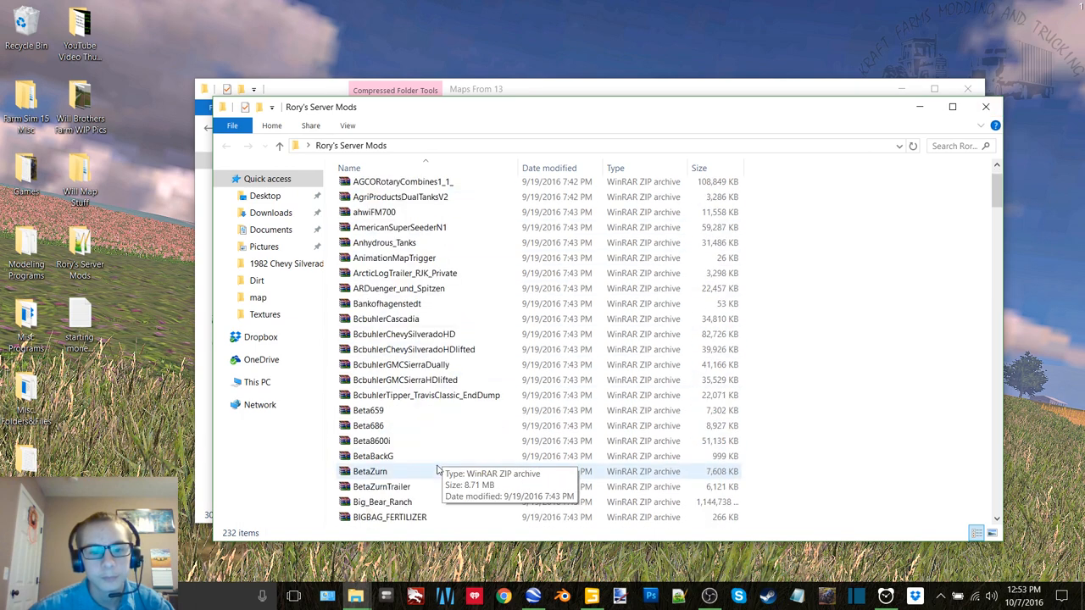
right_click(381, 502)
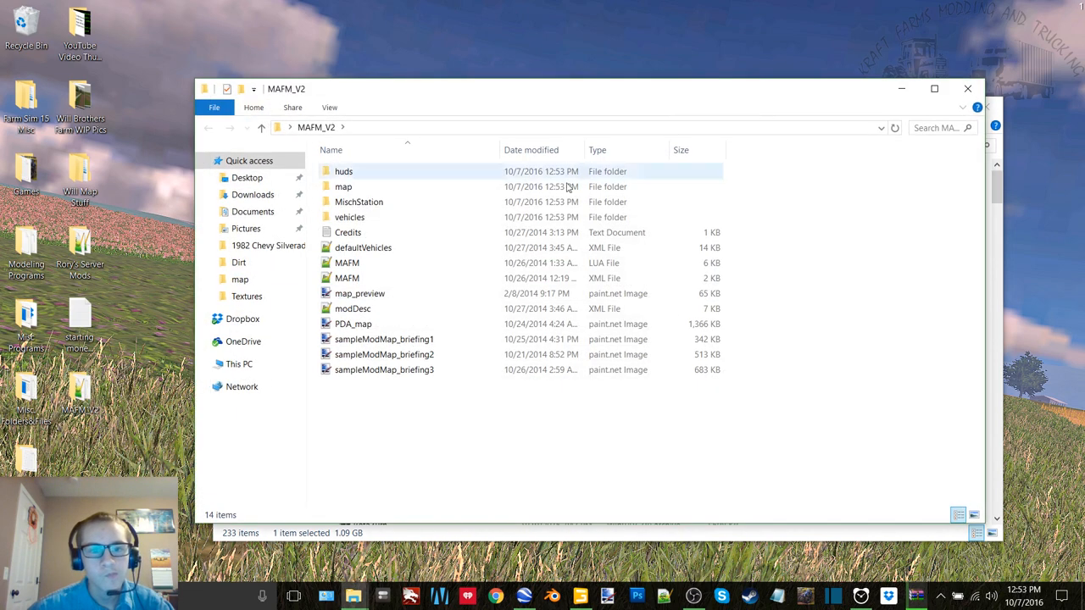
Search the map's models folder for 'barb' and browse the barbed fence texture results.
double_click(342, 187)
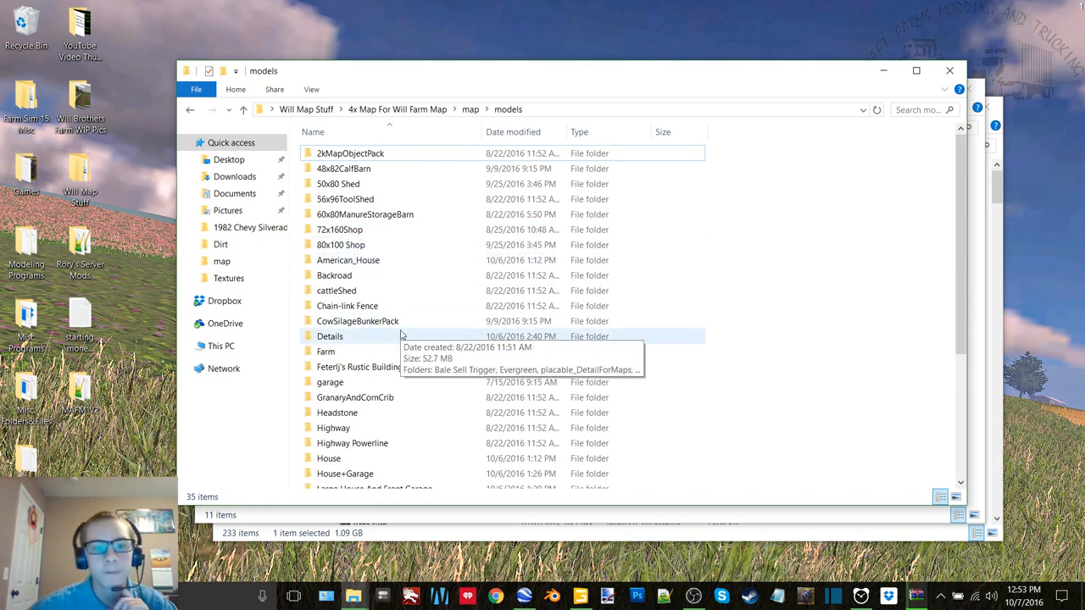
double_click(329, 336)
type("b")
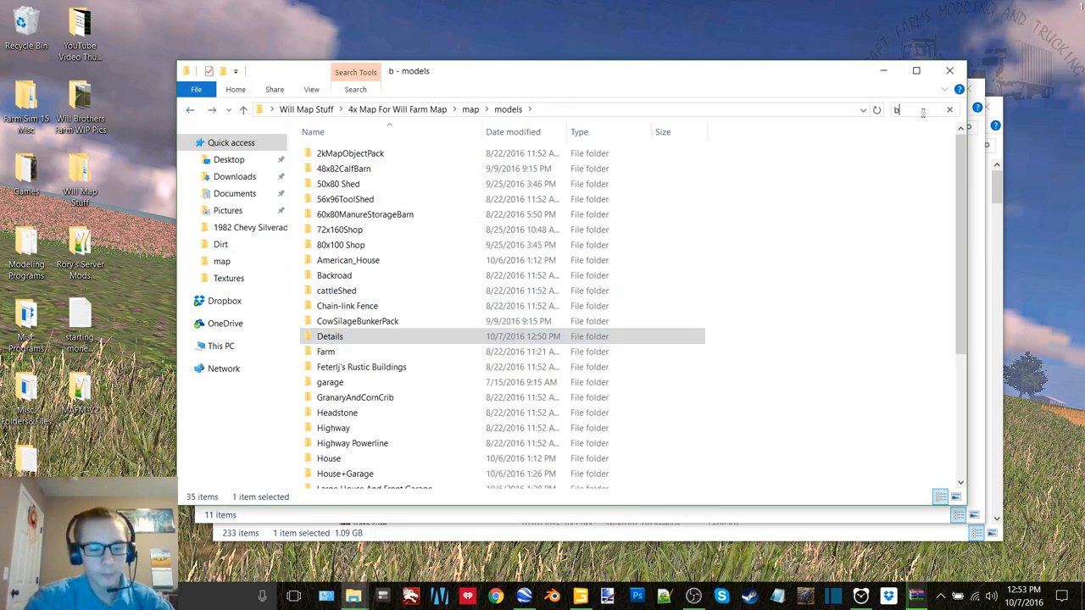
type("arb")
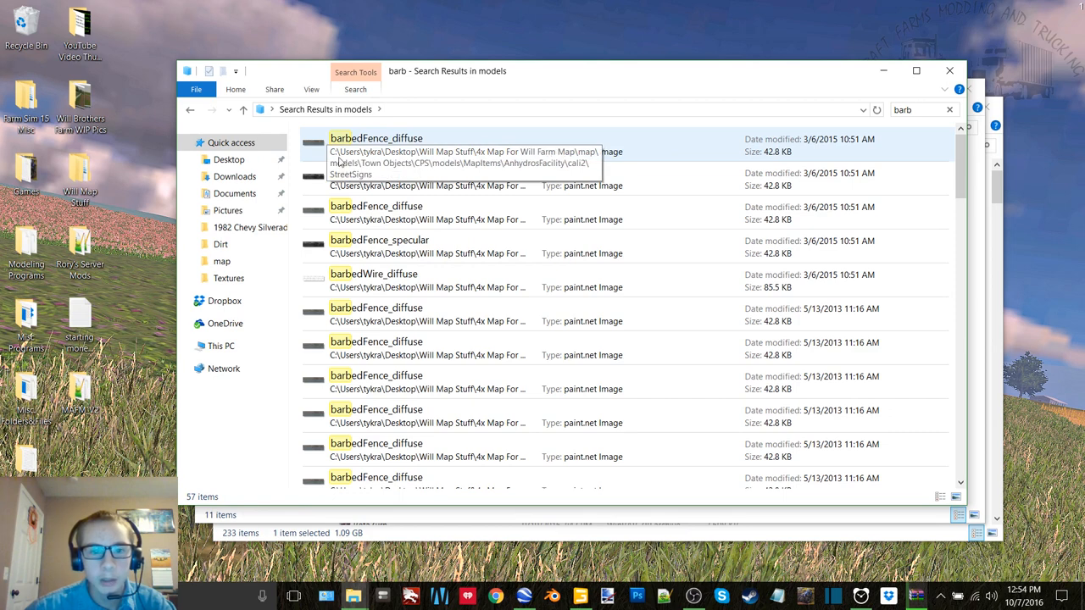
scroll("down", 3)
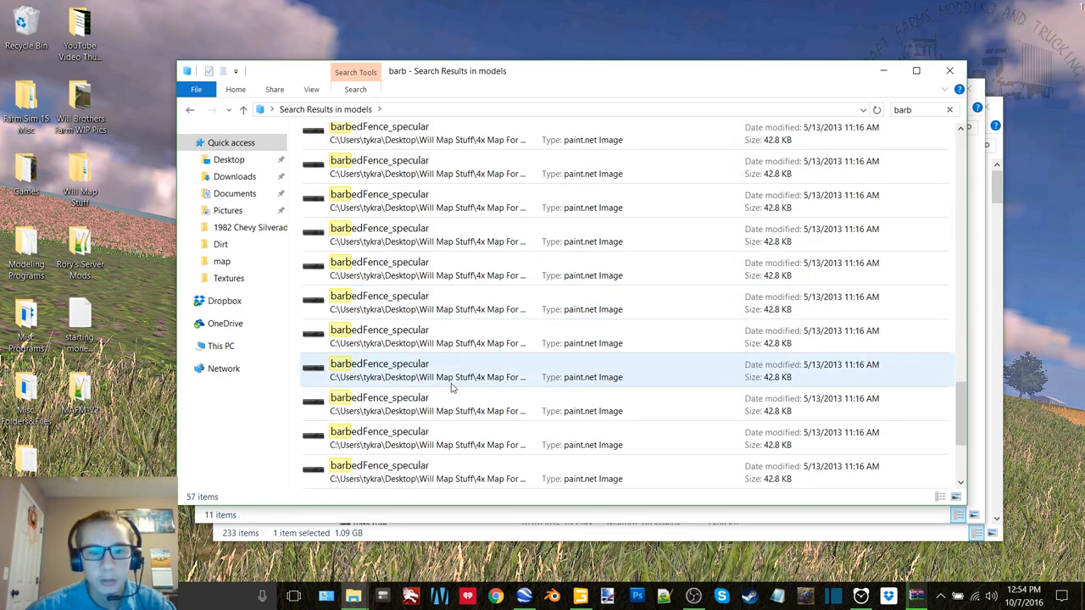
mouse_move(455, 376)
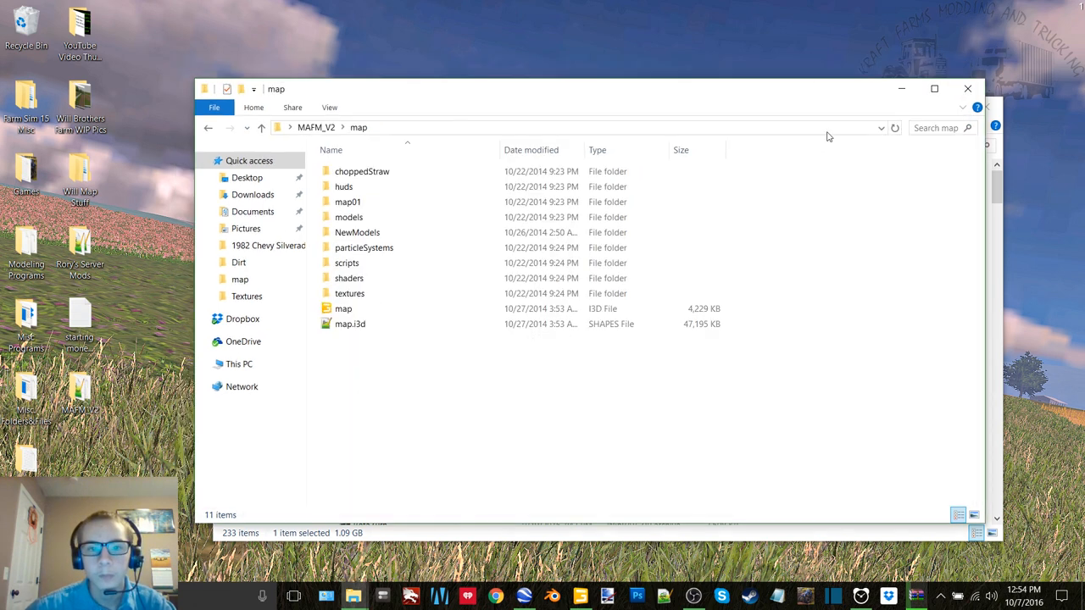
left_click(342, 309)
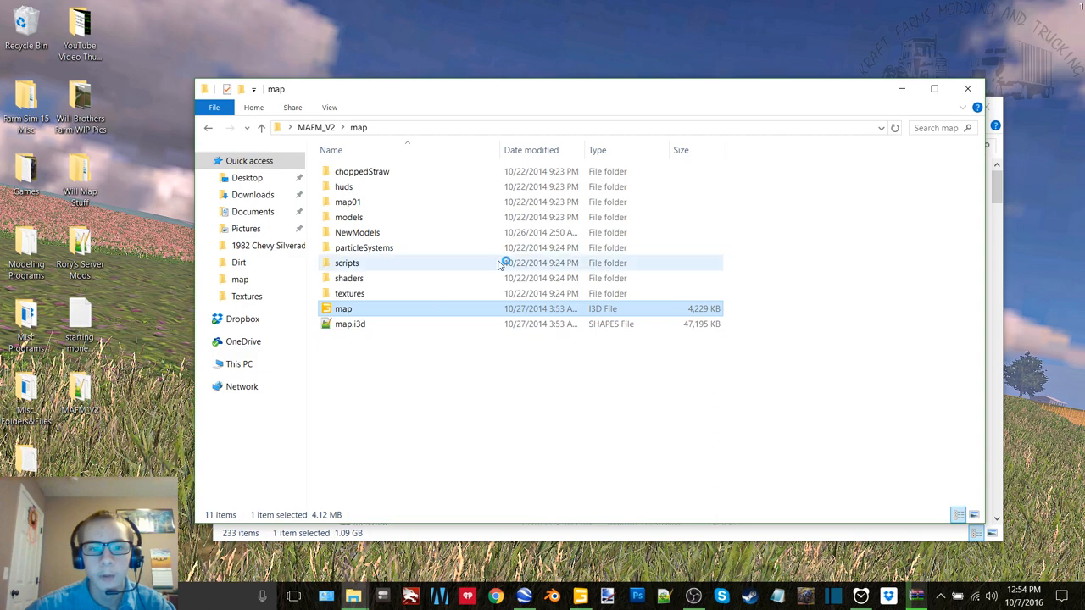
mouse_move(853, 122)
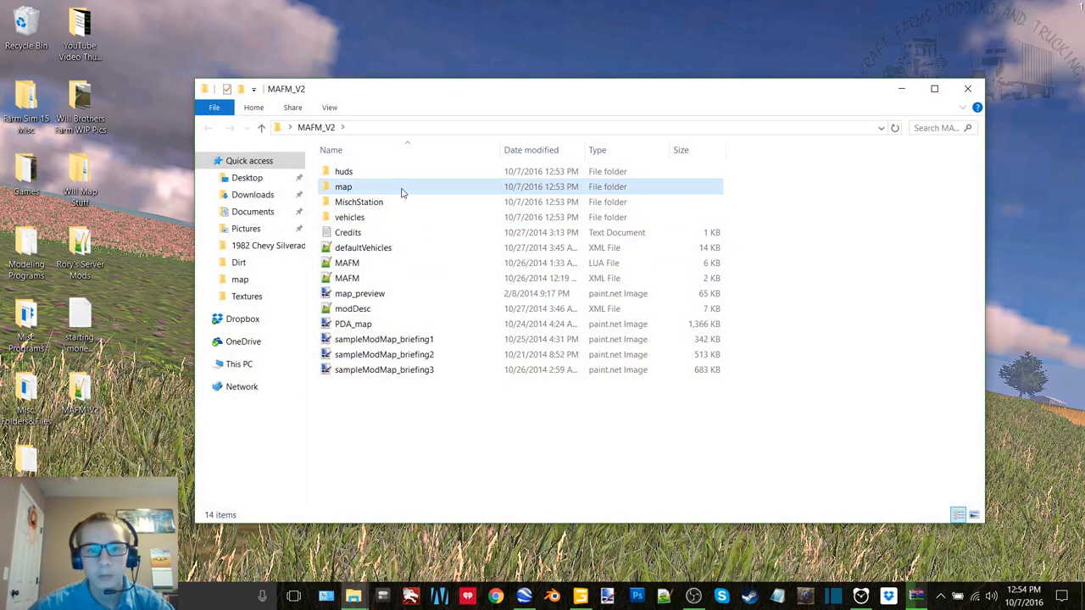
double_click(342, 187)
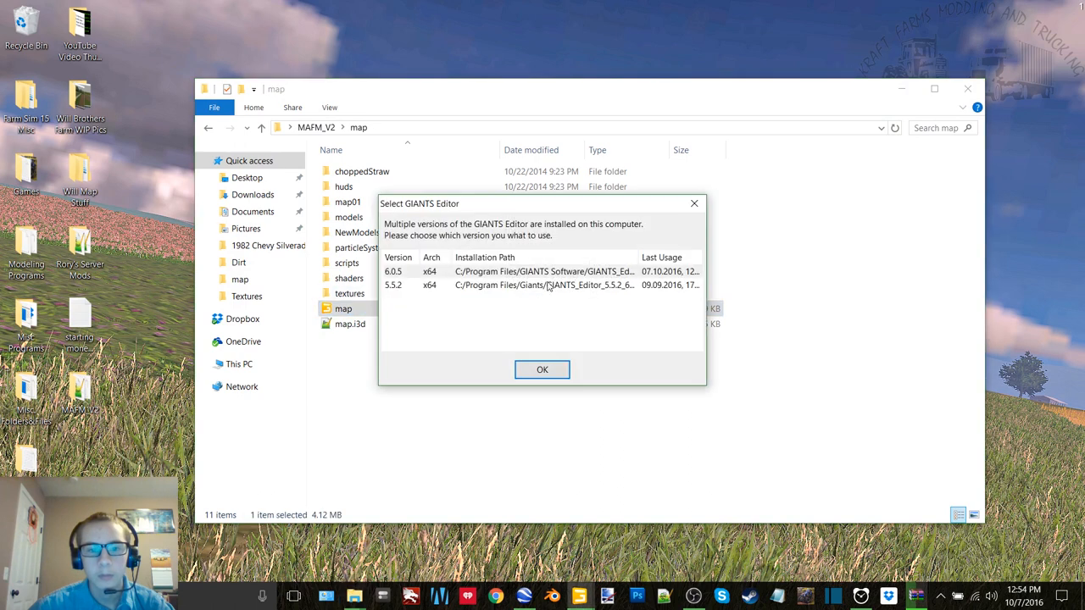
left_click(543, 369)
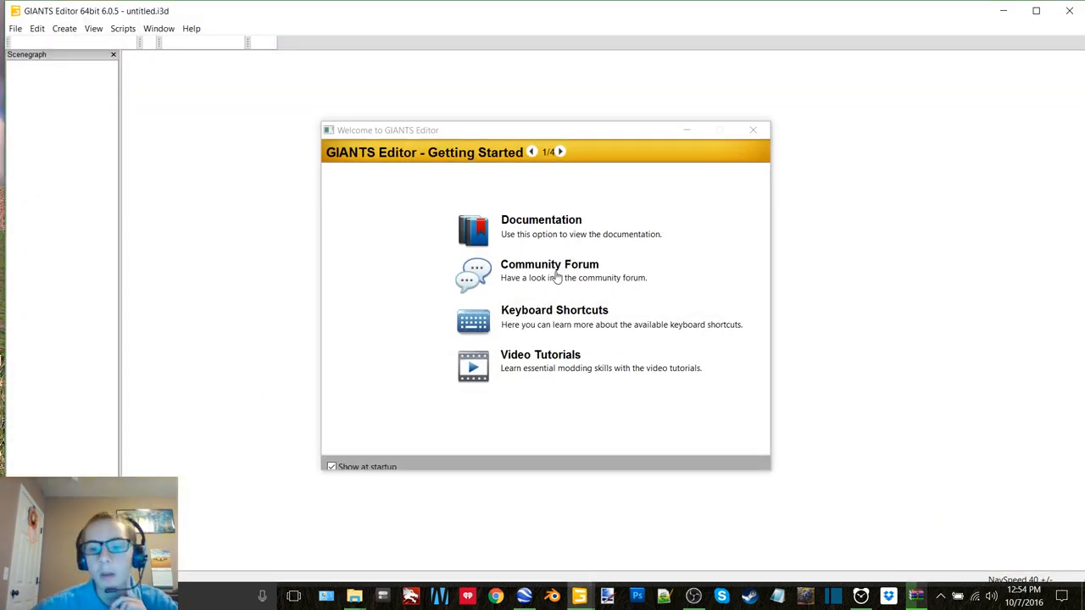
mouse_move(710, 151)
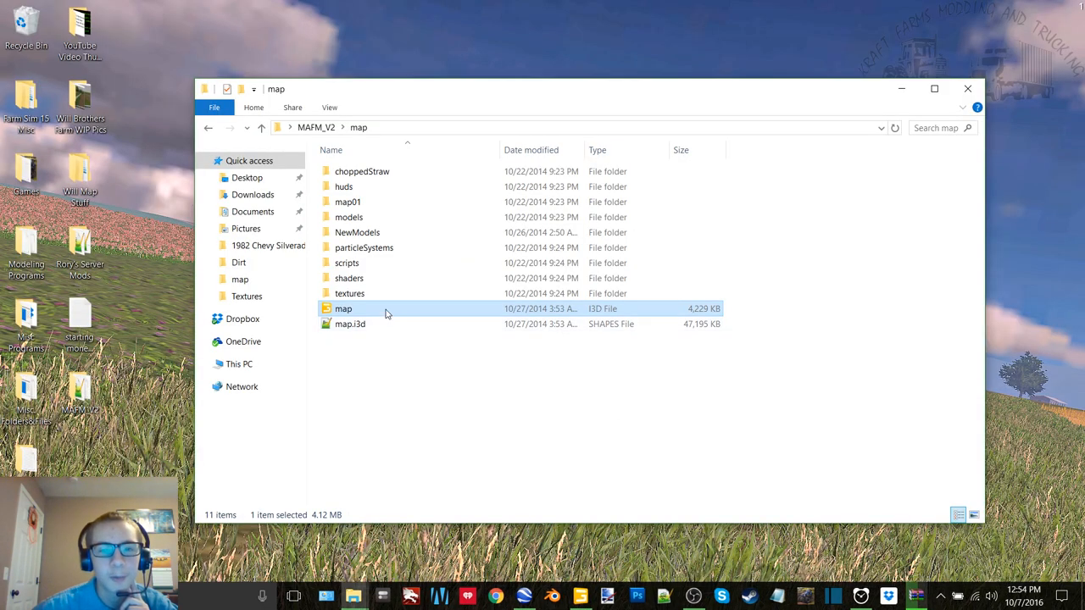
mouse_move(573, 339)
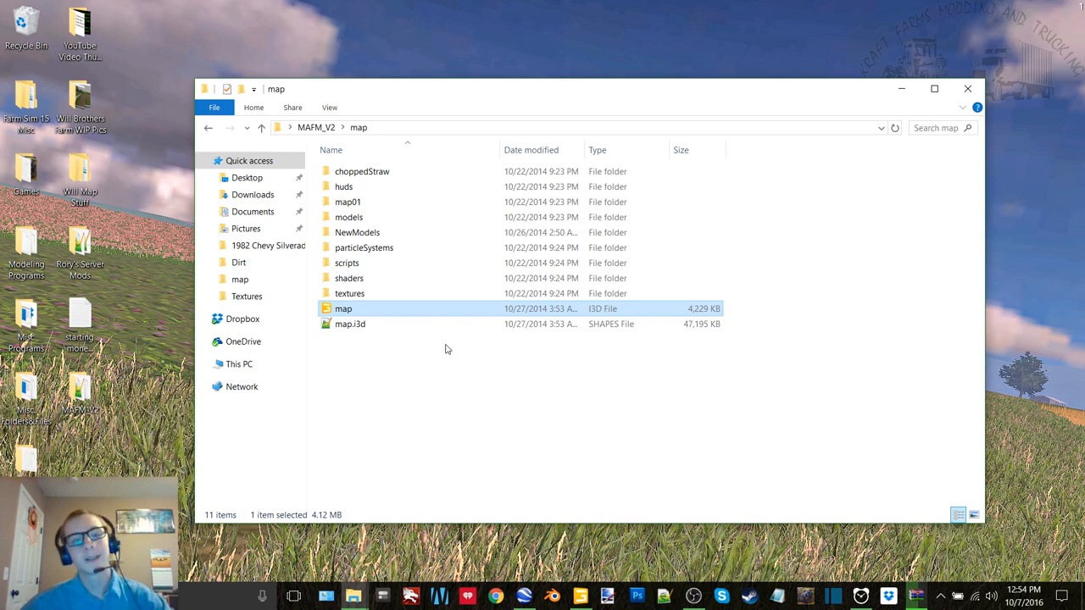
mouse_move(444, 345)
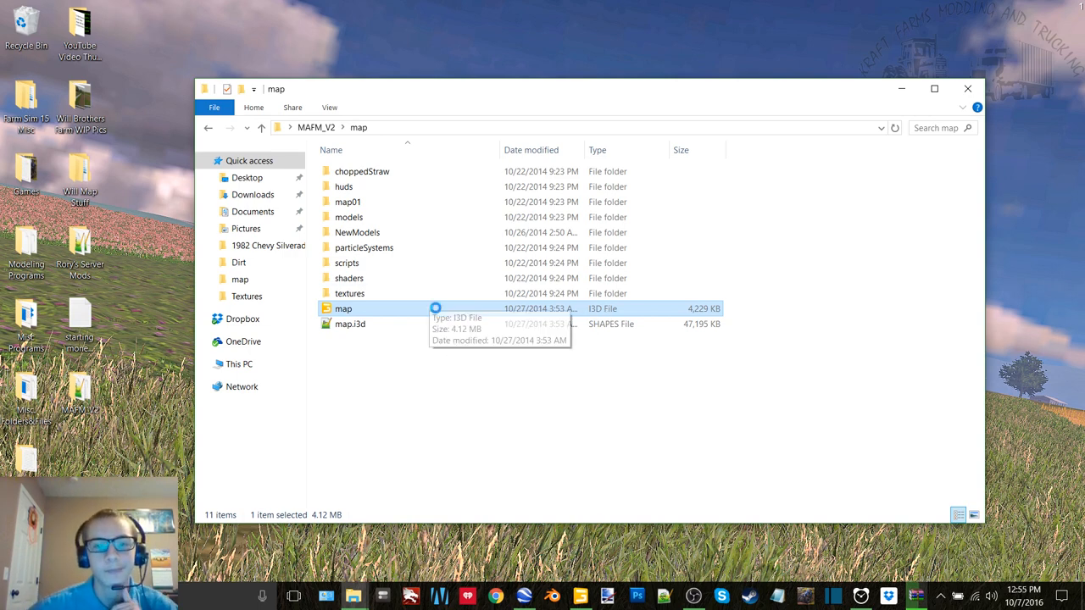
Load the MAPM_V2 map.i3d scene into GIANTS Editor 5.5.2.
double_click(342, 308)
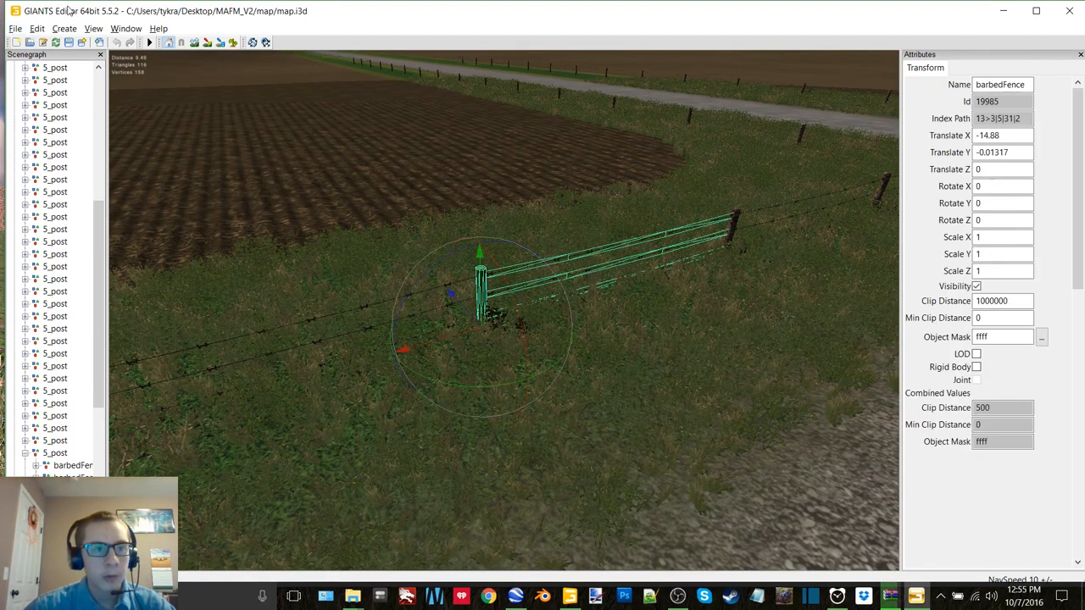
Export the selected barbedFence as 'barbedwire' into Desktop\Barbed Wire Fence.
left_click(13, 27)
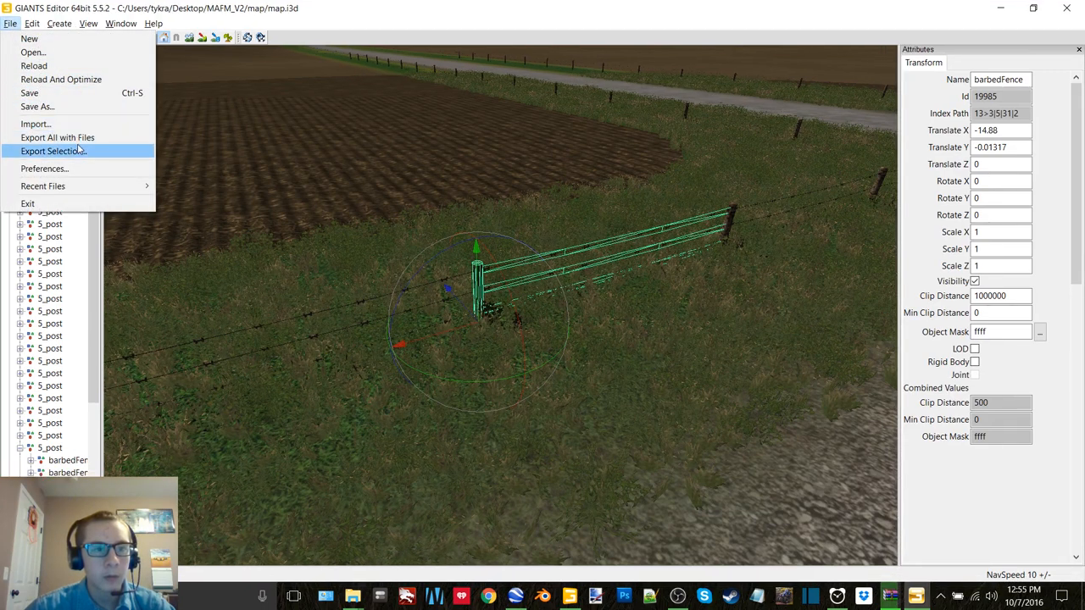
left_click(54, 150)
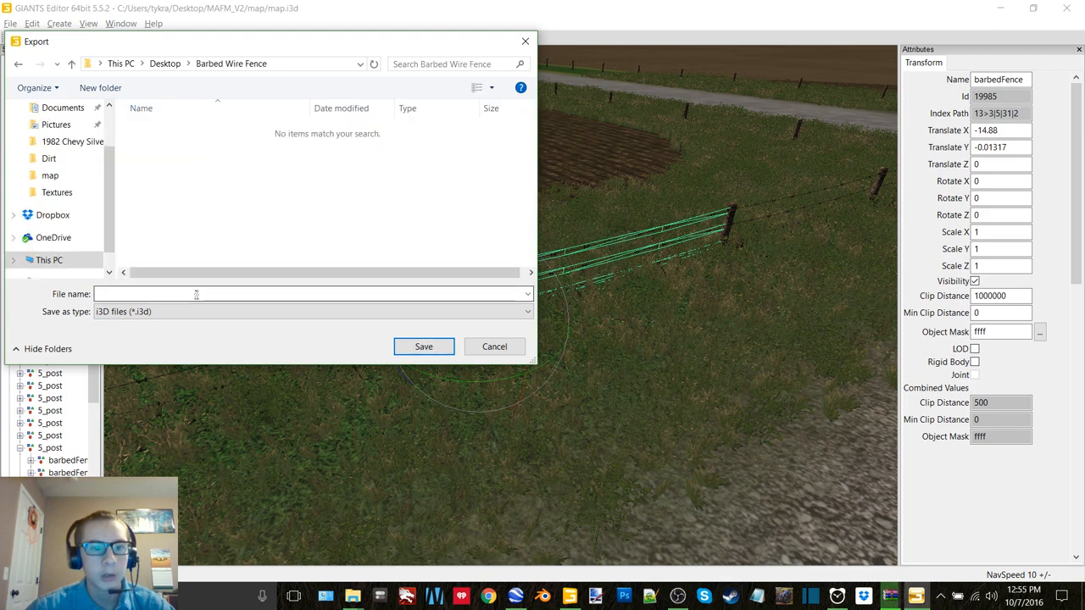
type("barbedwi")
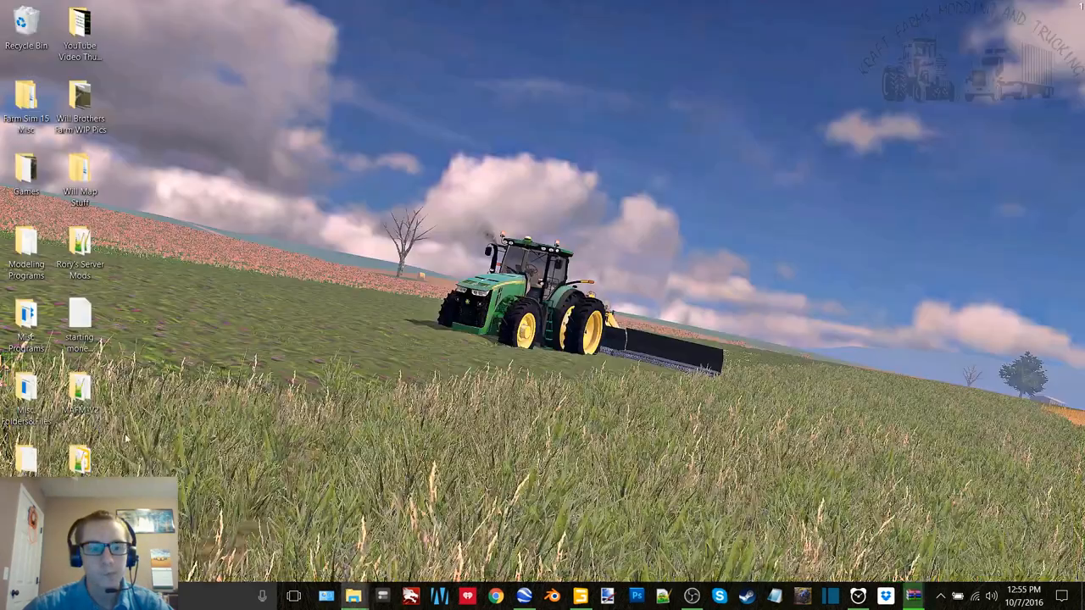
Open barbedwire.i3d from the Barbed Wire Fence folder in Notepad++.
right_click(356, 171)
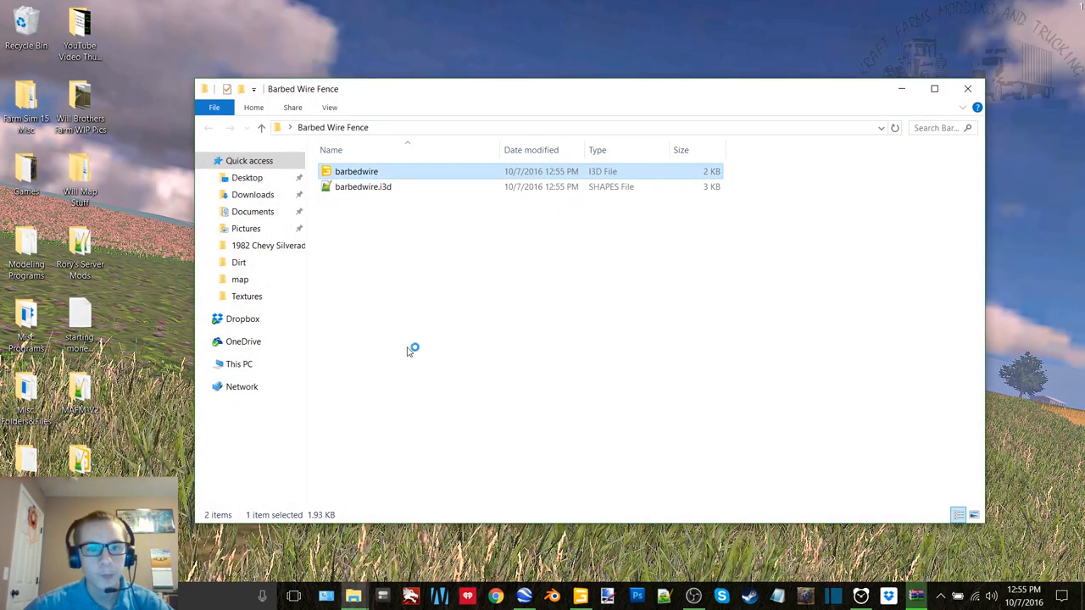
mouse_move(515, 255)
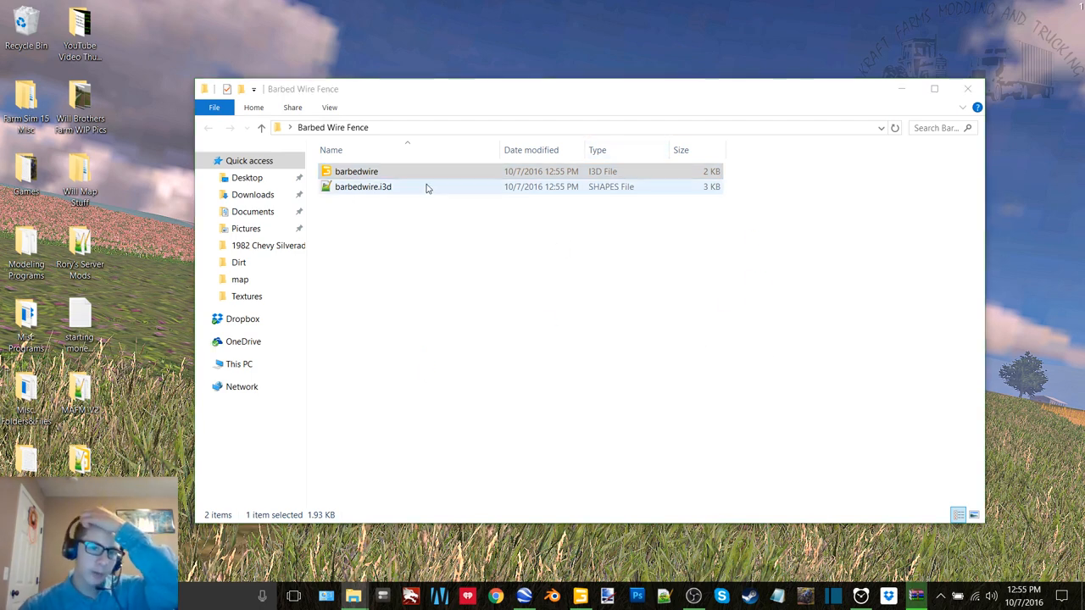
left_click(356, 172)
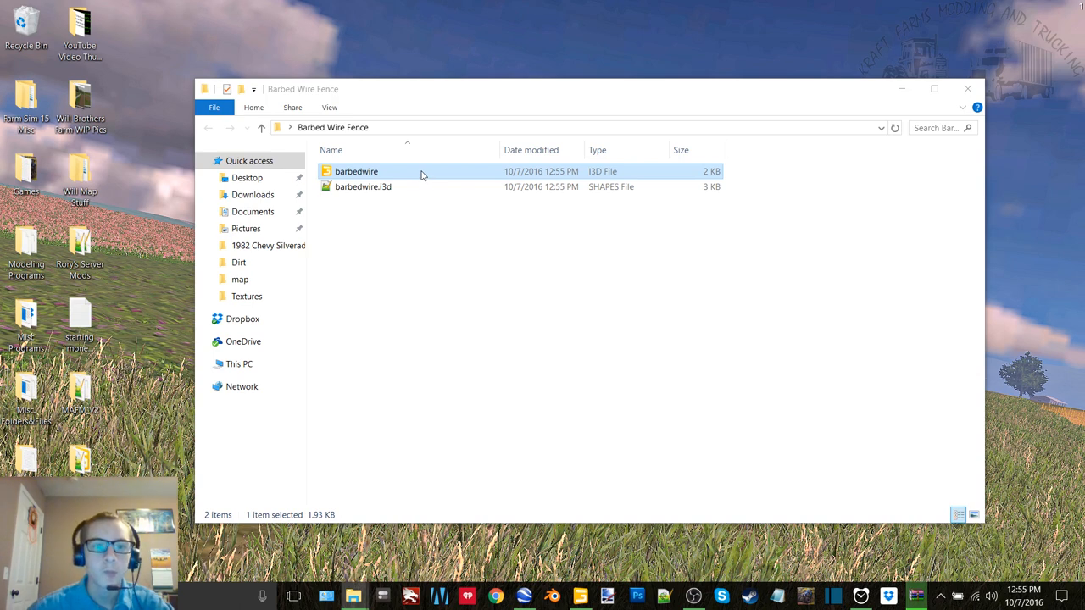
double_click(363, 187)
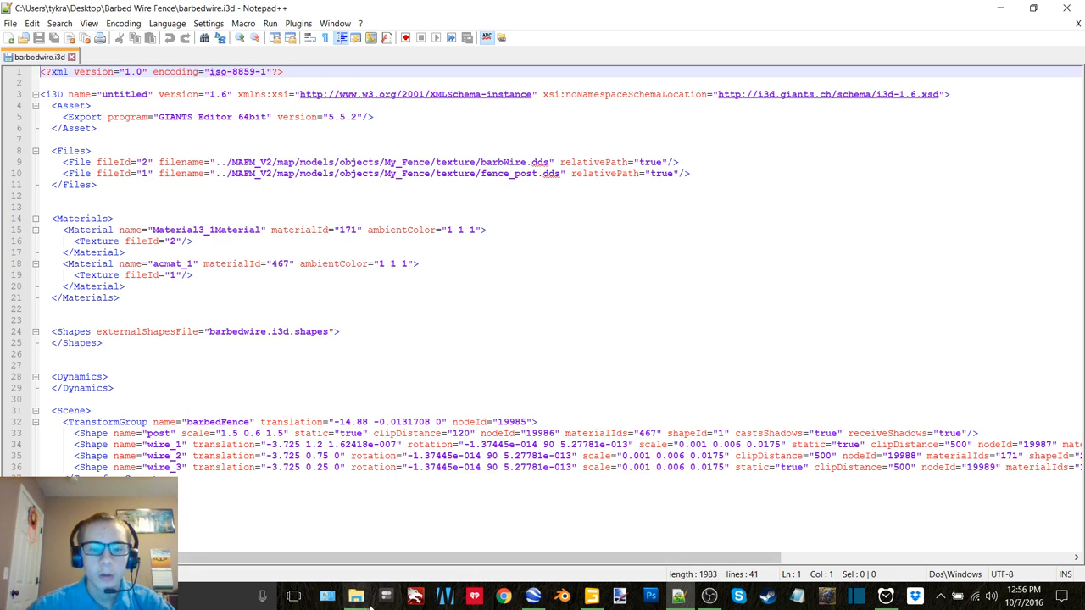
Bring up the MAFM_V2 mod folder in File Explorer over the fence i3d shown in Notepad++.
left_click(356, 596)
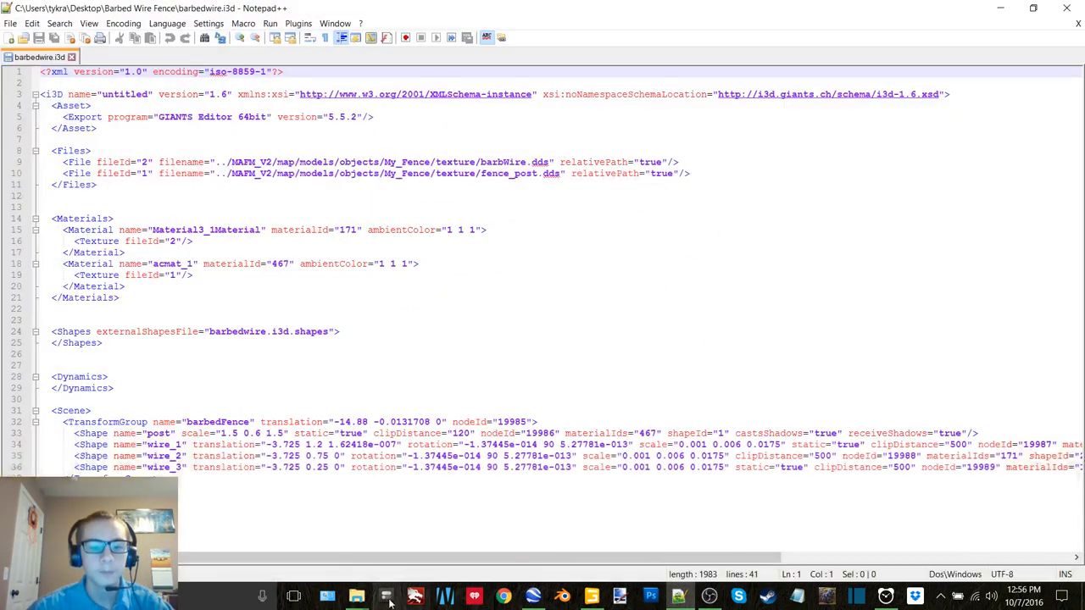
left_click(356, 597)
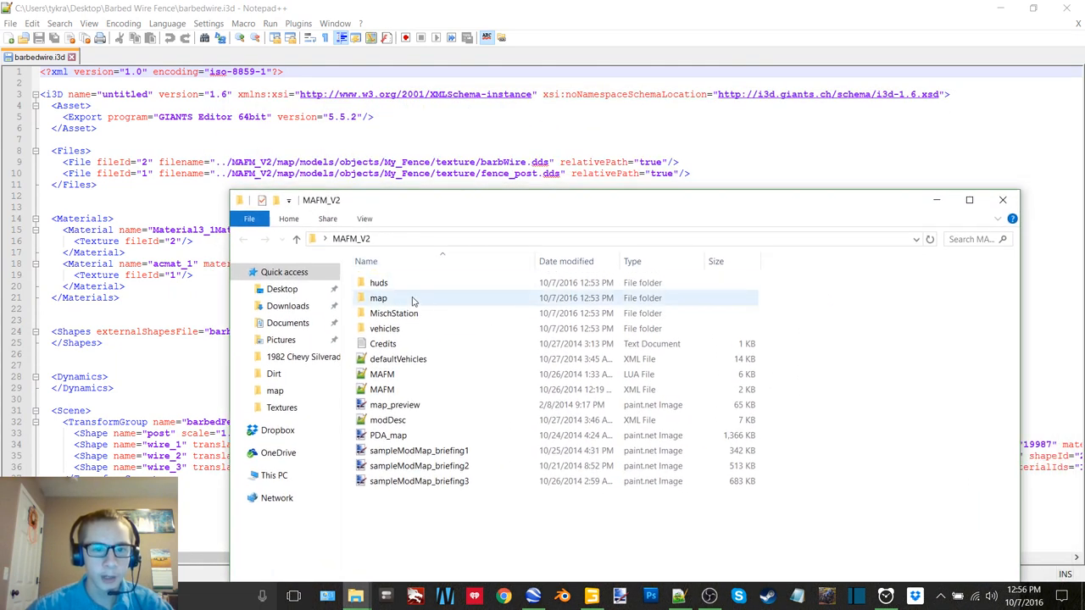
Browse through the map and My_Fence folders, then return to Barbed Wire Fence and select its texture folder.
double_click(378, 299)
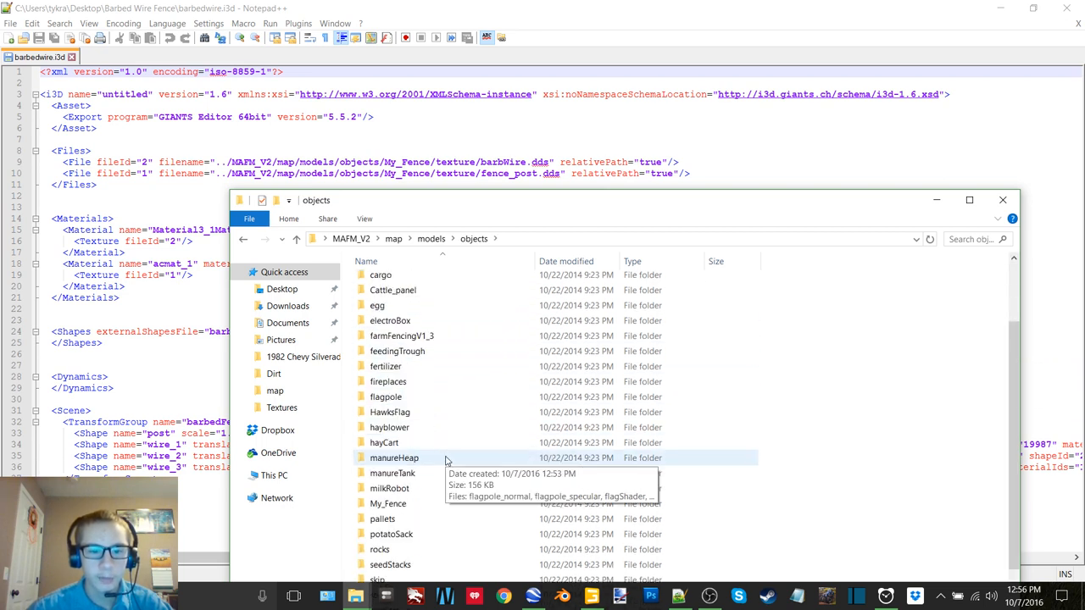
double_click(388, 504)
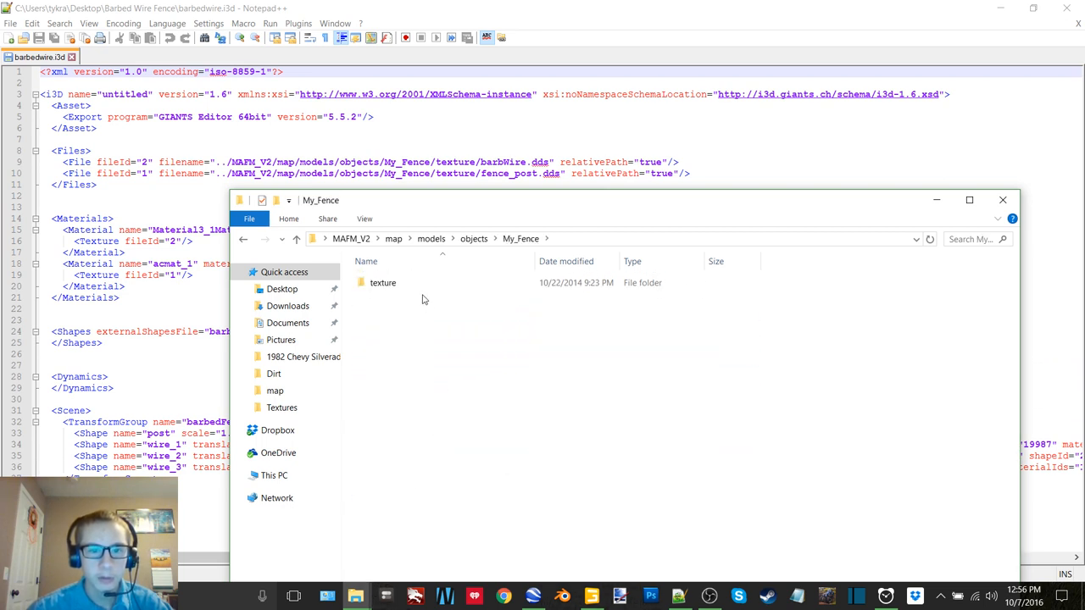
double_click(383, 281)
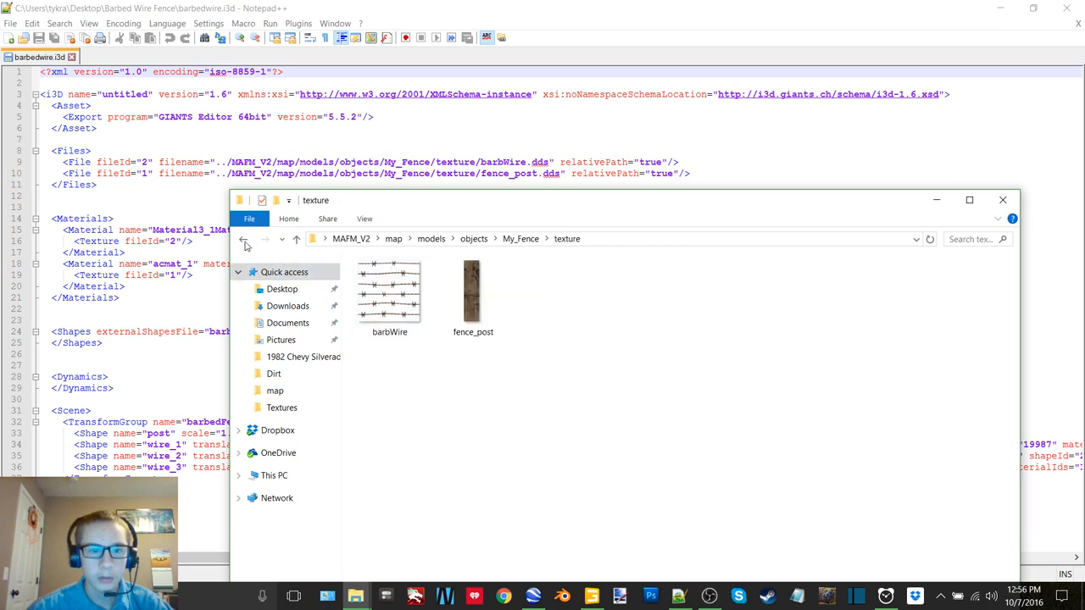
left_click(244, 238)
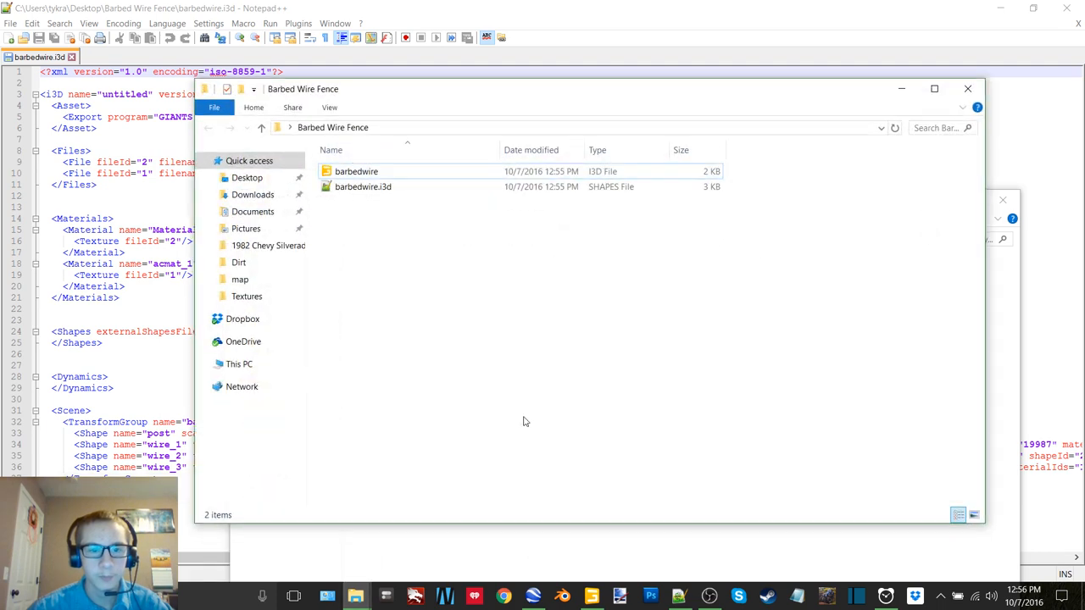
left_click(348, 202)
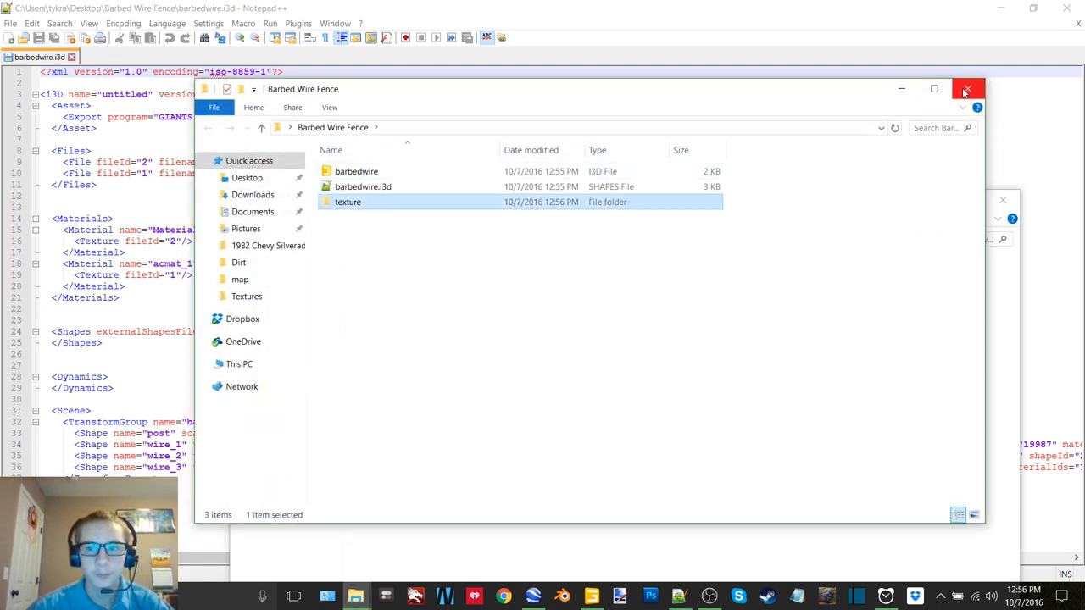
Close the Barbed Wire Fence folder window before browsing to the Big_Bear_Ranch map folder.
left_click(966, 88)
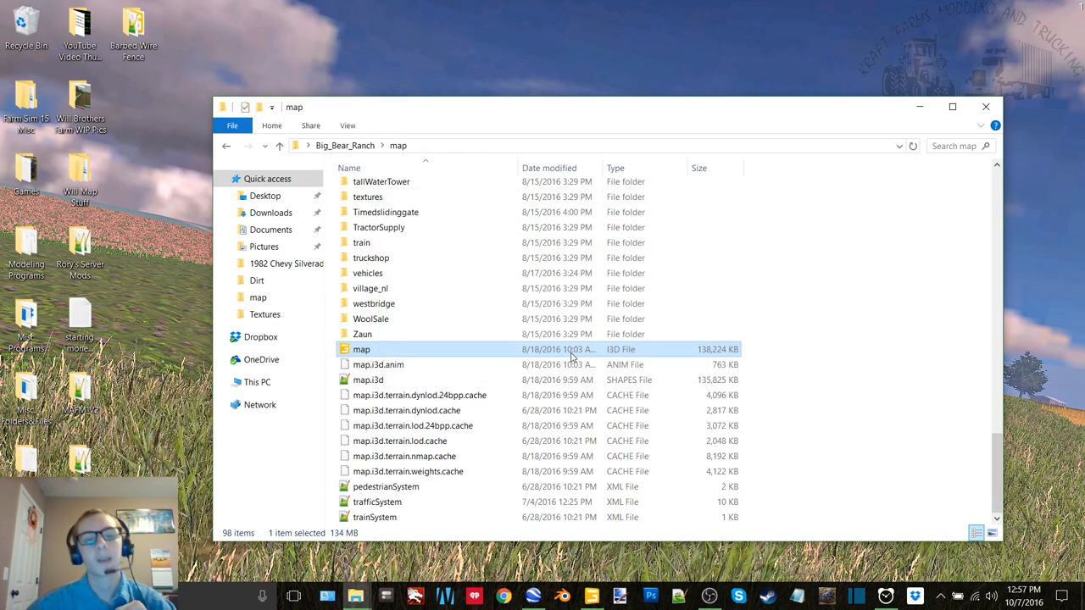
Load map.i3d of Big_Bear_Ranch in GIANTS Editor and dismiss the Getting Started window.
double_click(363, 349)
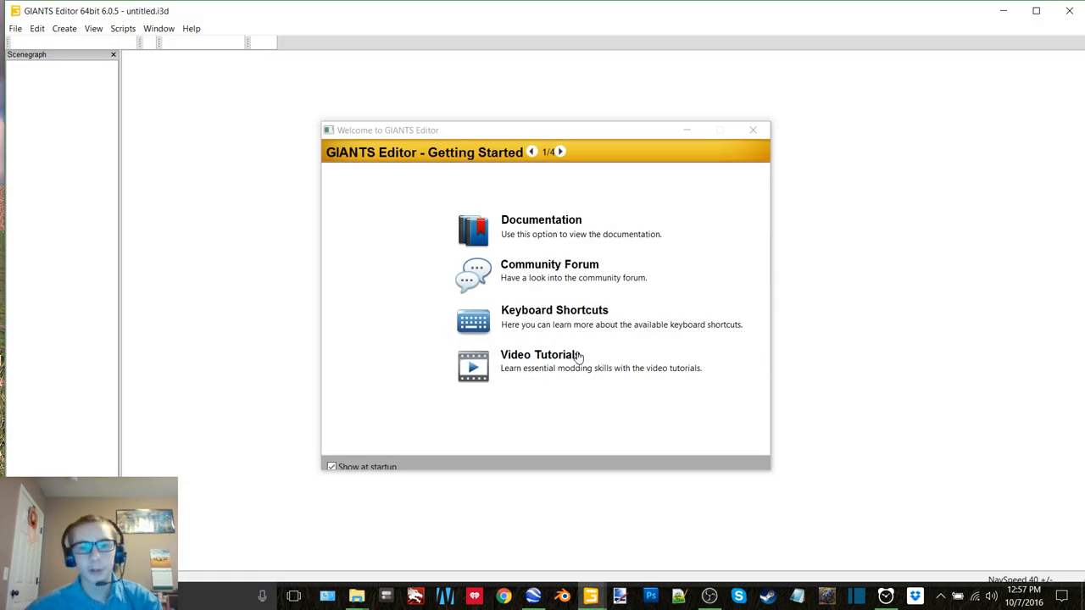
mouse_move(763, 149)
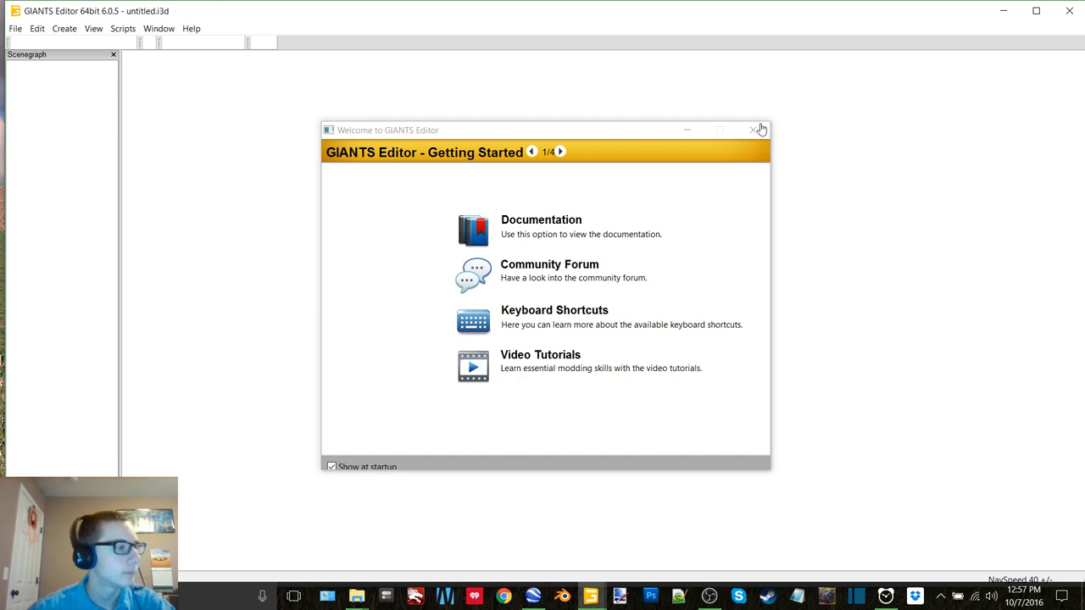
left_click(751, 132)
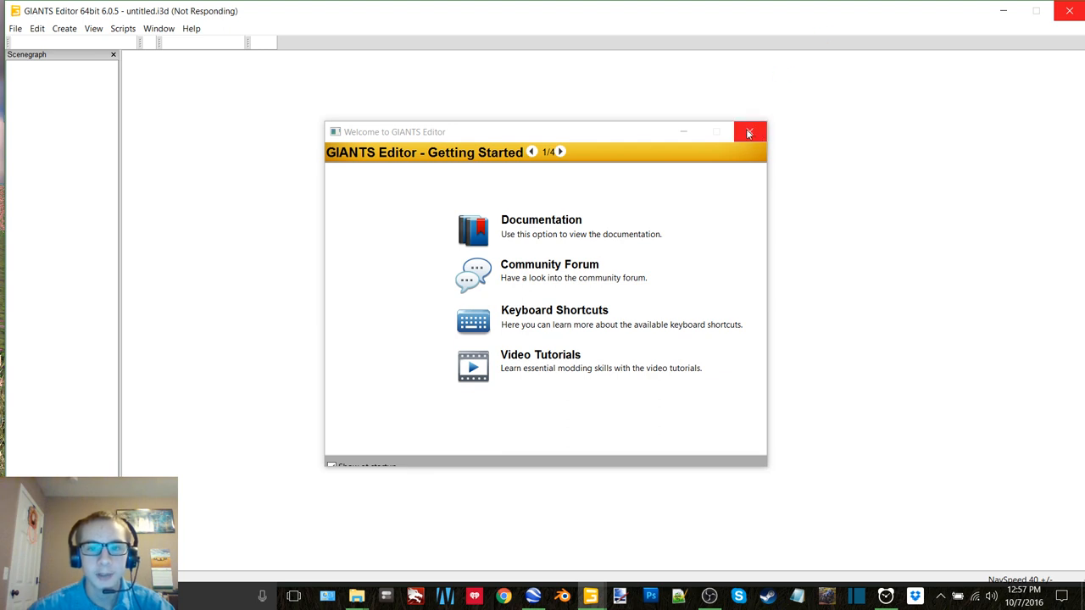
mouse_move(749, 132)
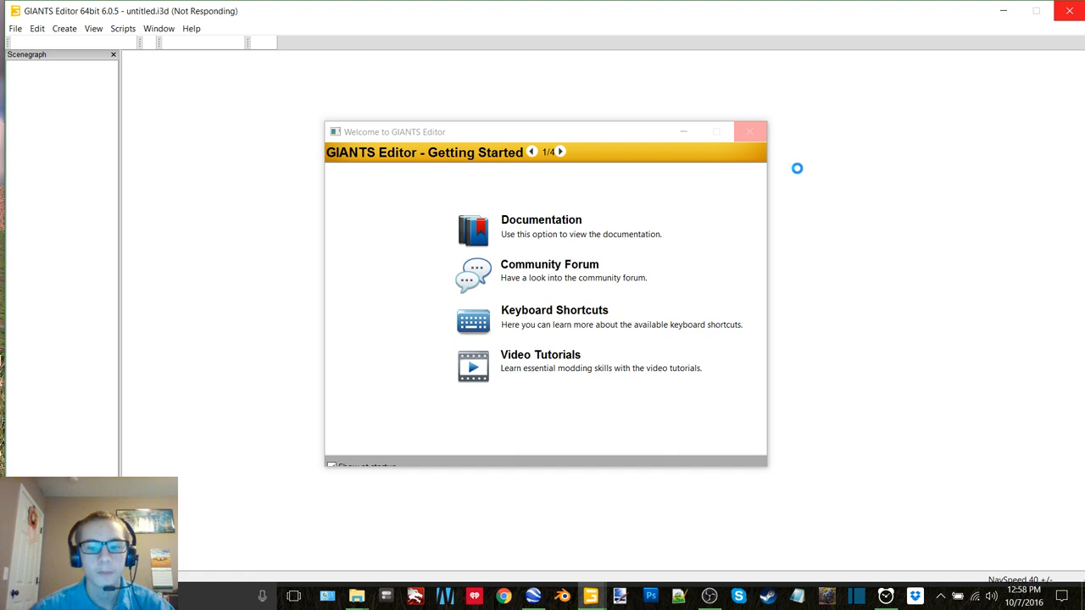
left_click(749, 132)
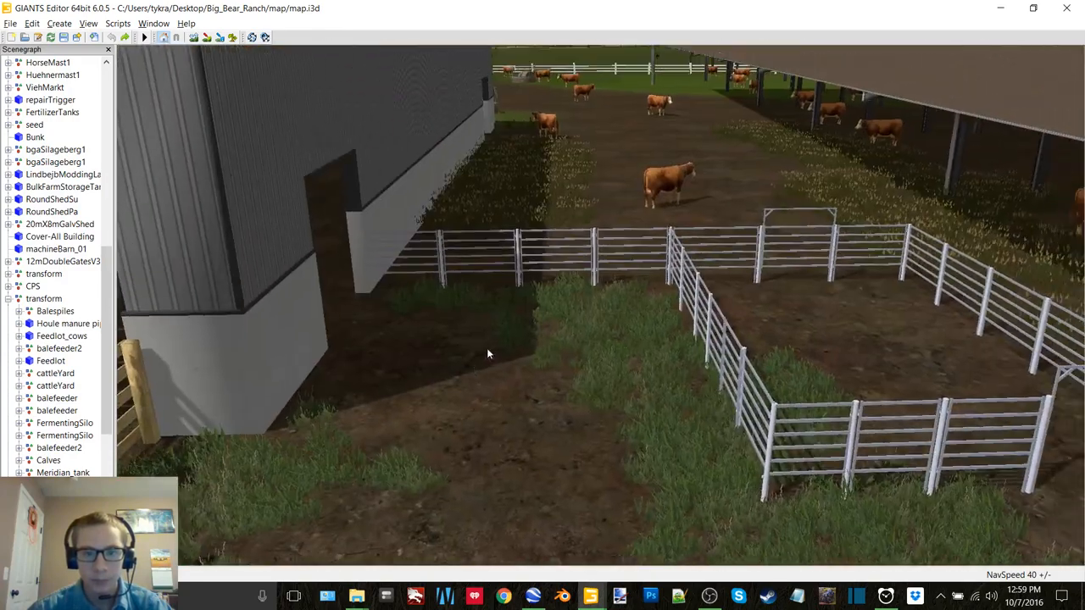
Pan the viewport around the Big_Bear_Ranch cattle pens to look over the fencing.
left_click_drag(488, 354, 726, 377)
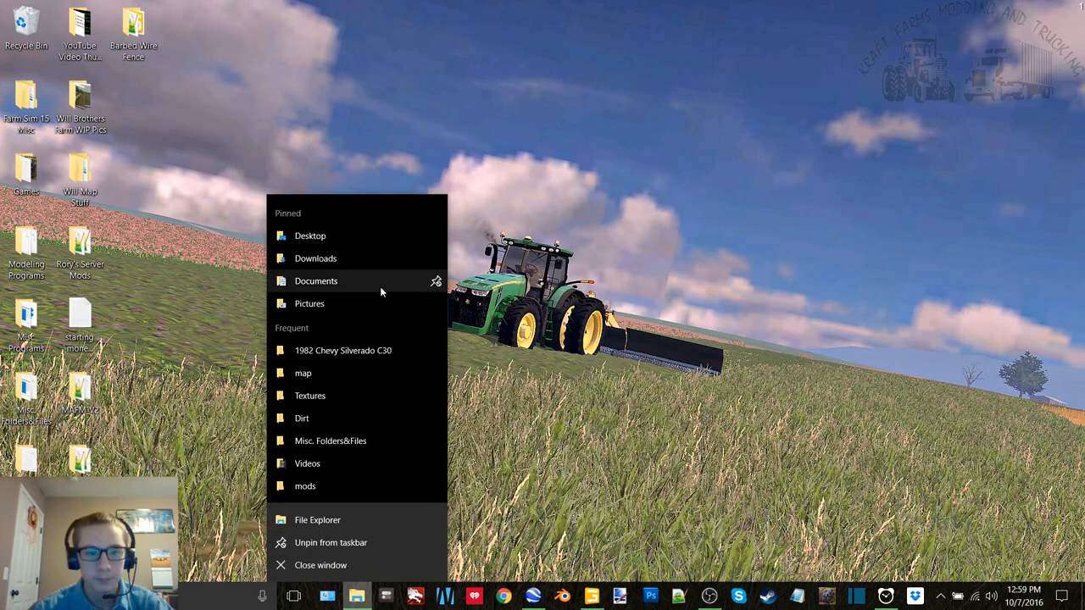
Search the Downloads folder for 'panel' and 'fence' files.
left_click(315, 258)
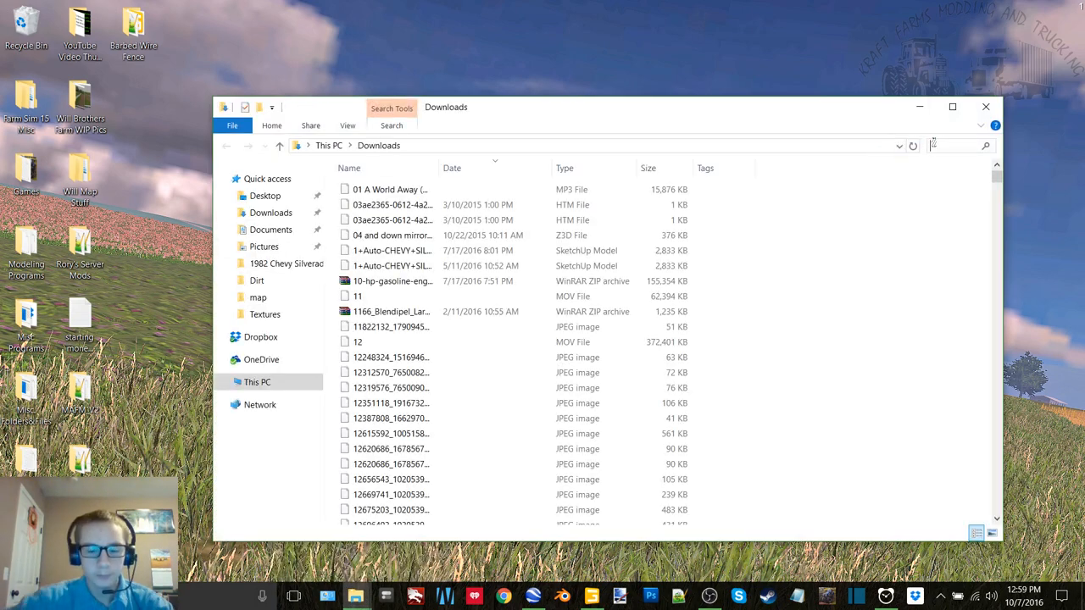
type("panel")
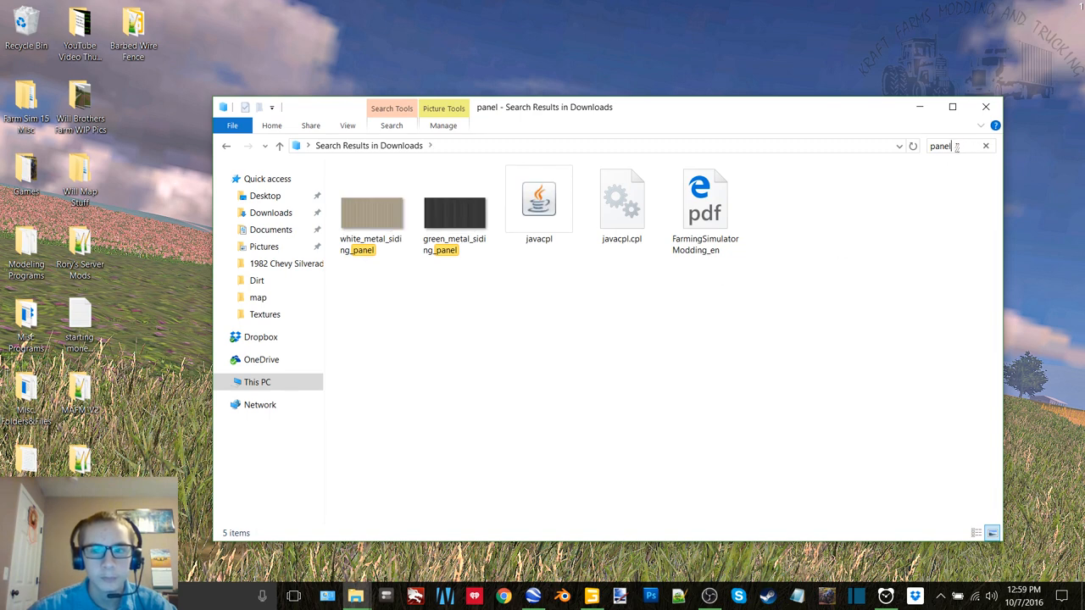
type("fence")
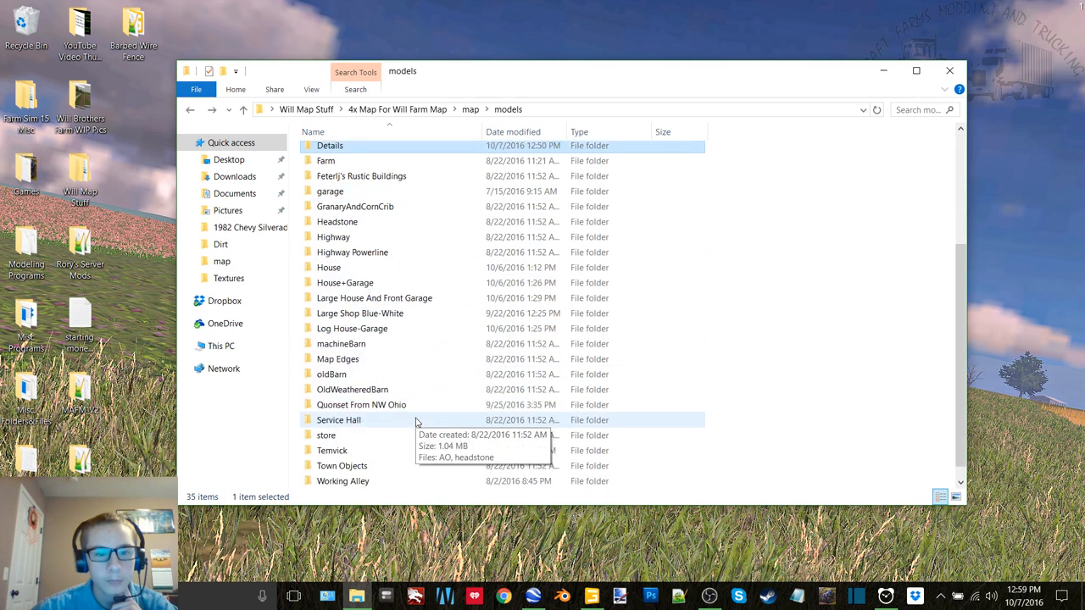
Browse into the Will Farm 4x map's models folders, including the Working Alley models.
double_click(343, 481)
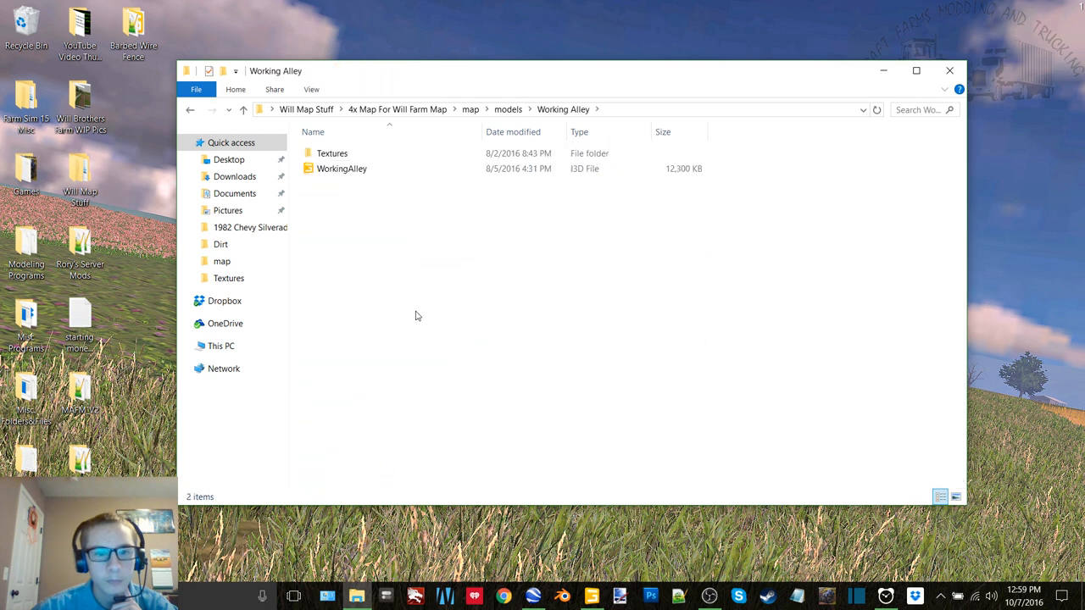
double_click(332, 152)
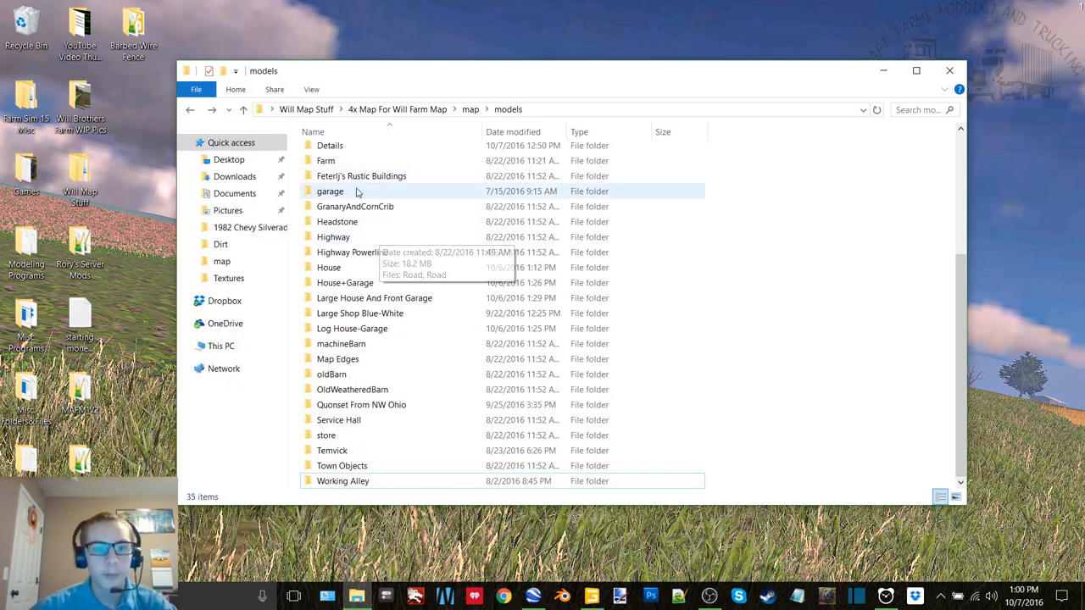
double_click(329, 146)
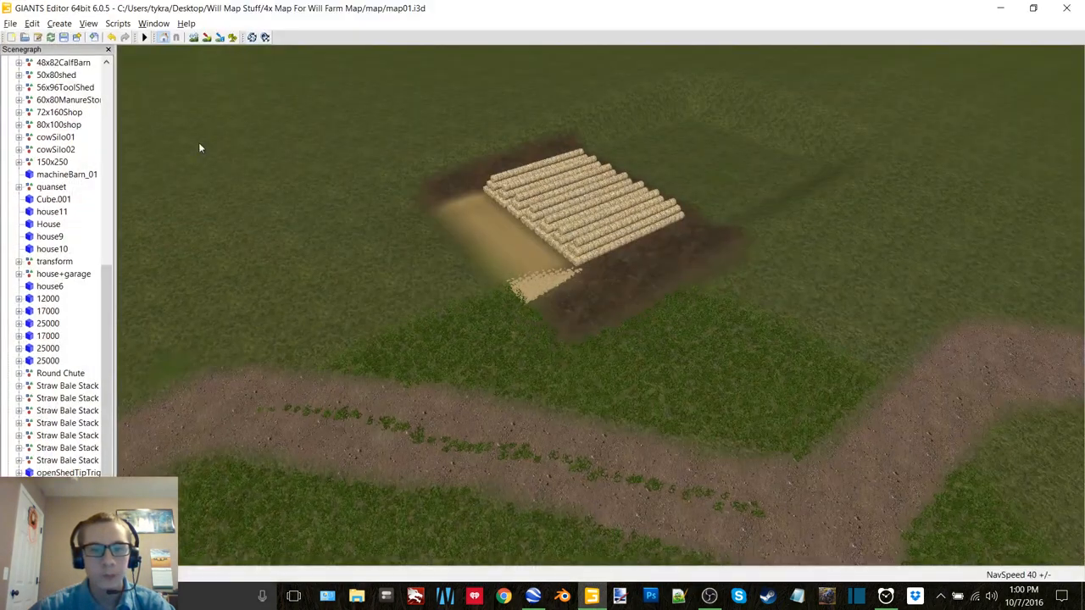
Import the barbed wire fence i3d from the models Details Barbed Wire Fence folder.
left_click(59, 111)
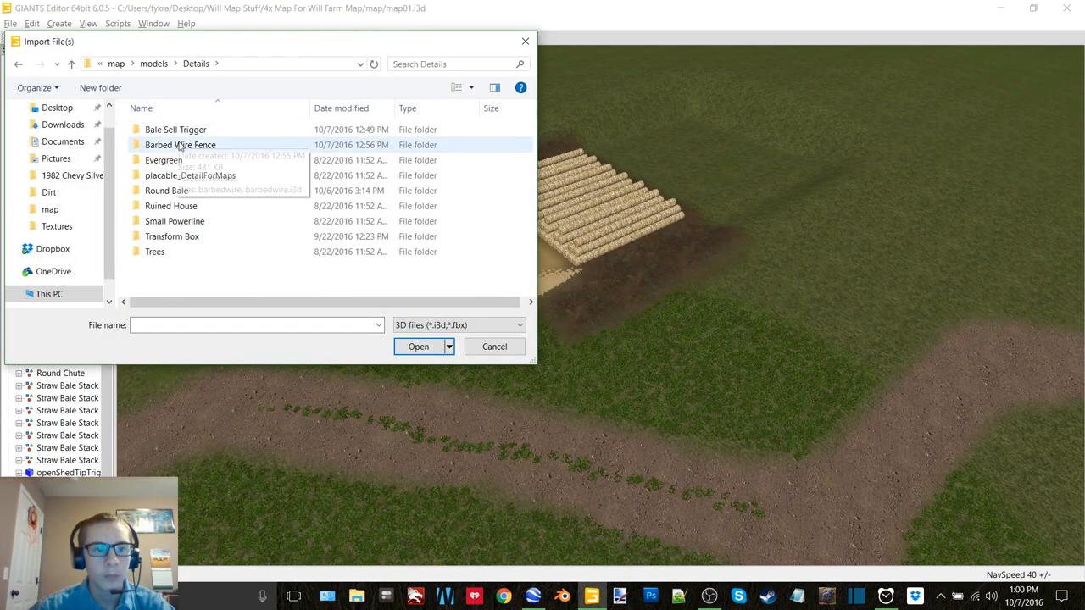
double_click(179, 144)
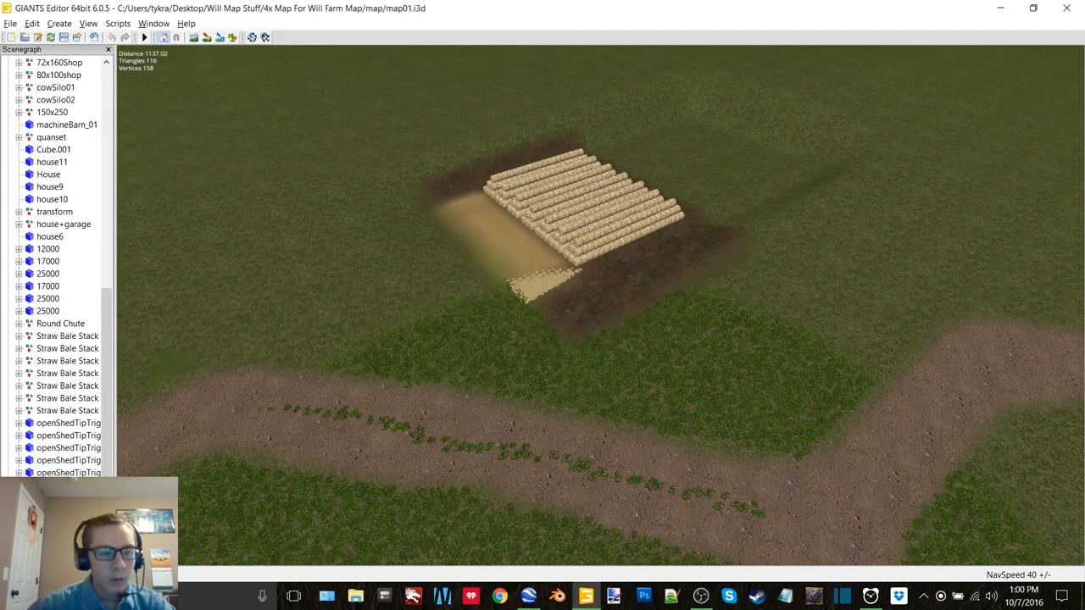
Rename the imported transform group to 'Barbed Wire Fence' in the Attributes panel.
left_click(57, 24)
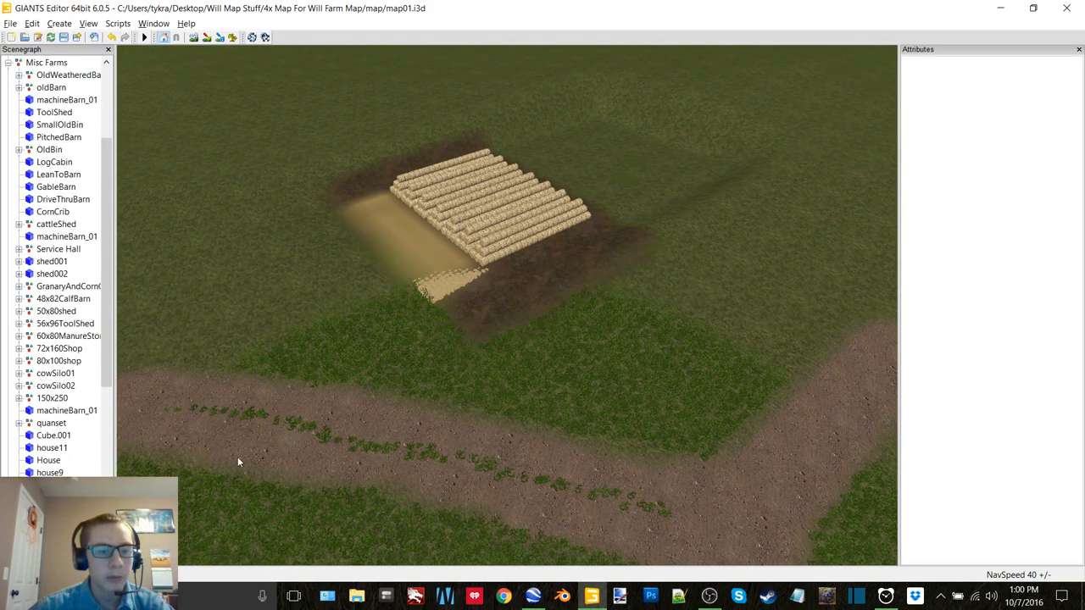
scroll("down", 3)
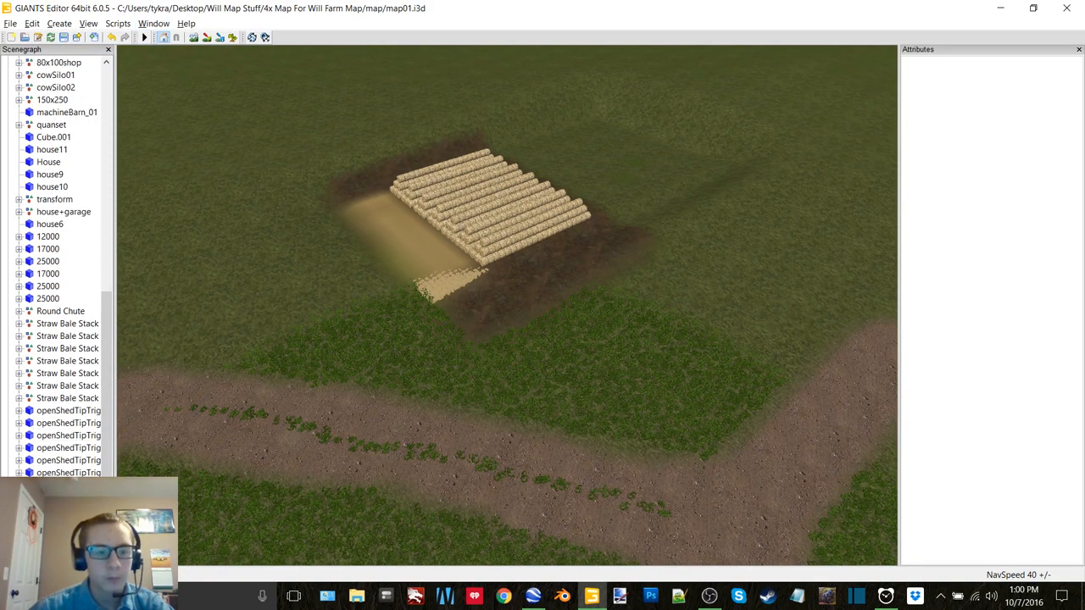
left_click(54, 199)
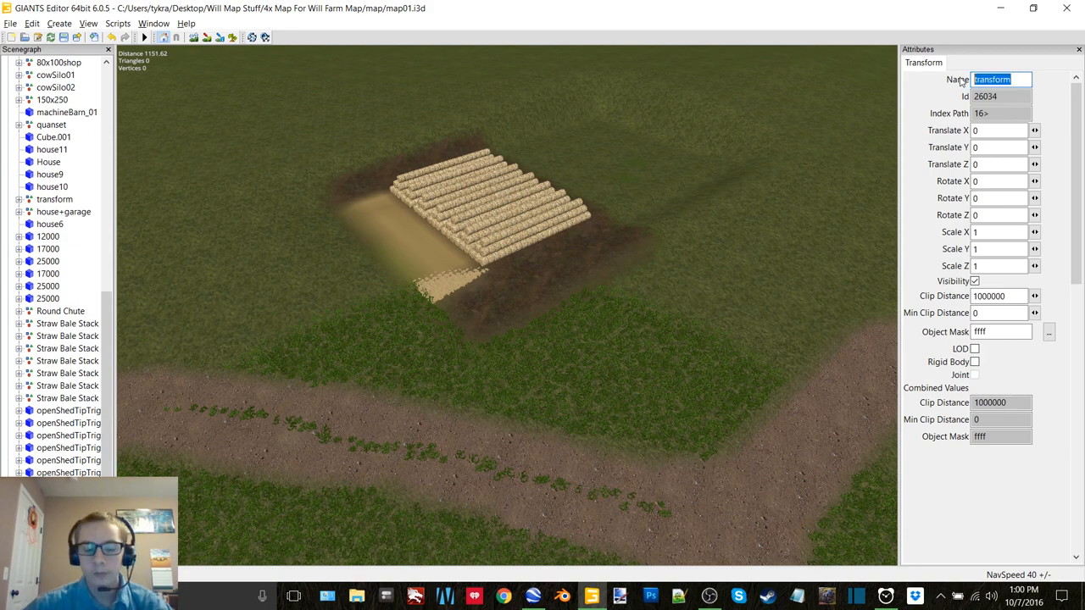
type("Barbed")
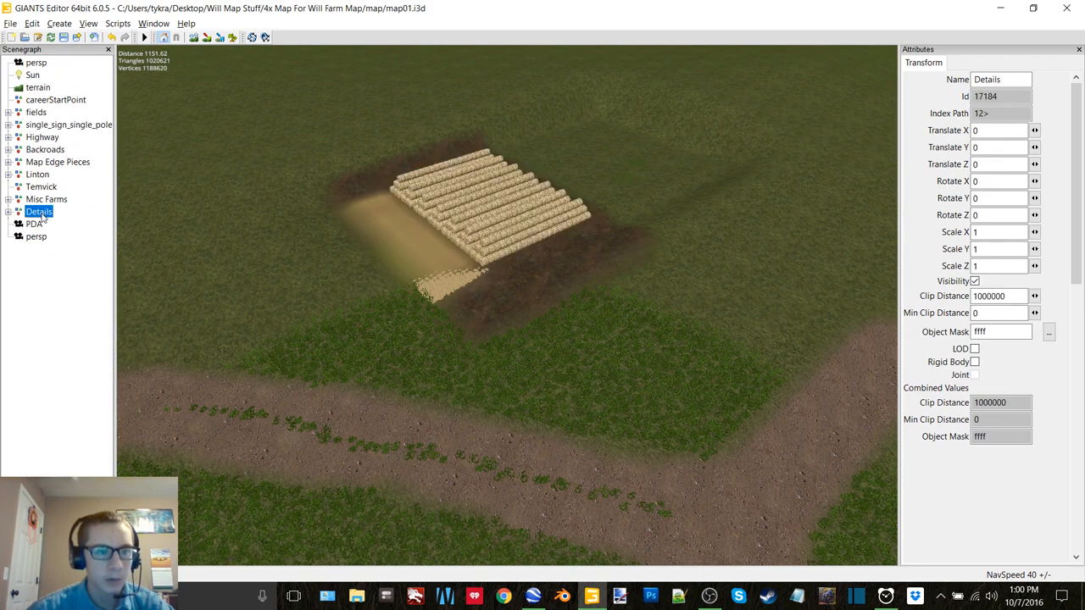
Place the Barbed Wire Fence group under Details and set the fence beside the bale stacks.
left_click(71, 273)
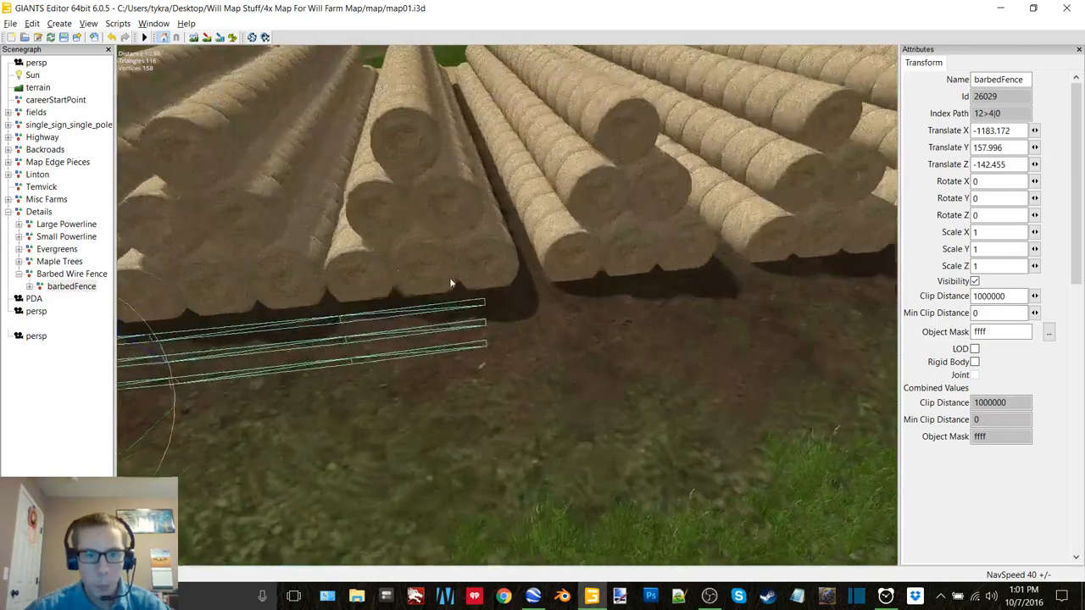
Duplicate barbedFence sections and slide them and a post along the bale rows.
left_click(71, 299)
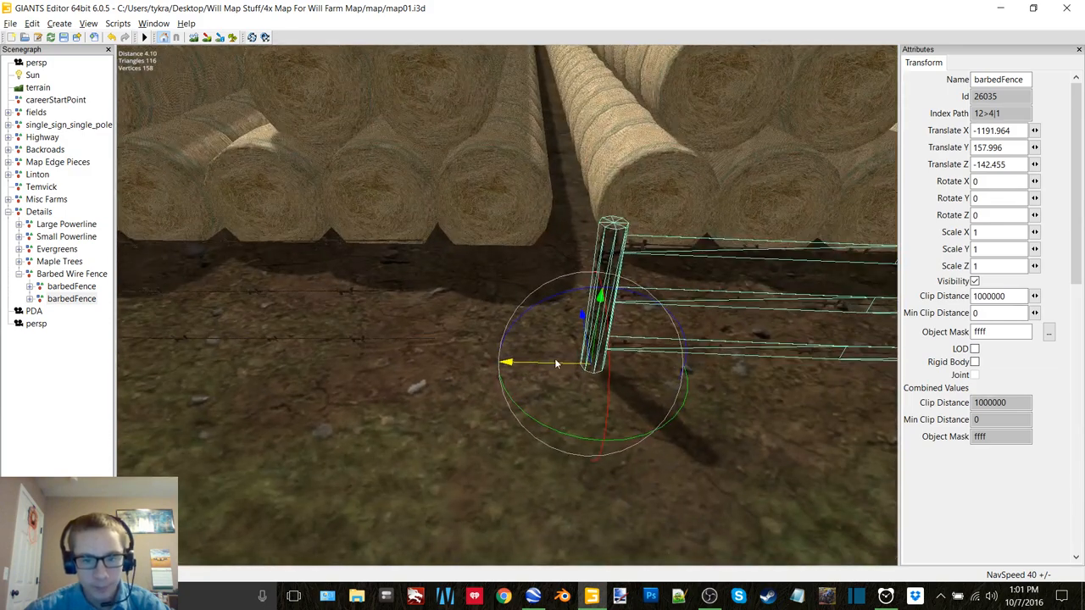
left_click_drag(556, 362, 410, 363)
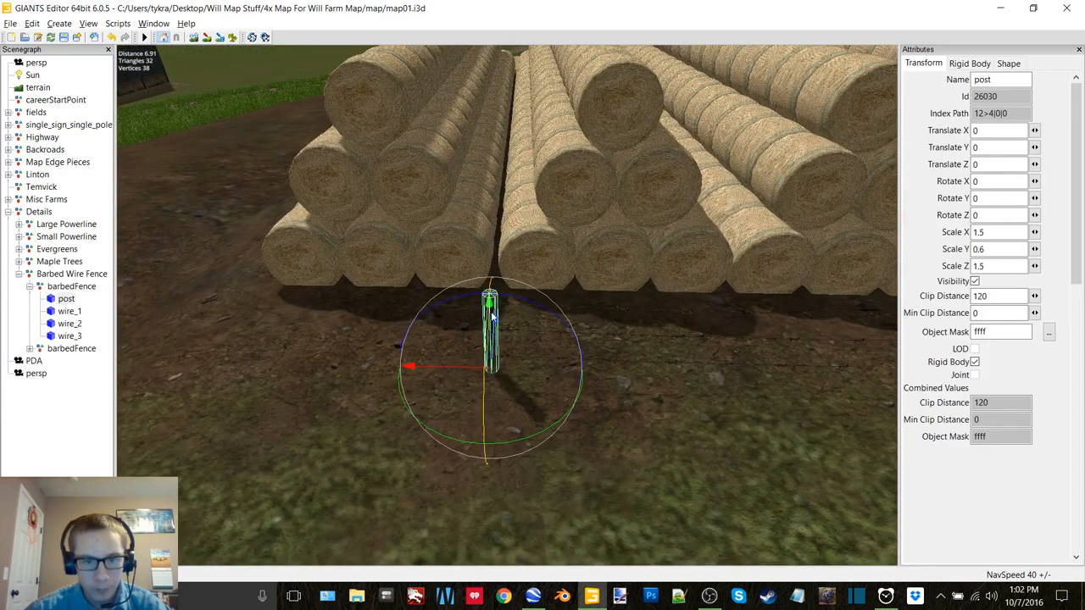
left_click_drag(489, 322, 490, 309)
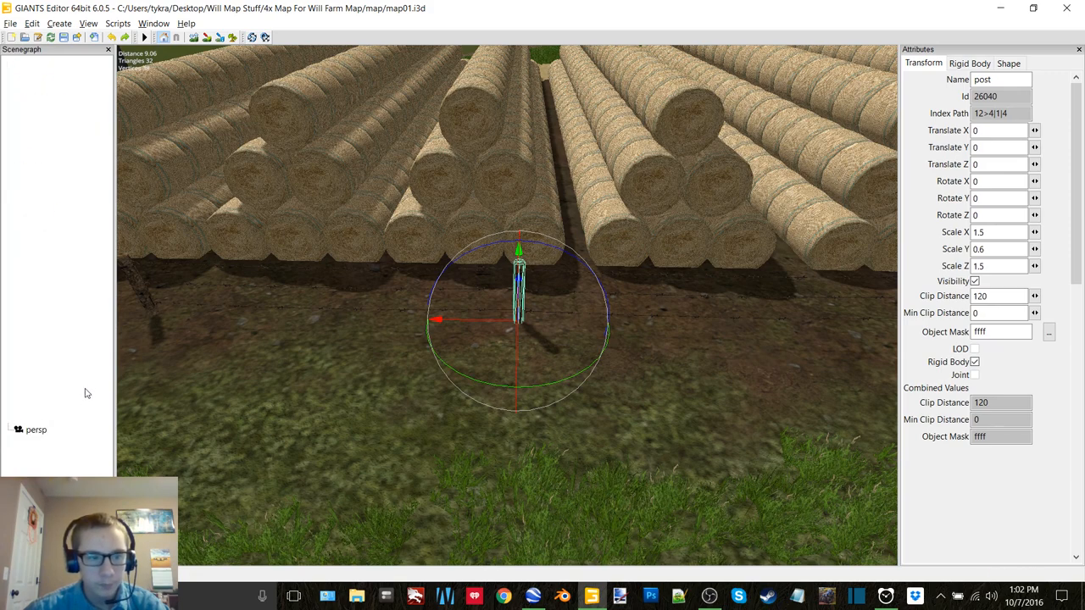
left_click(71, 298)
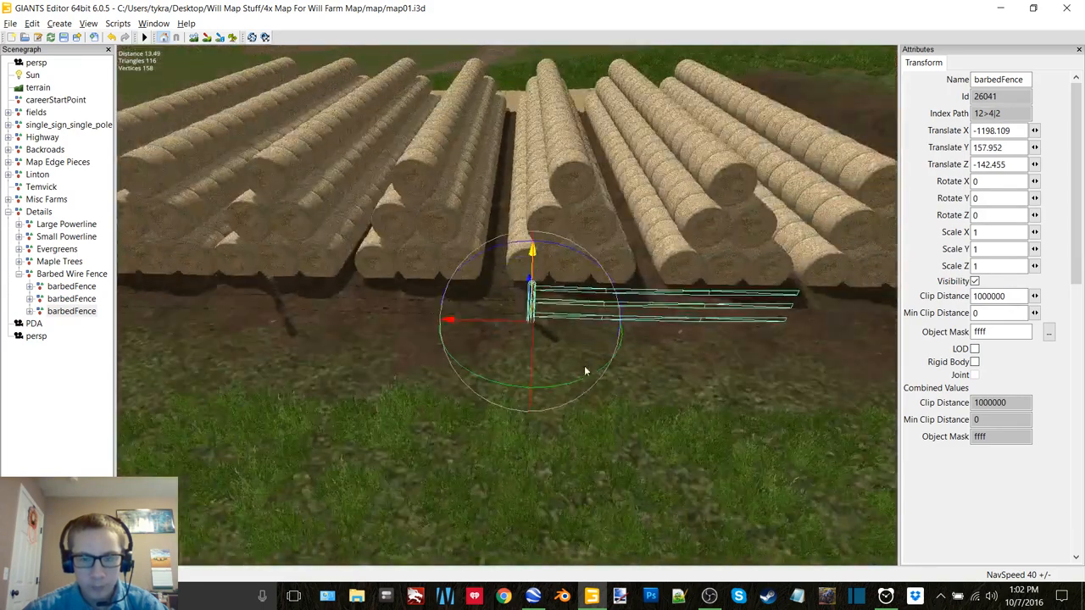
left_click_drag(585, 372, 556, 364)
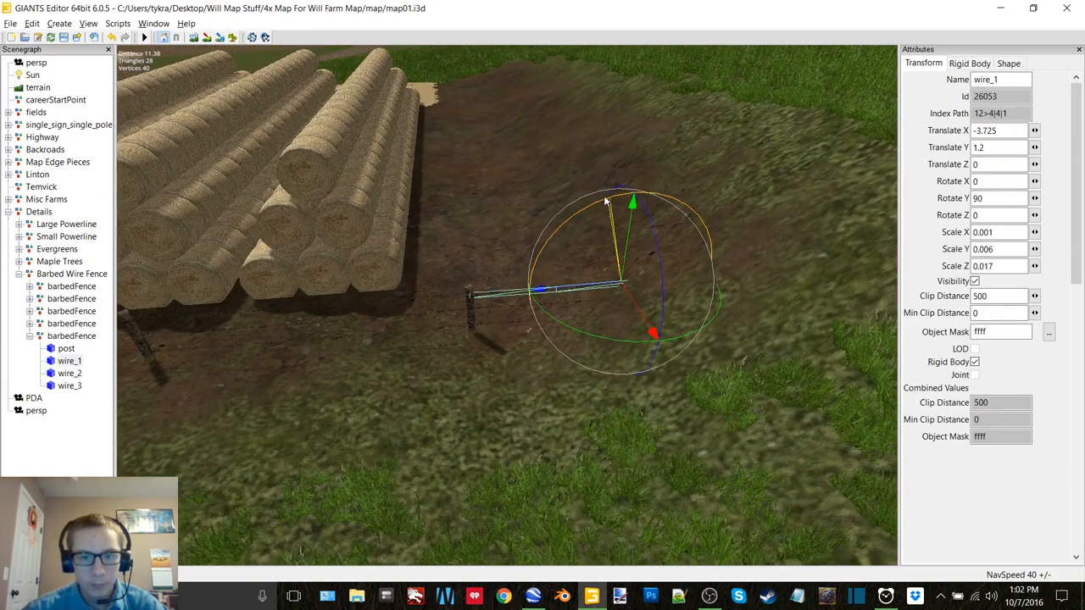
Tilt wire_1 with the gizmo so it slopes, then remove the test copies leaving one fence.
left_click_drag(631, 201, 610, 220)
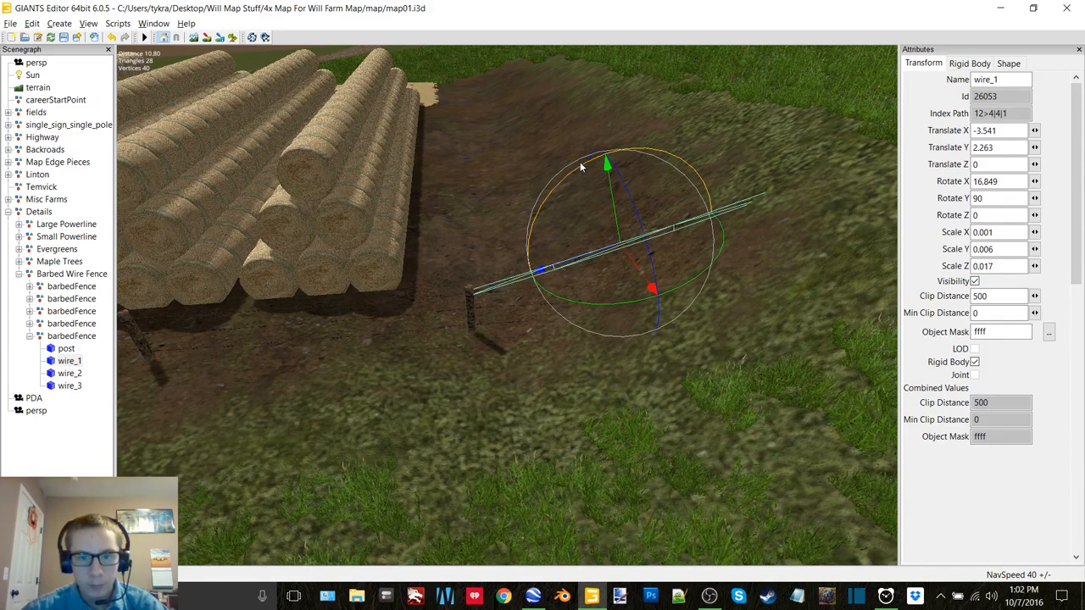
left_click_drag(607, 162, 596, 169)
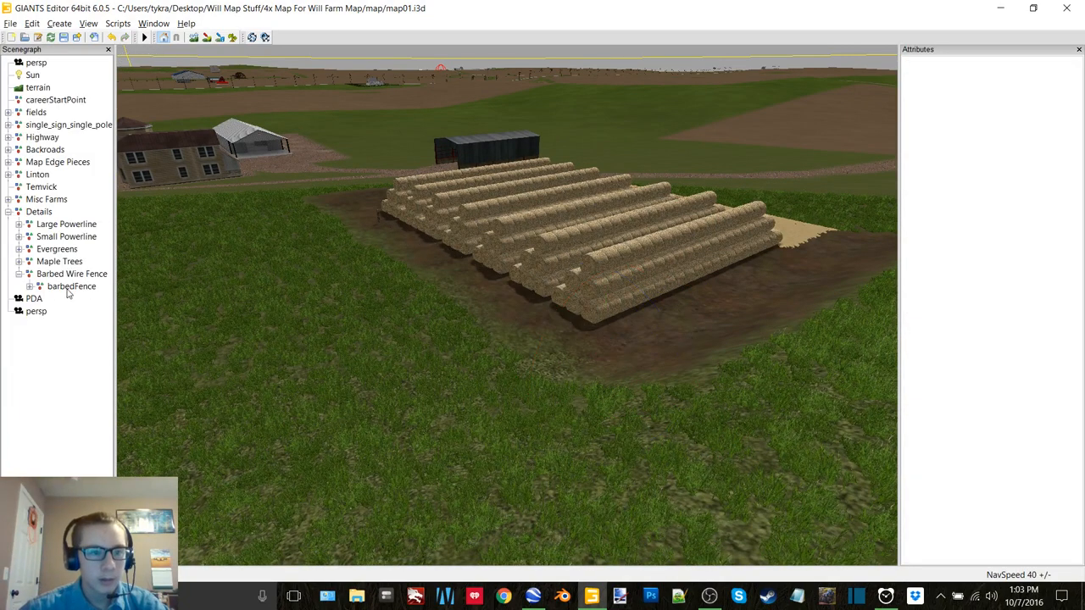
Select the remaining barbedFence at the field edge by the dirt path and expand Misc Farms.
left_click(72, 284)
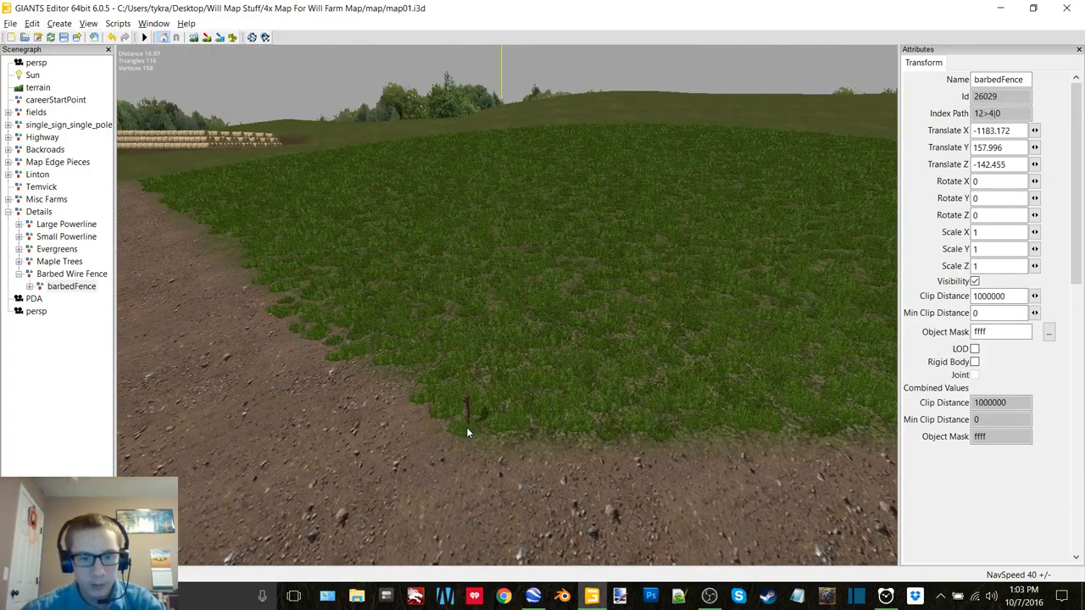
left_click(466, 415)
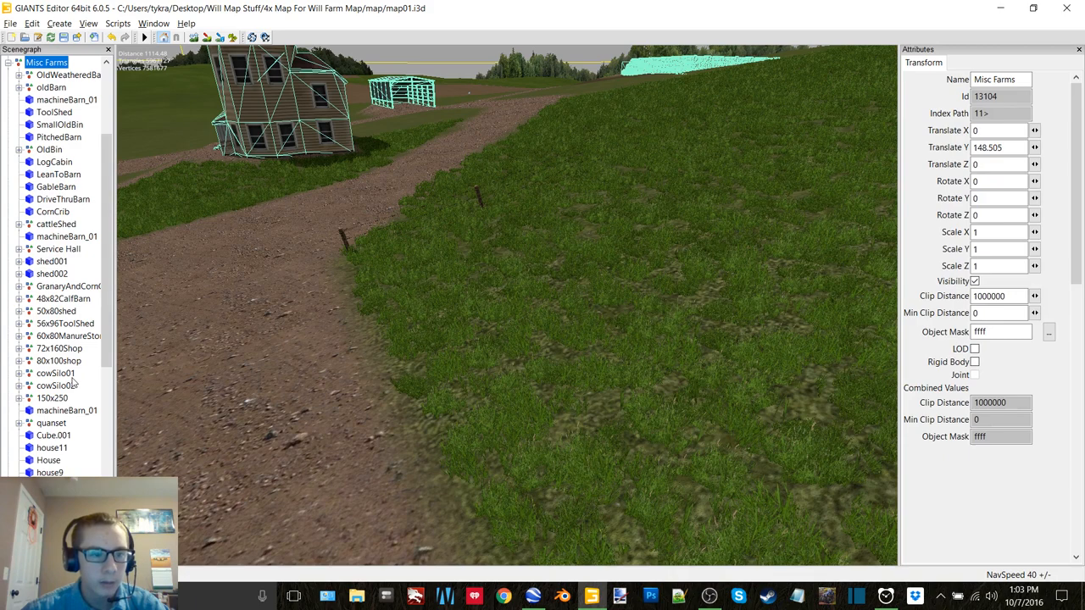
Scroll the Scenegraph down to the Round Chute object in the pasture.
scroll("down", 3)
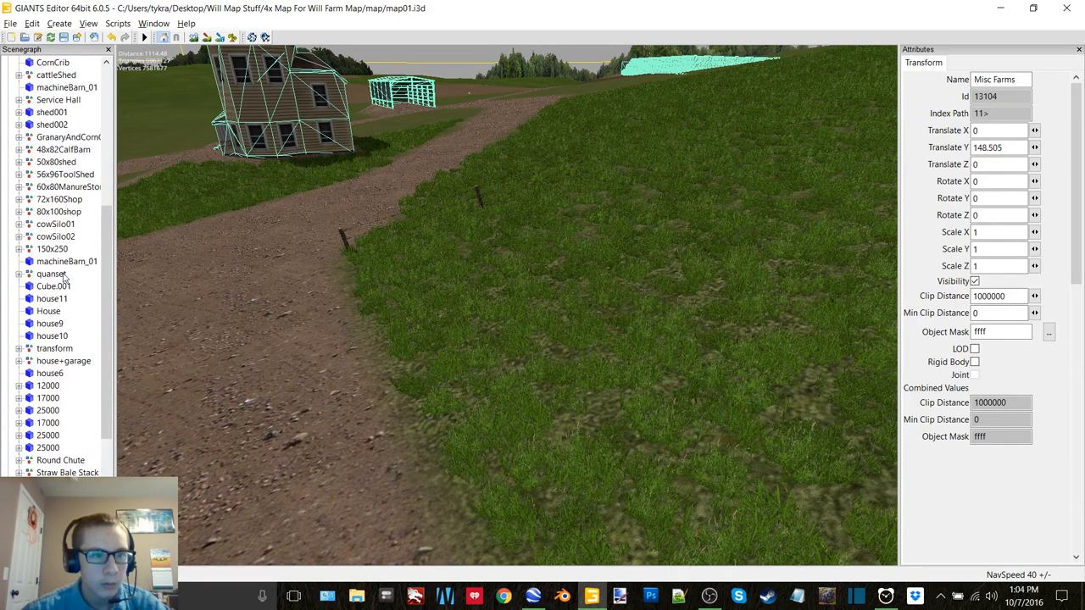
scroll("down", 3)
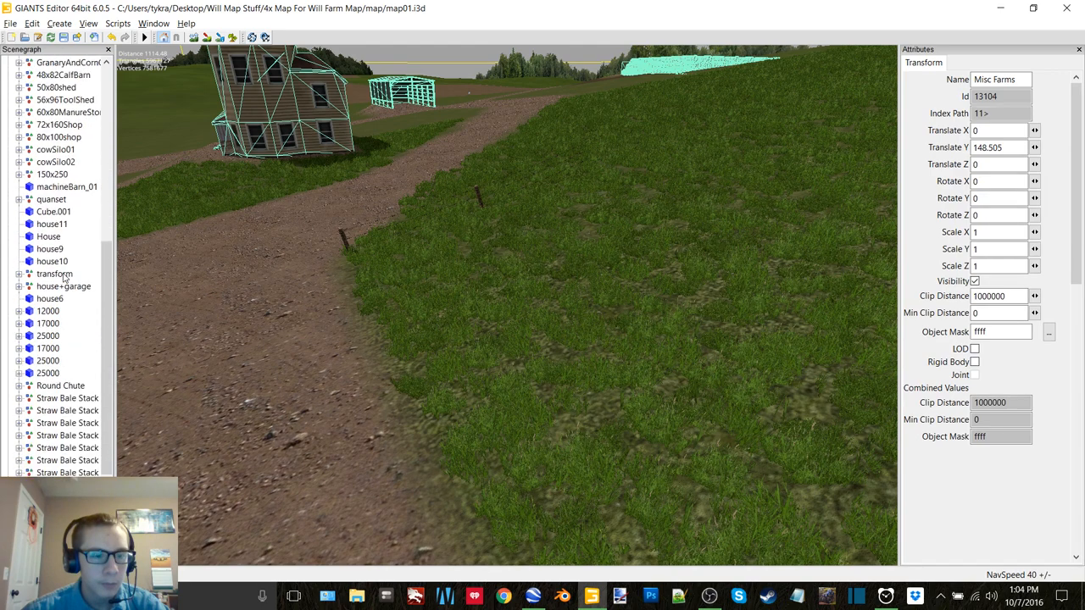
scroll("down", 3)
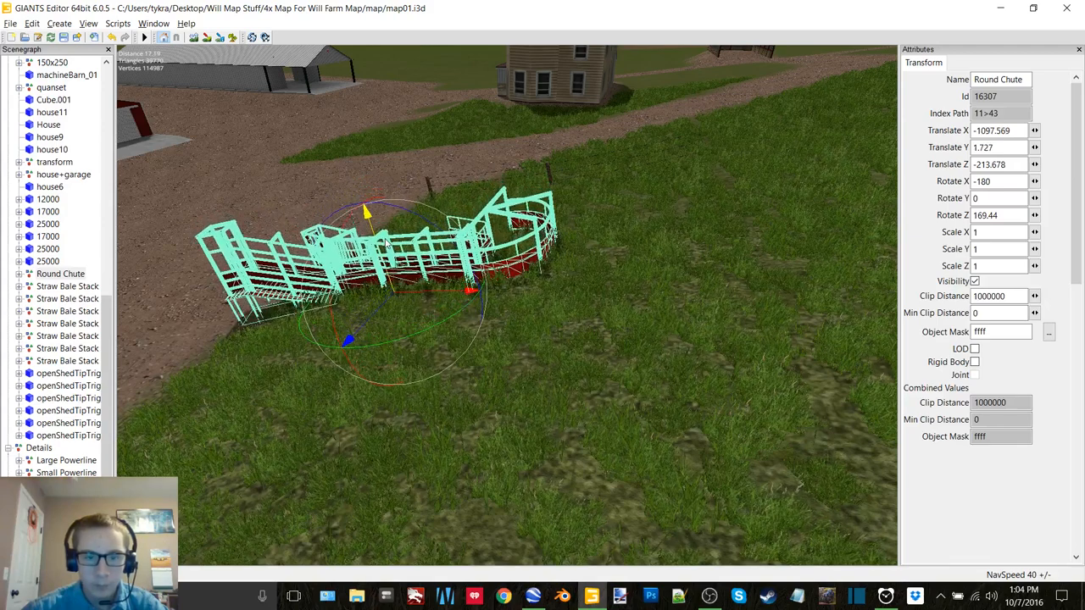
Drag the barbedFence section over next to the red Round Chute pens.
left_click_drag(364, 211, 359, 203)
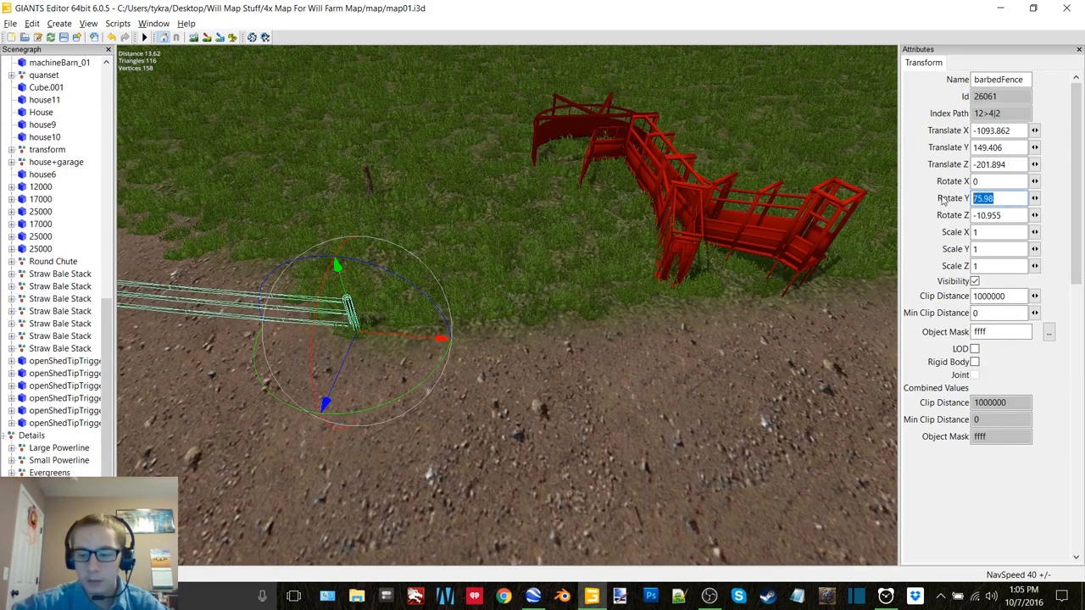
Rotate the fence section 90 on Y and slide it along the grass up against the red pens.
type("90")
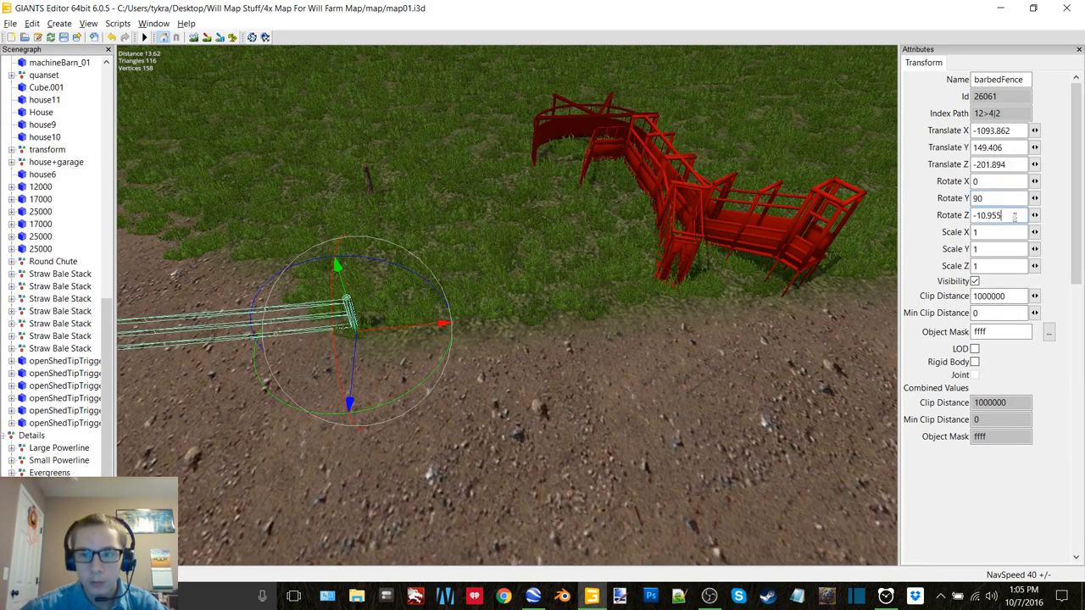
type("0")
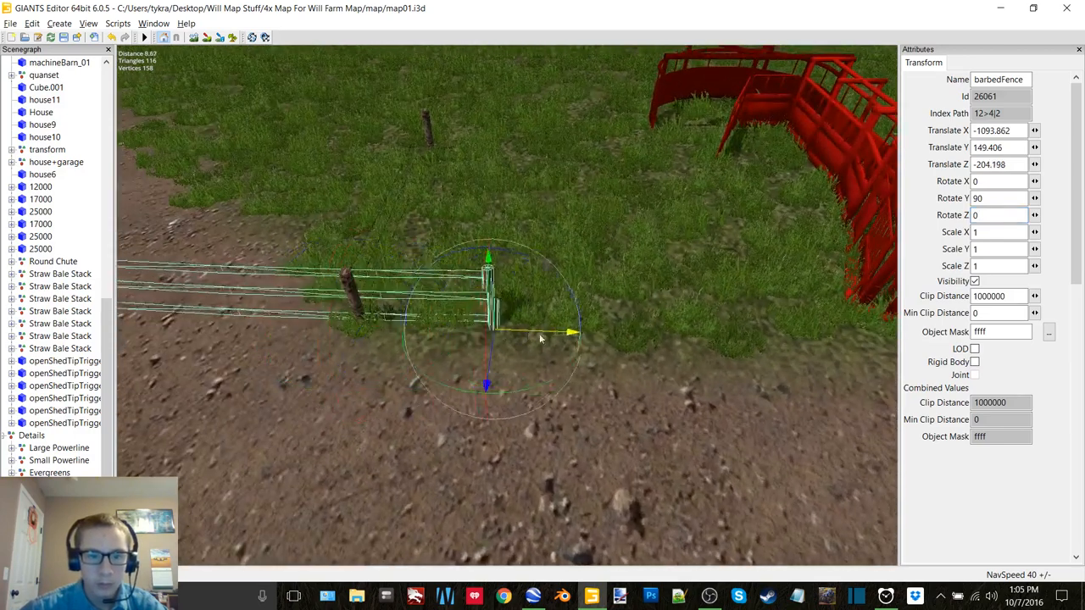
left_click_drag(542, 336, 766, 342)
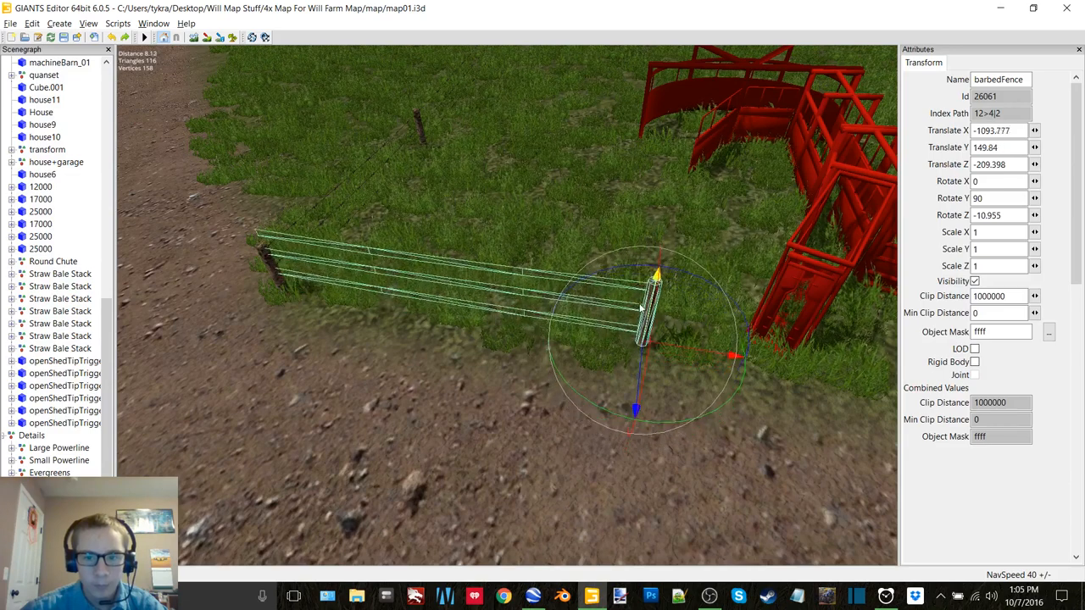
left_click_drag(653, 271, 607, 280)
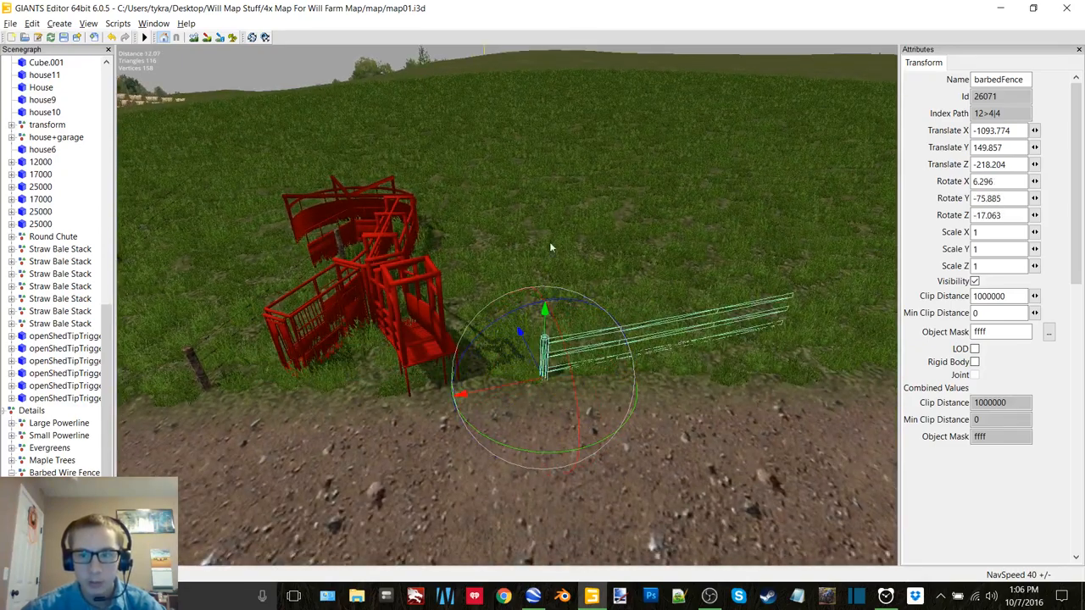
Tilt the section -9 and shift it toward the wooden post to continue the line.
type("-9")
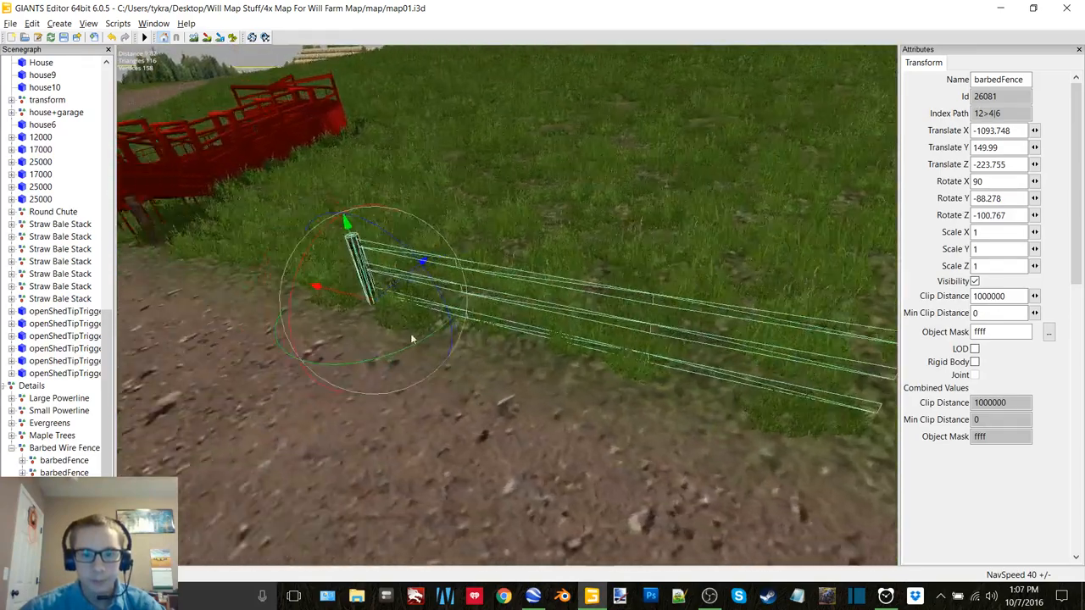
left_click(532, 597)
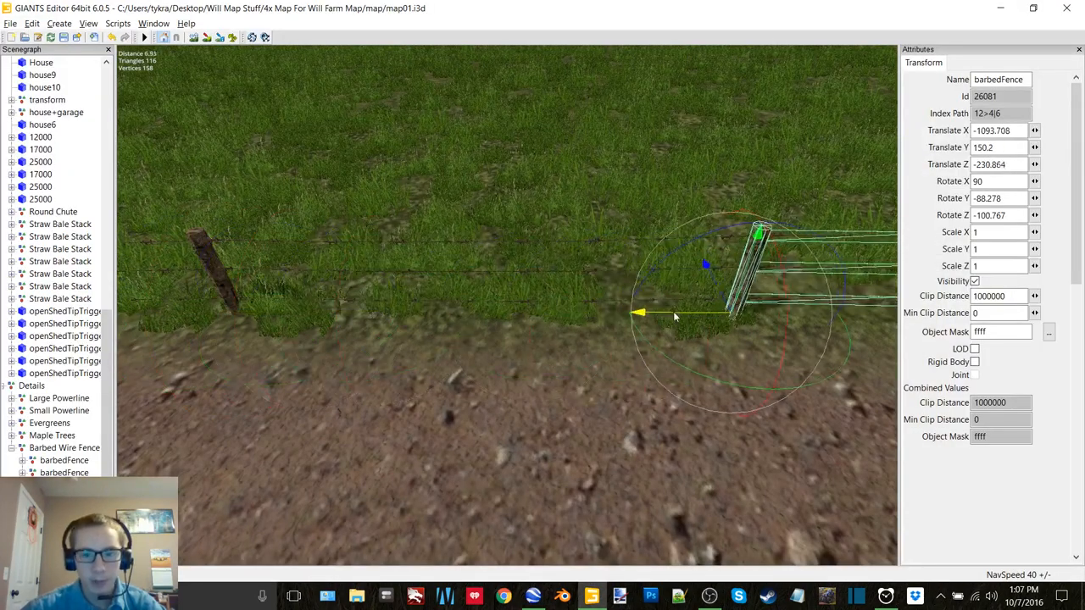
left_click_drag(674, 317, 698, 314)
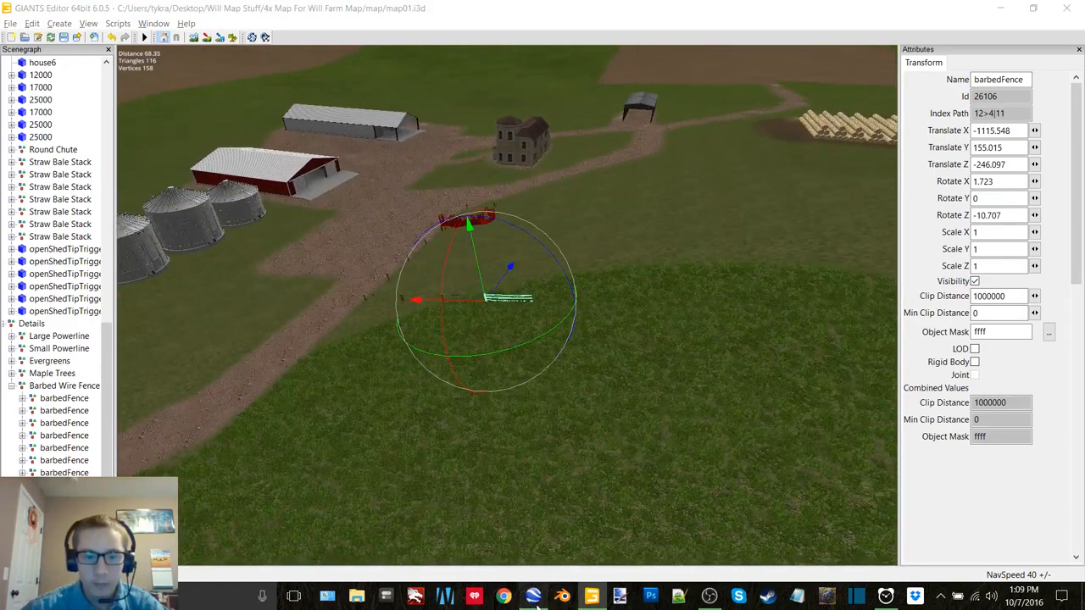
Leave the Google Earth reference and return to the map in GIANTS Editor.
left_click(529, 596)
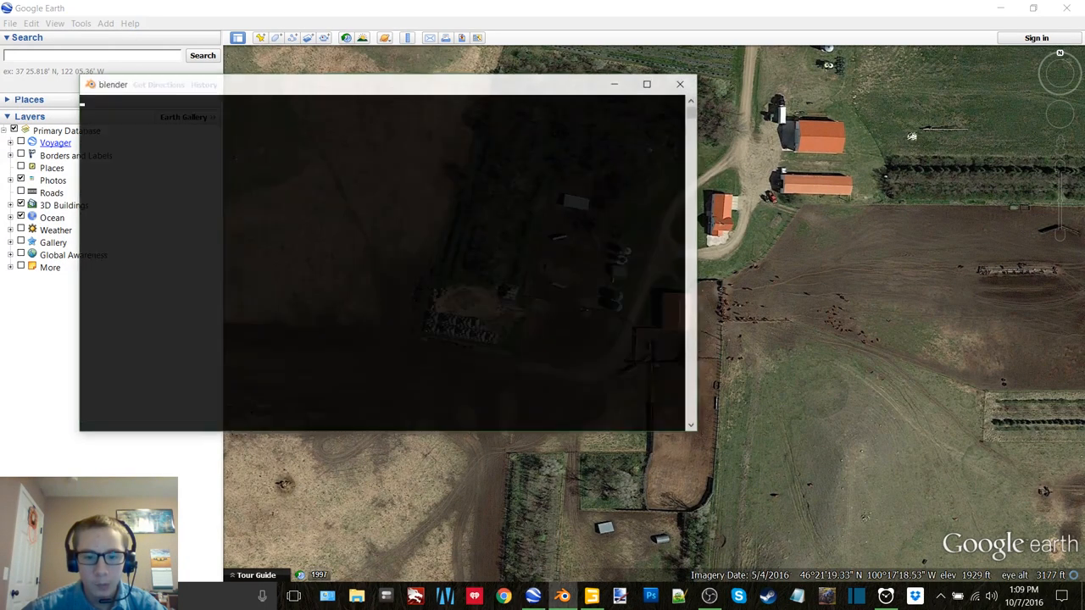
left_click(678, 84)
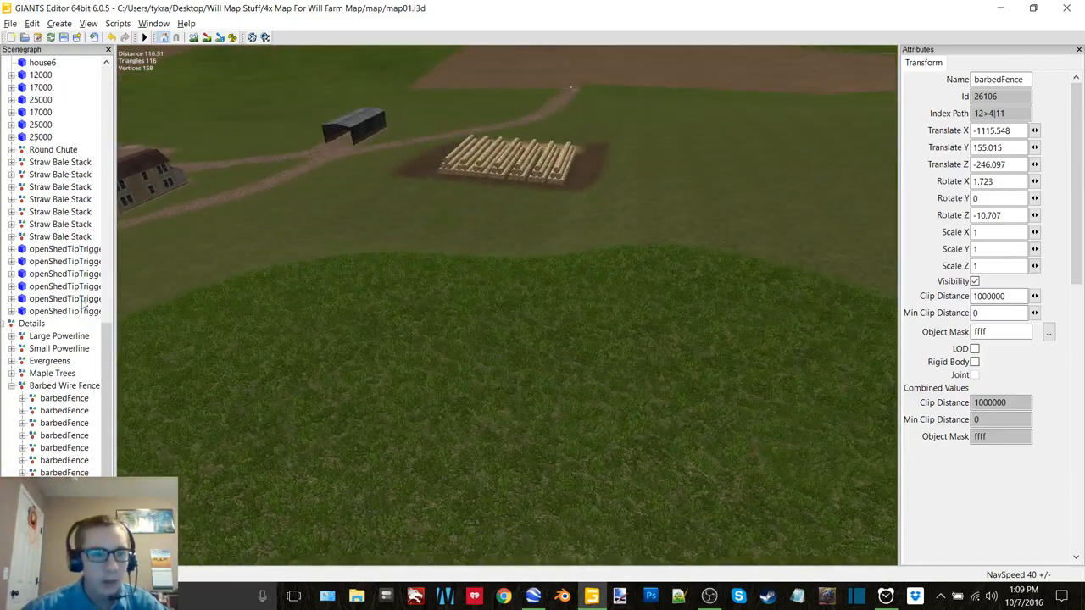
Select the mapleTreeLOD object and bring the bale stacks area into view.
left_click(52, 373)
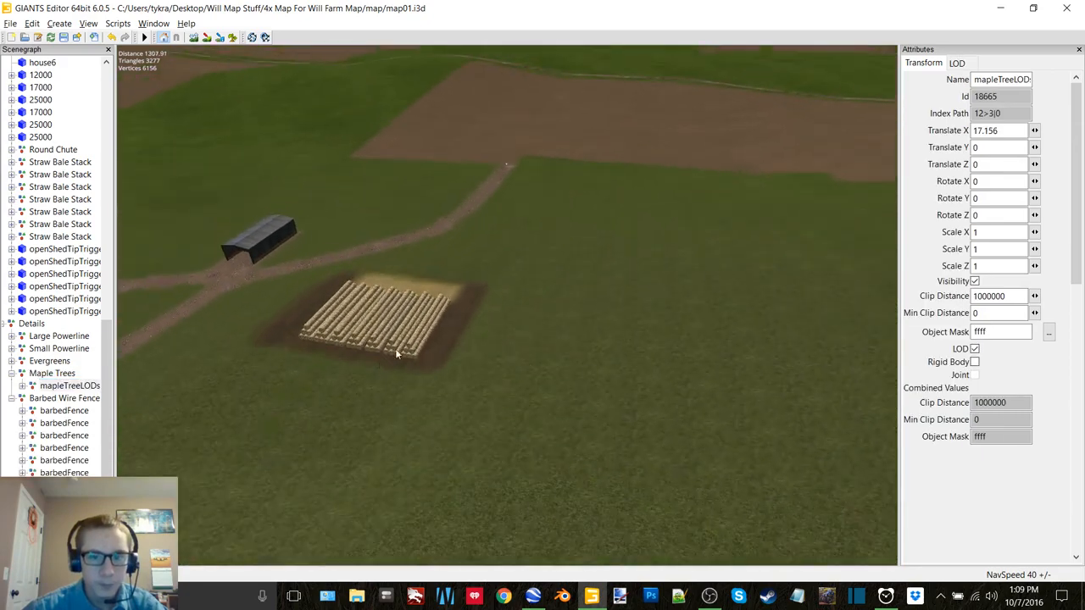
scroll("down", 3)
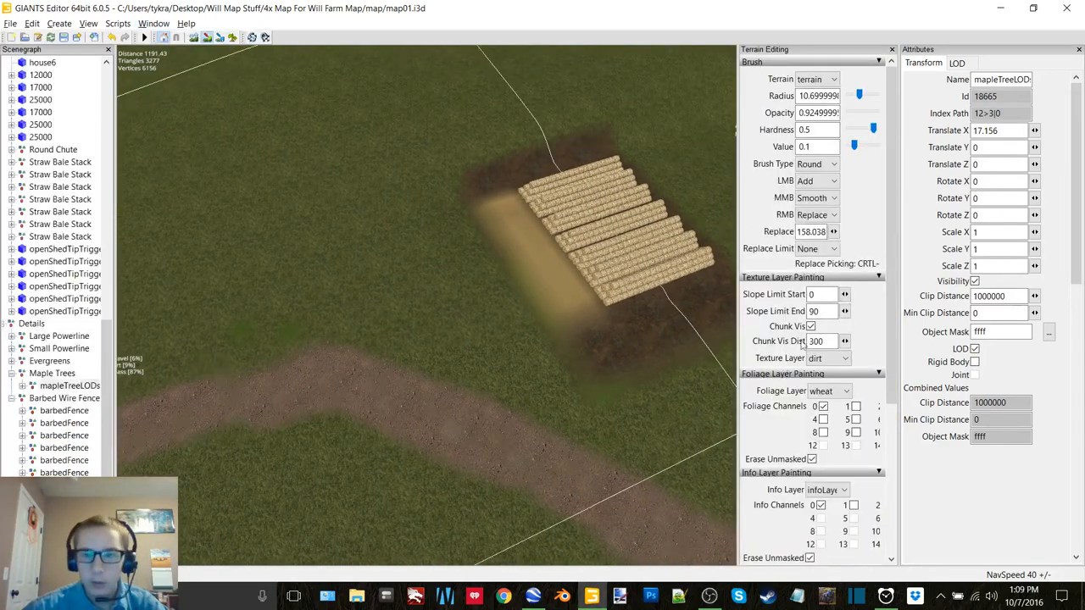
Set a small square brush with the gravel texture layer and paint gravel beside the bales.
left_click(817, 163)
type("1")
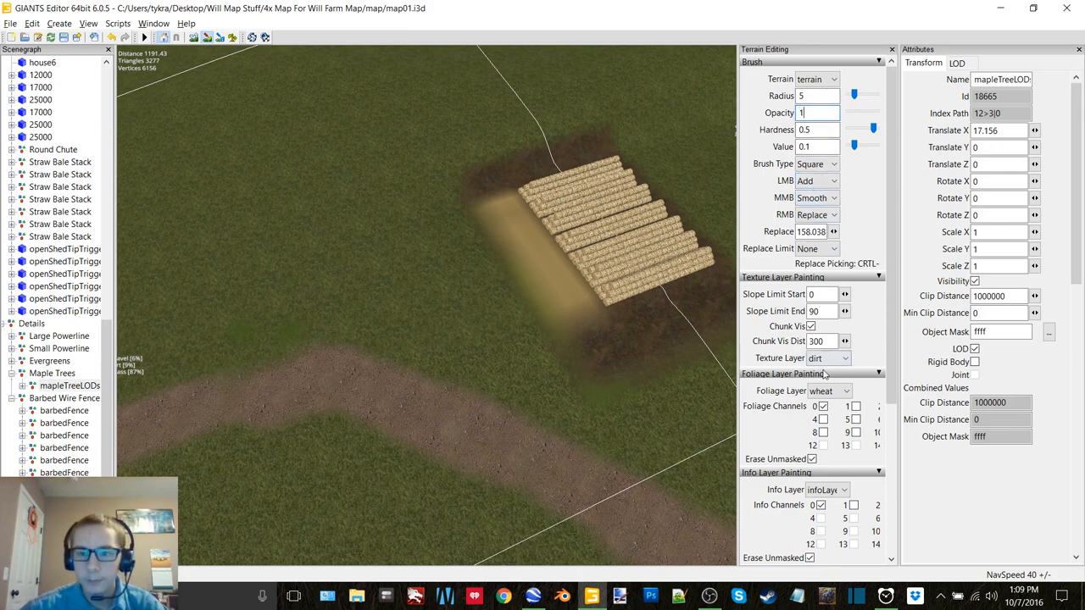
left_click(844, 358)
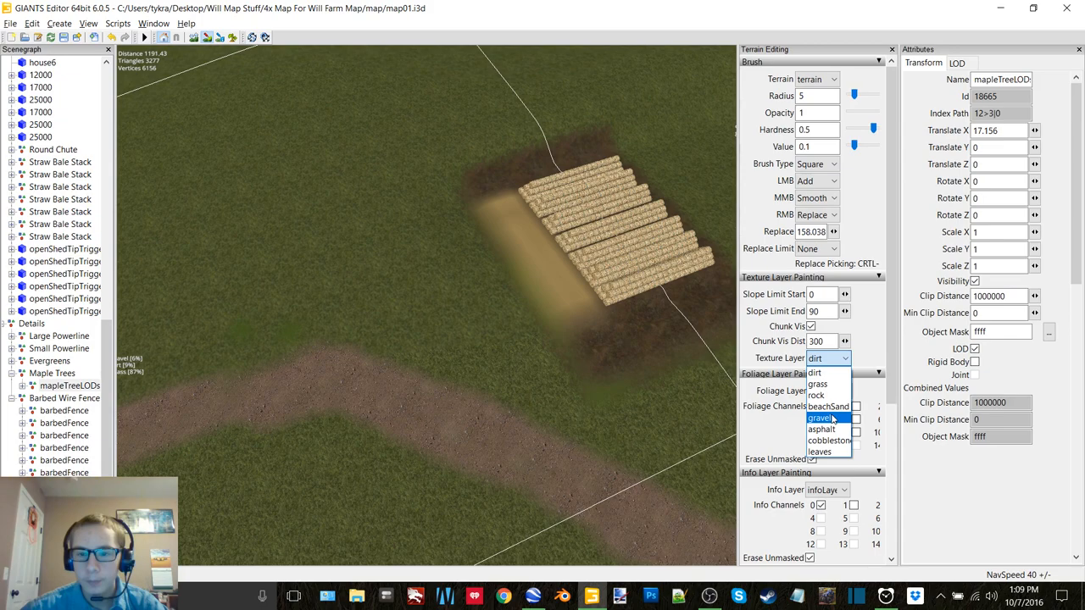
left_click(821, 417)
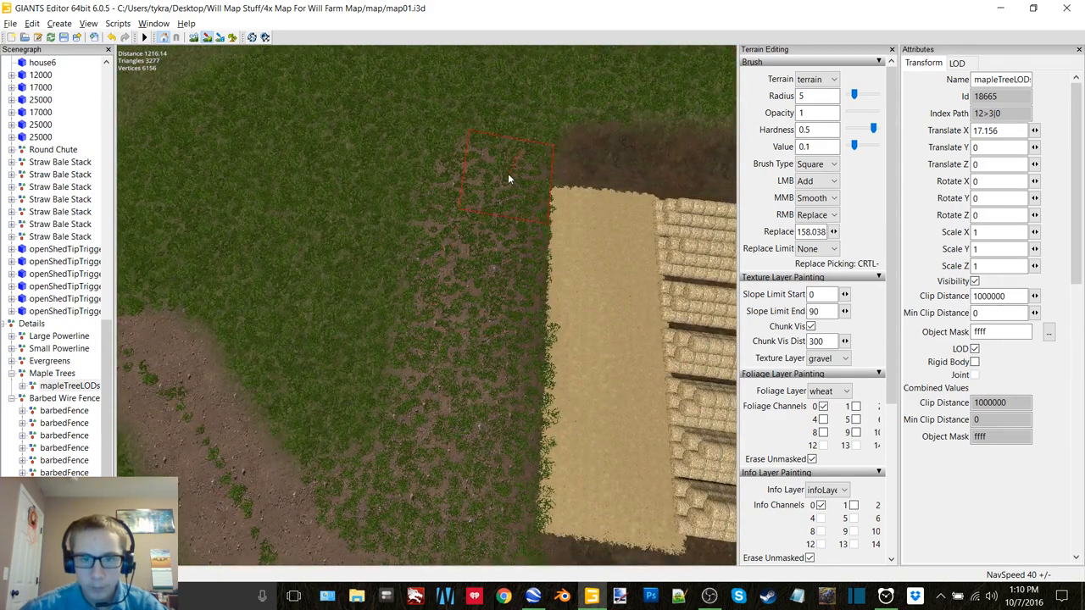
left_click_drag(508, 178, 302, 241)
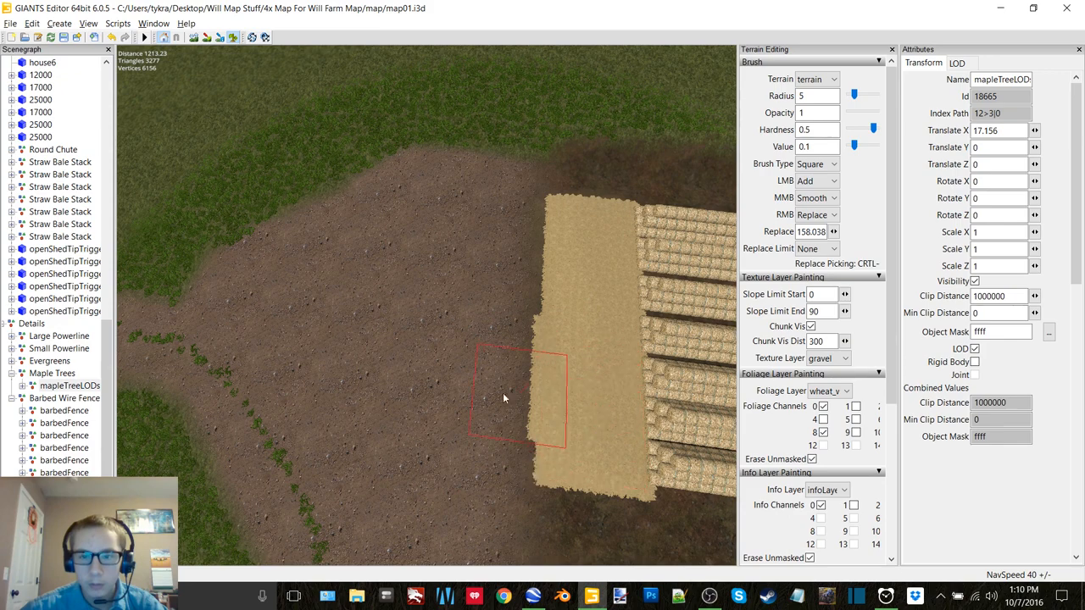
mouse_move(495, 408)
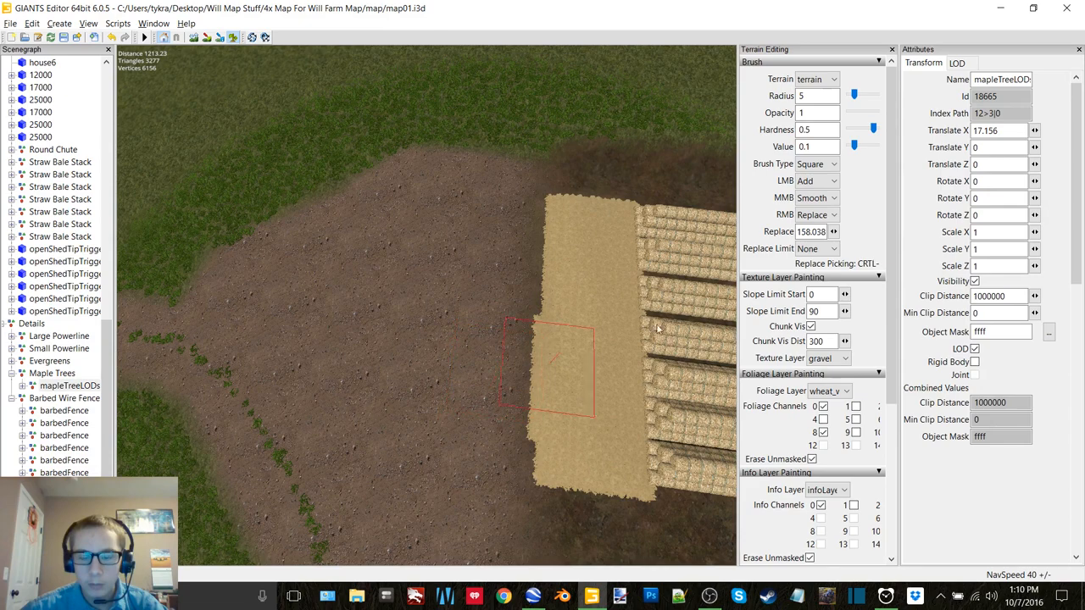
Set the brush's RMB alternate action to Subtract.
left_click(817, 214)
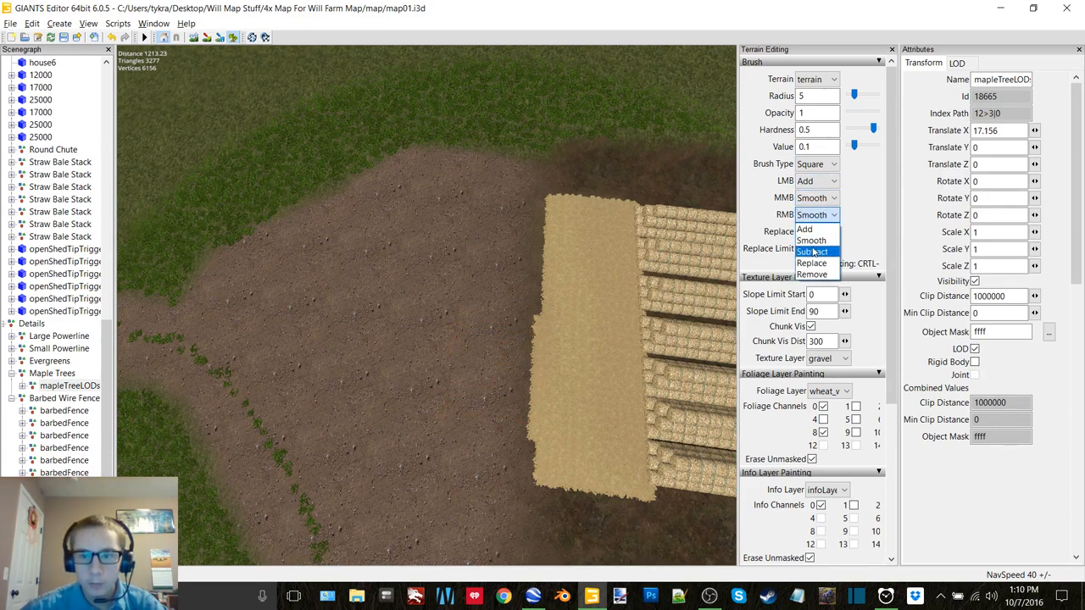
left_click(812, 251)
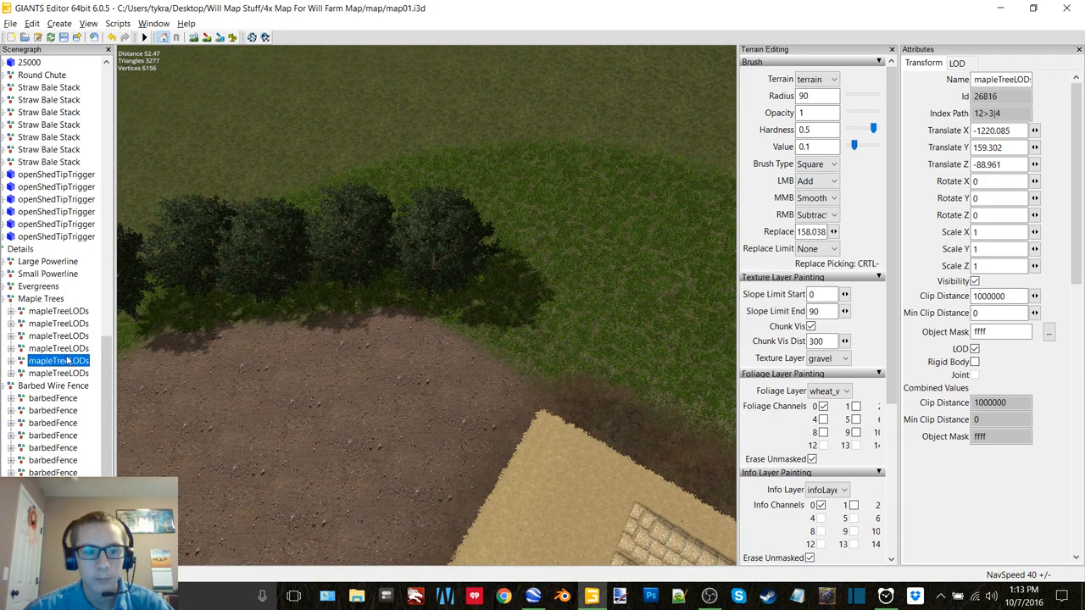
Select barbedFence sections along the fence line beside the farmhouse.
left_click(57, 312)
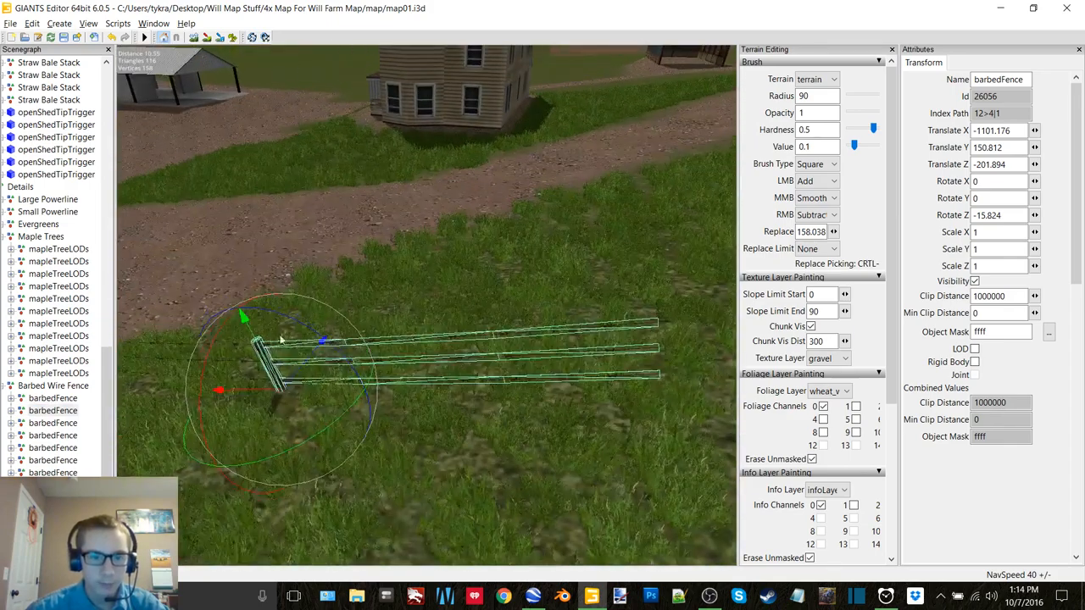
left_click(891, 49)
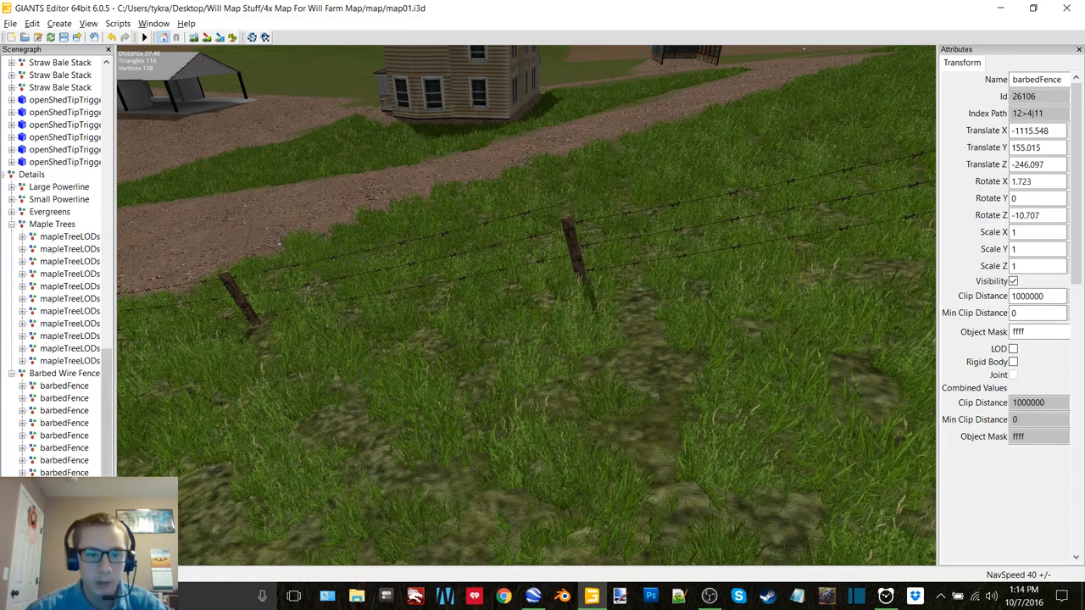
Move a fence section into line with the existing wooden fence posts below the farmhouse.
left_click(64, 396)
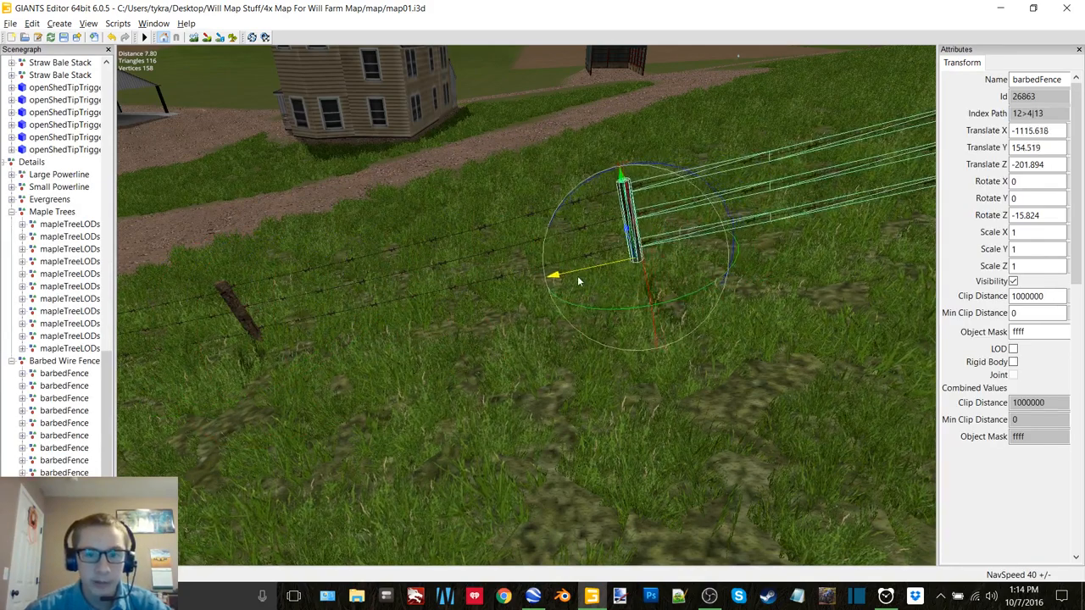
left_click_drag(553, 275, 559, 305)
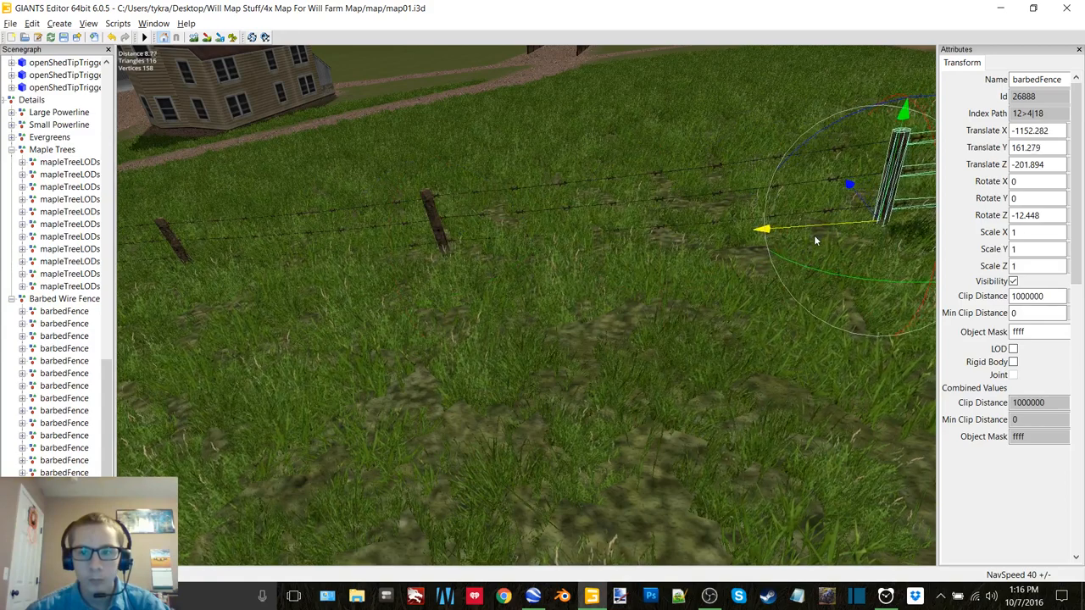
Snap another fence section onto the end of the line toward the bale field.
left_click_drag(763, 229, 763, 239)
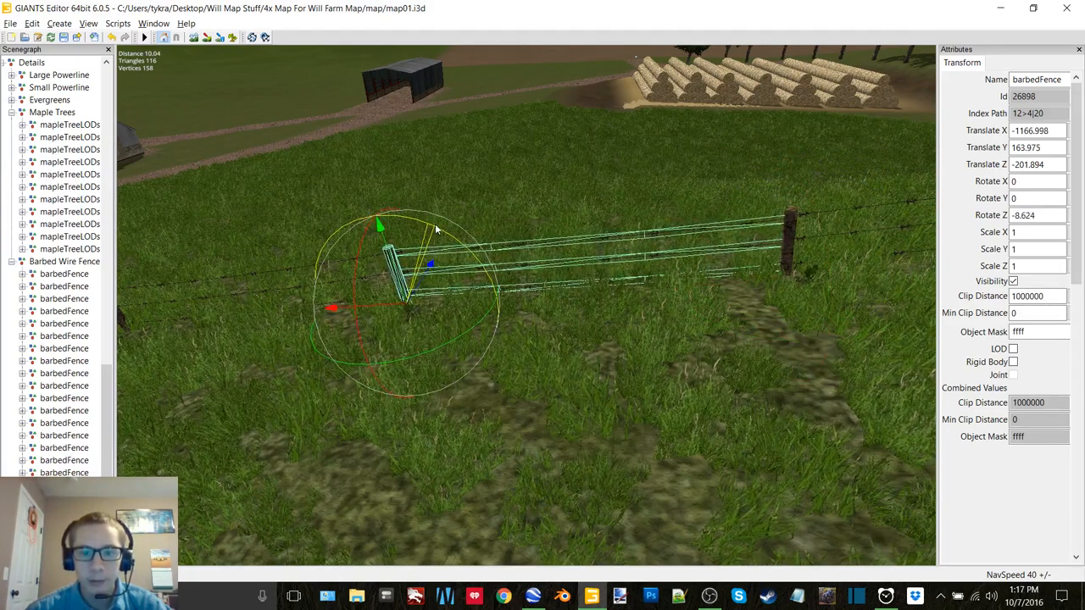
Place the copied barbedFence section at the line's end, aligned with the last post.
left_click_drag(330, 309, 331, 309)
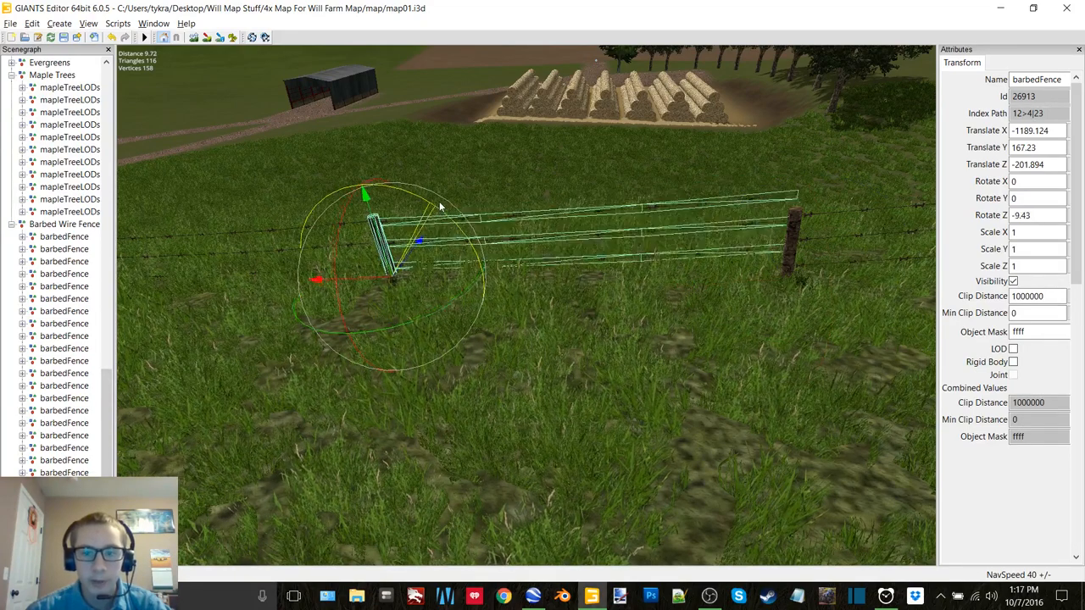
left_click_drag(441, 207, 444, 210)
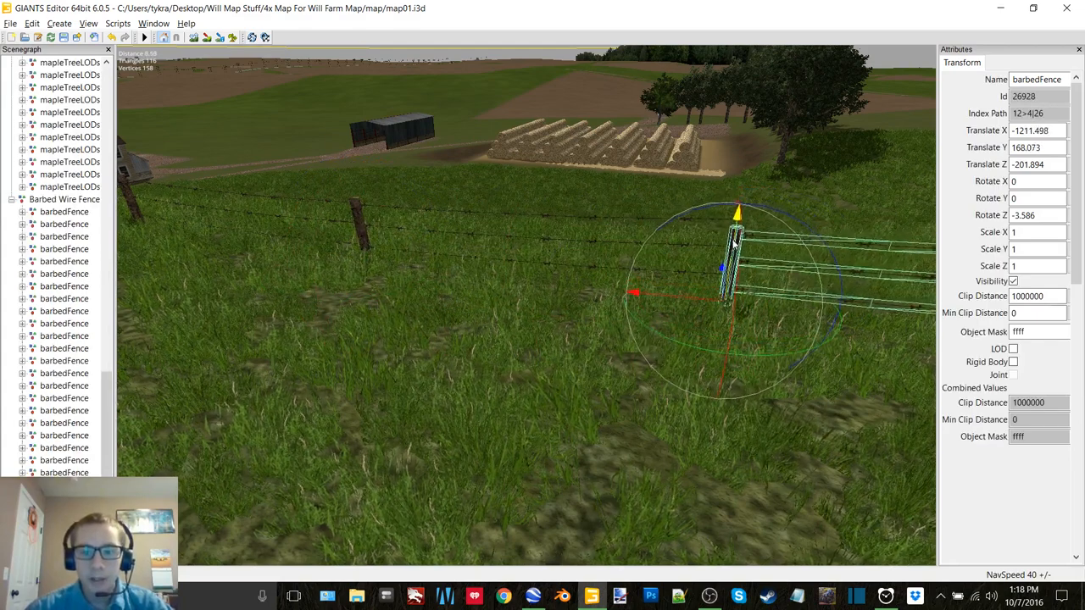
Move the newest fence section to the corner and set its Rotate Y to -90.
left_click_drag(736, 229, 736, 254)
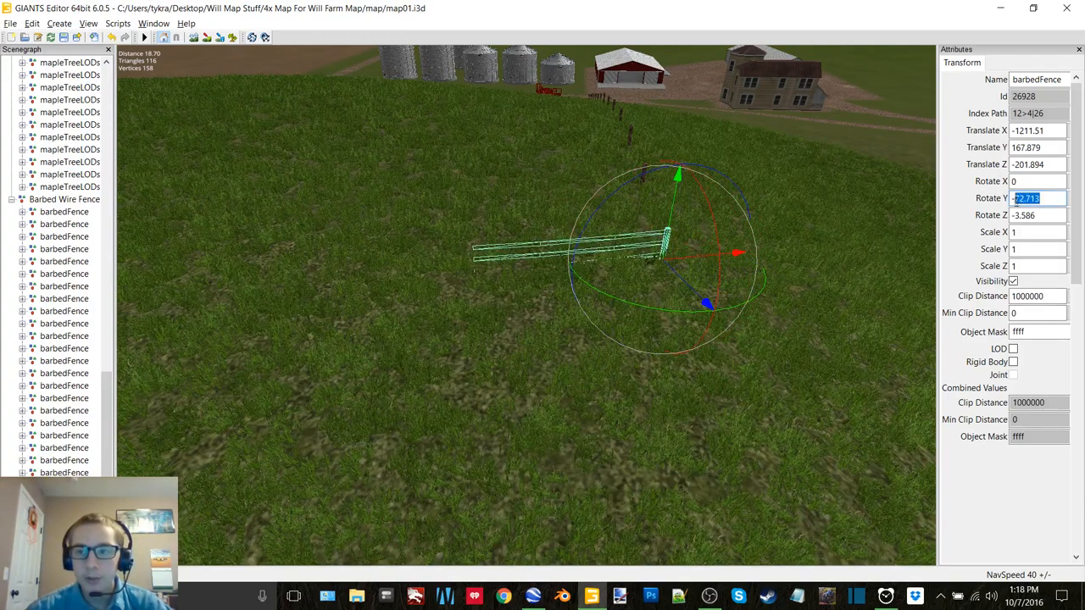
type("-90")
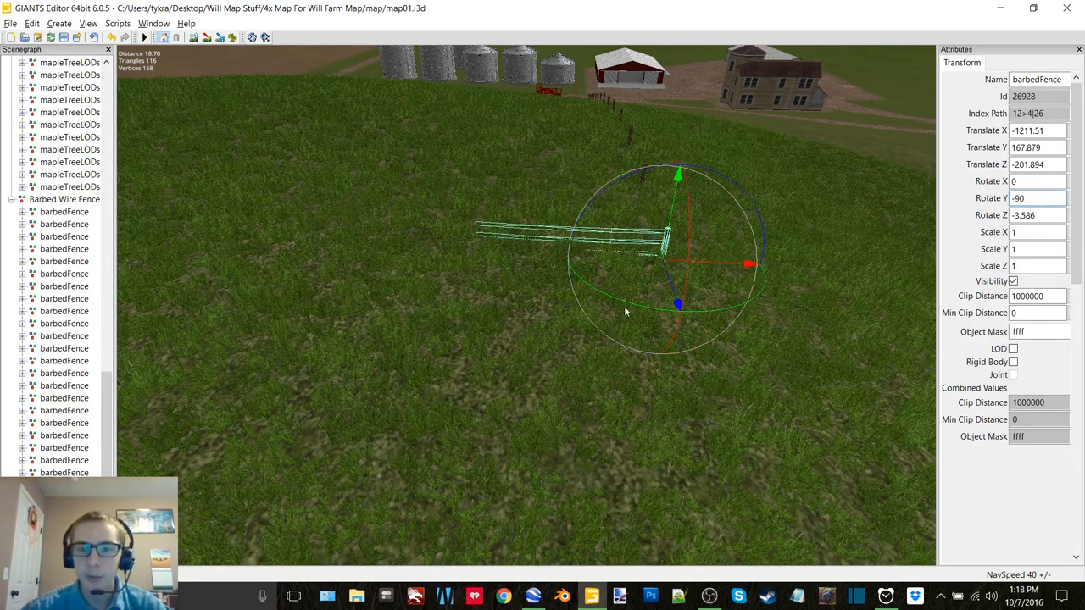